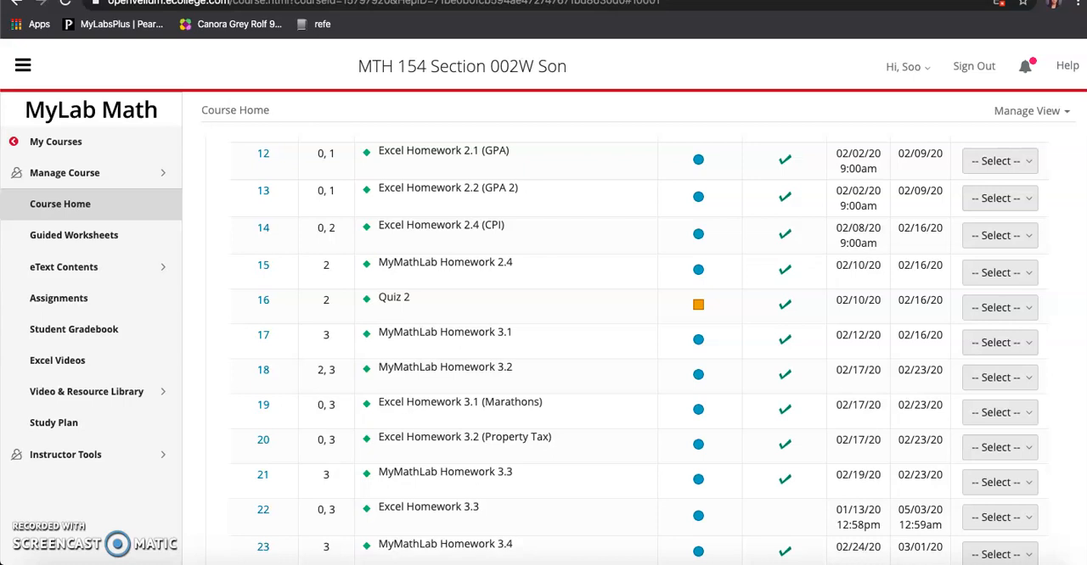
- Scroll the Course Home list down to the MyMathLab Homework 3.3 row
{"action": "scroll", "scroll_direction": "down", "scroll_amount": 3}
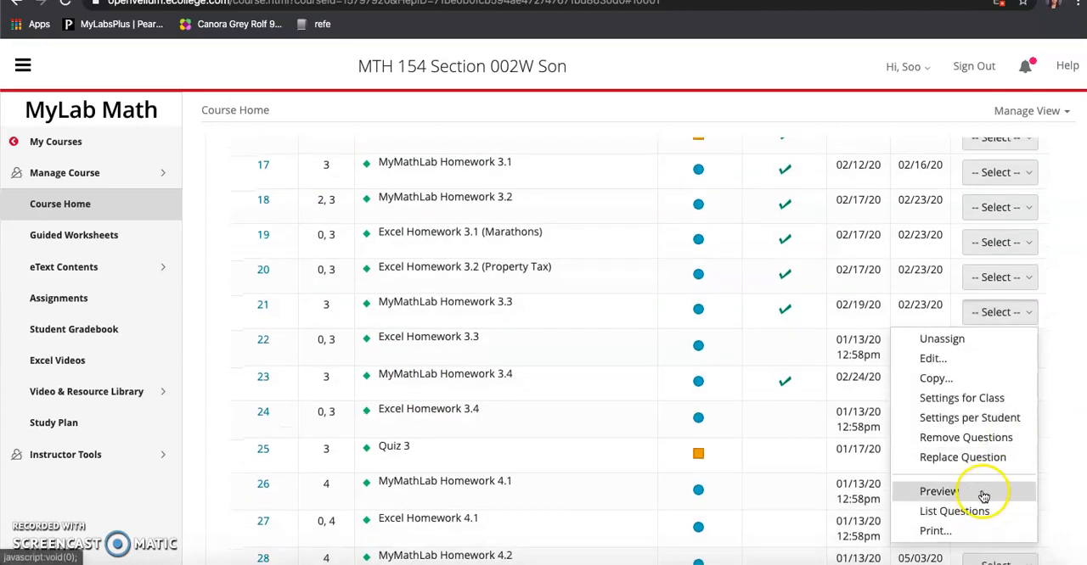
- Preview MyMathLab Homework 3.3, showing problem 3.3.2 on motor vehicle deaths
{"action": "left_click", "coordinate": [939, 491]}
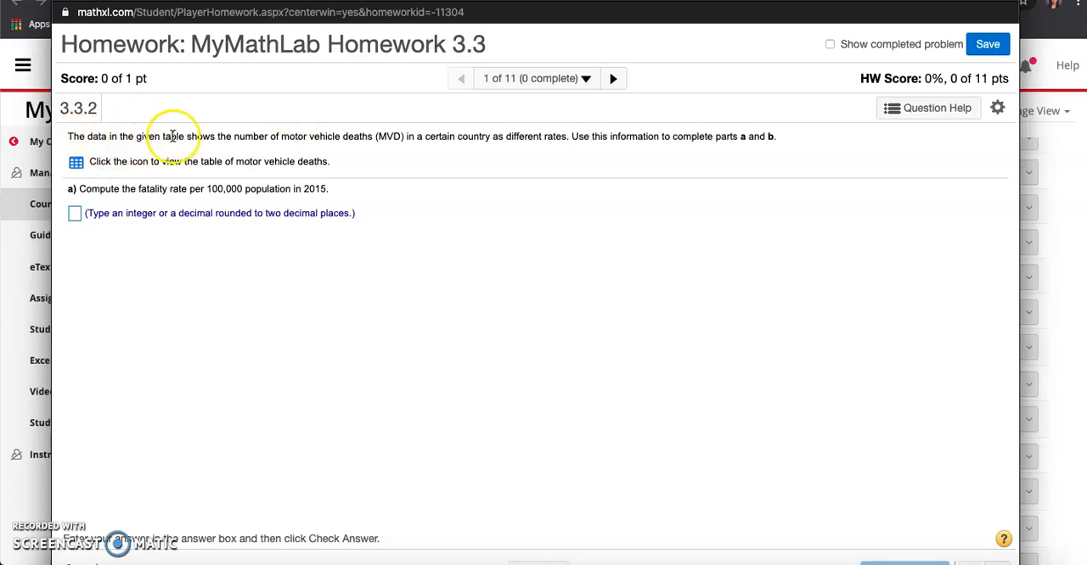
{"action": "mouse_move", "coordinate": [286, 152]}
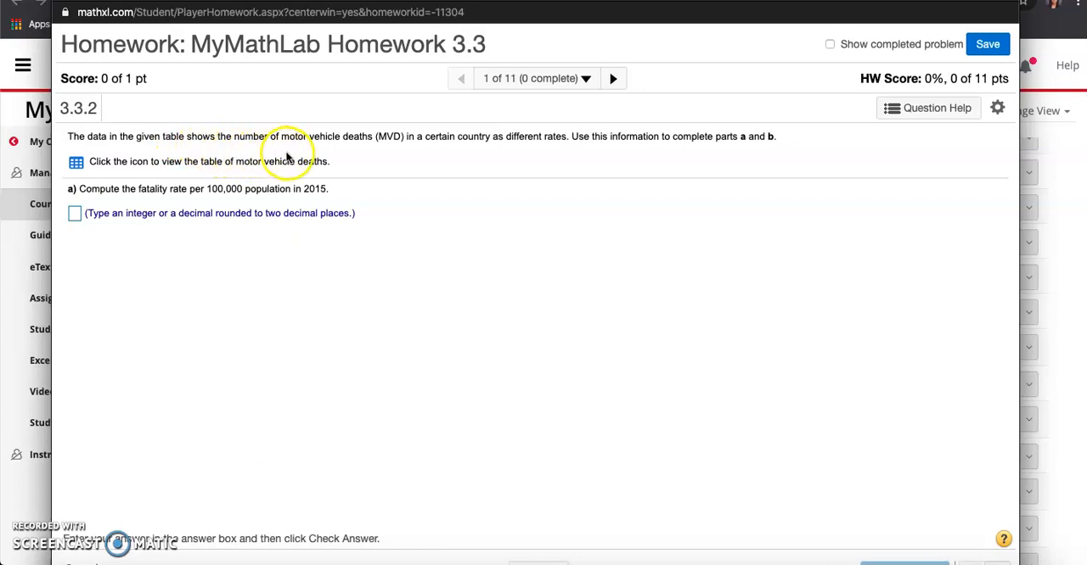
{"action": "mouse_move", "coordinate": [389, 156]}
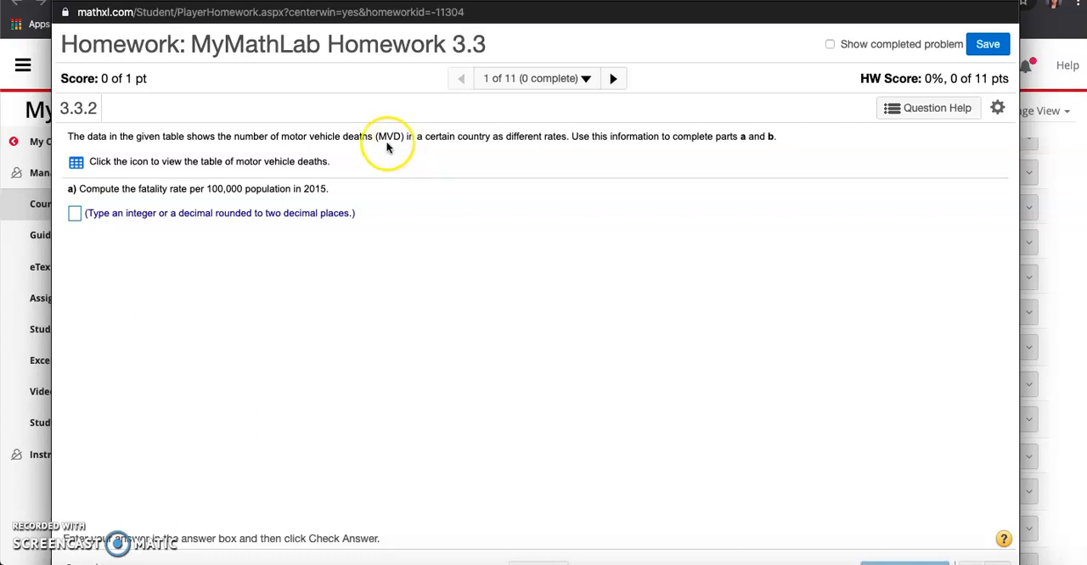
{"action": "mouse_move", "coordinate": [465, 158]}
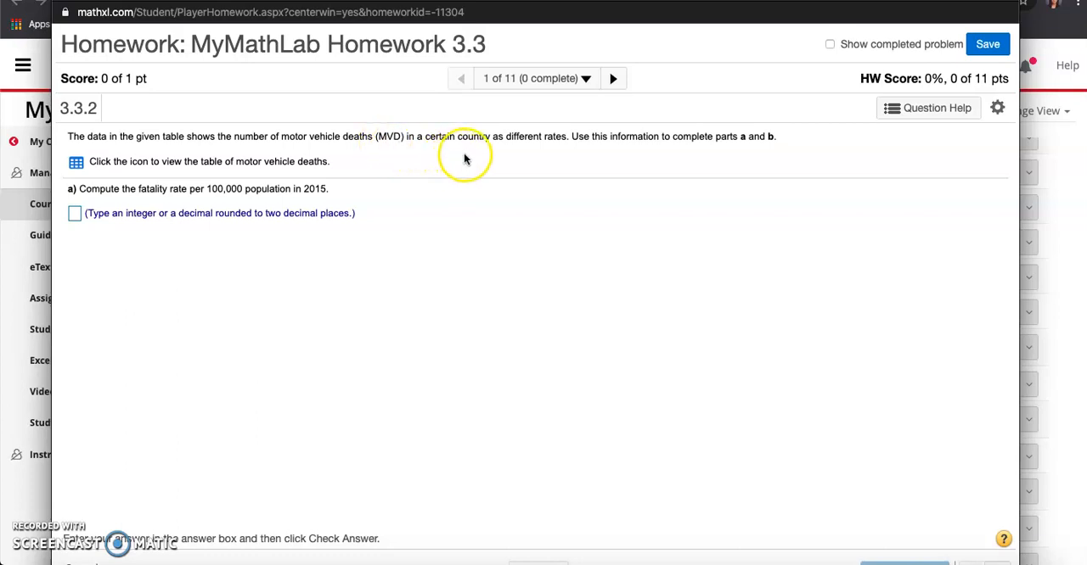
{"action": "mouse_move", "coordinate": [578, 156]}
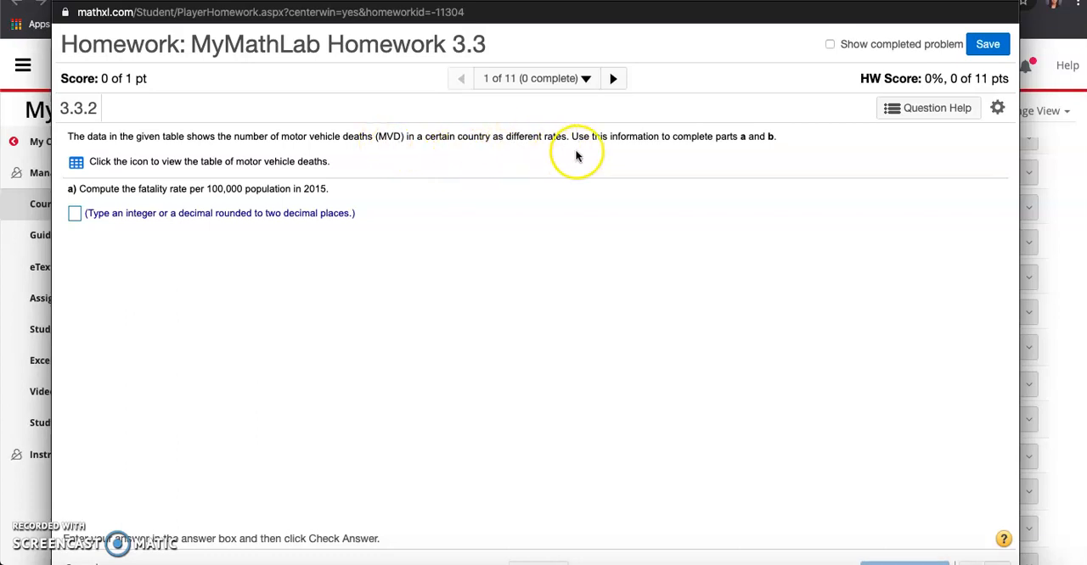
{"action": "mouse_move", "coordinate": [645, 156]}
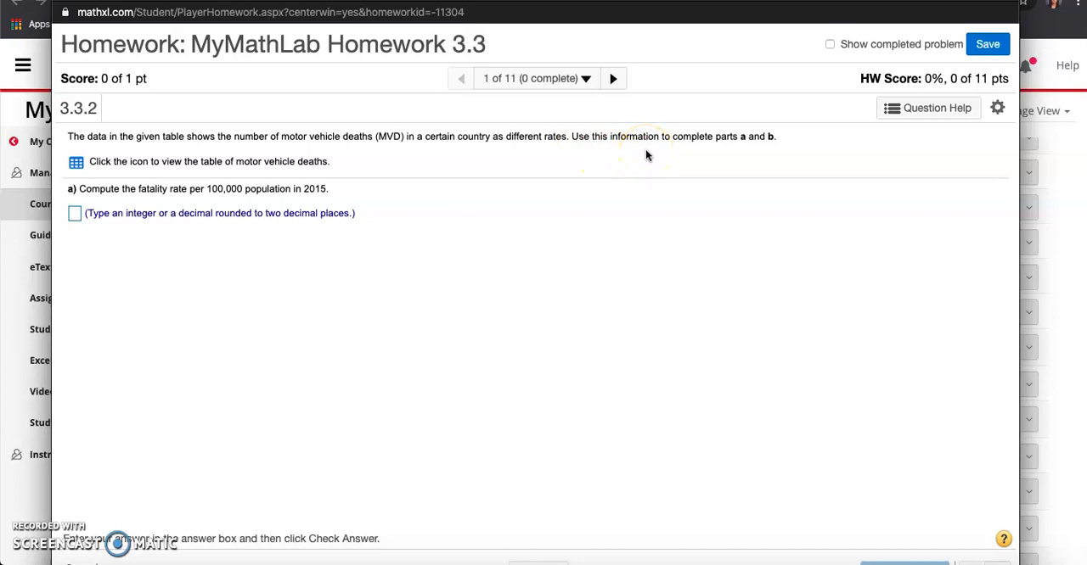
{"action": "mouse_move", "coordinate": [110, 173]}
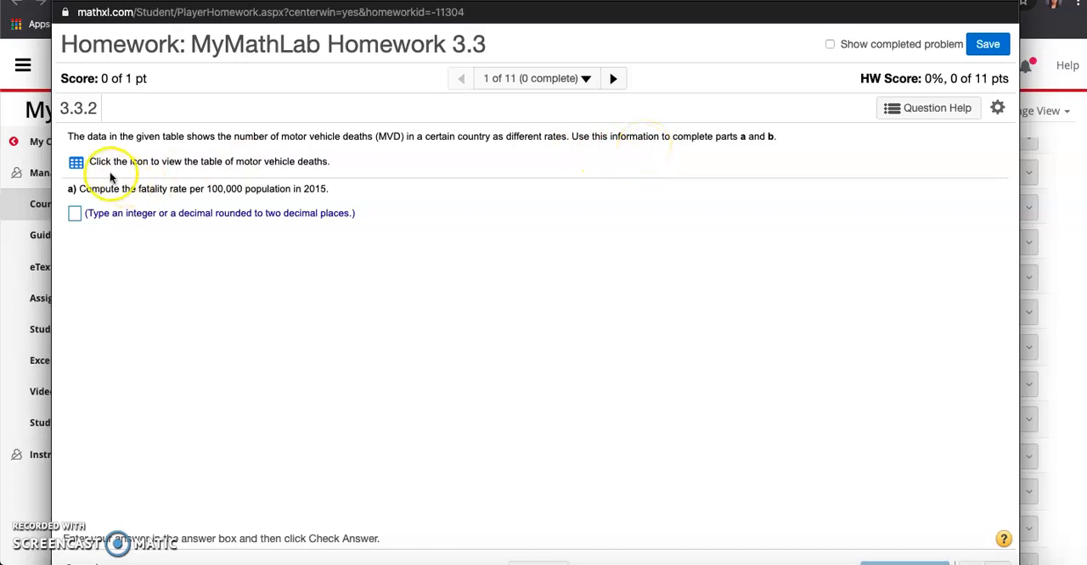
{"action": "mouse_move", "coordinate": [75, 161]}
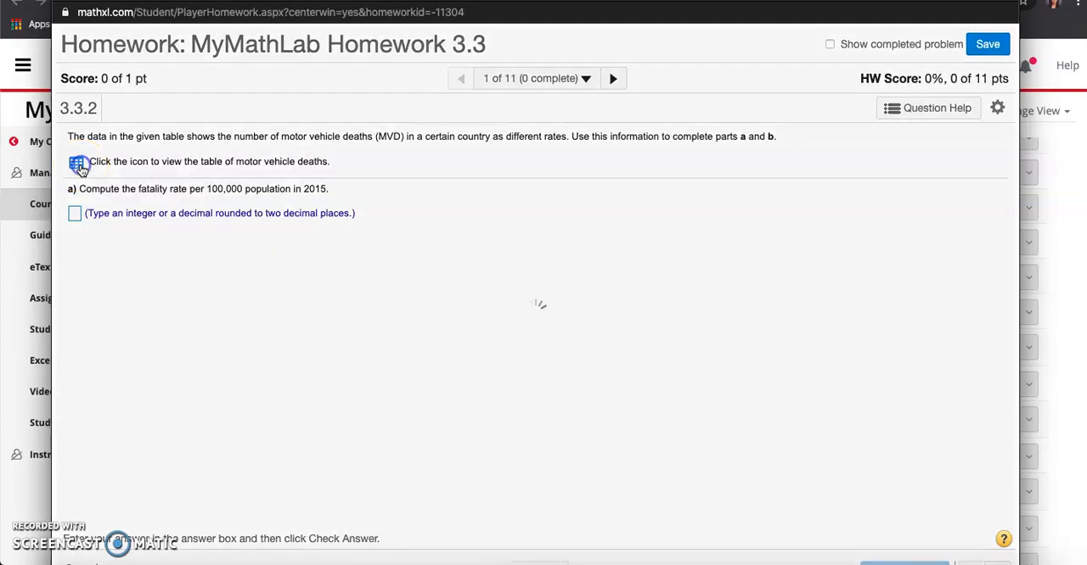
- View the motor vehicle deaths data table for 2003, 2010 and 2015
{"action": "left_click", "coordinate": [78, 161]}
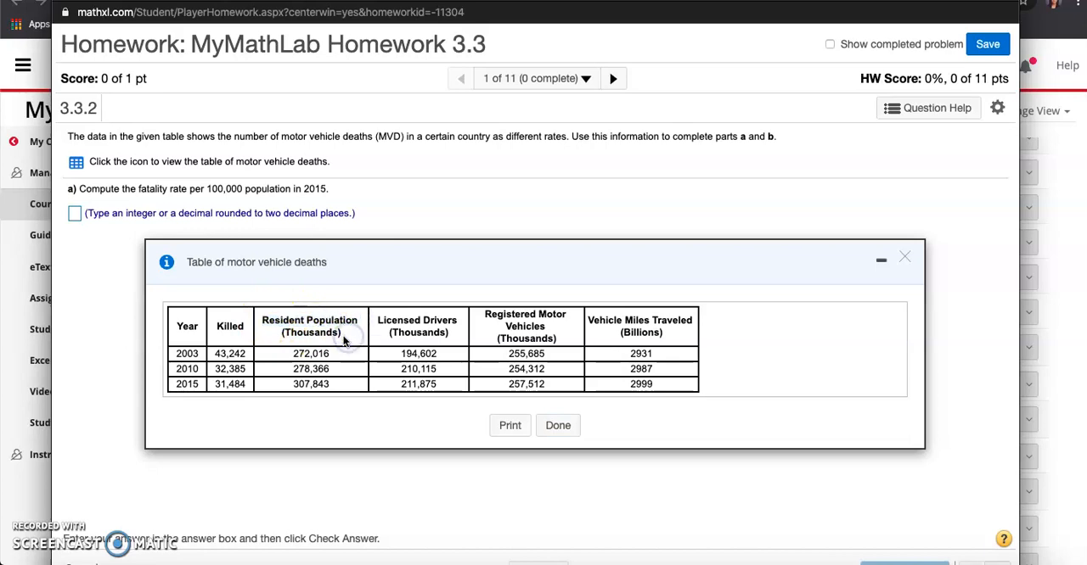
{"action": "mouse_move", "coordinate": [297, 364]}
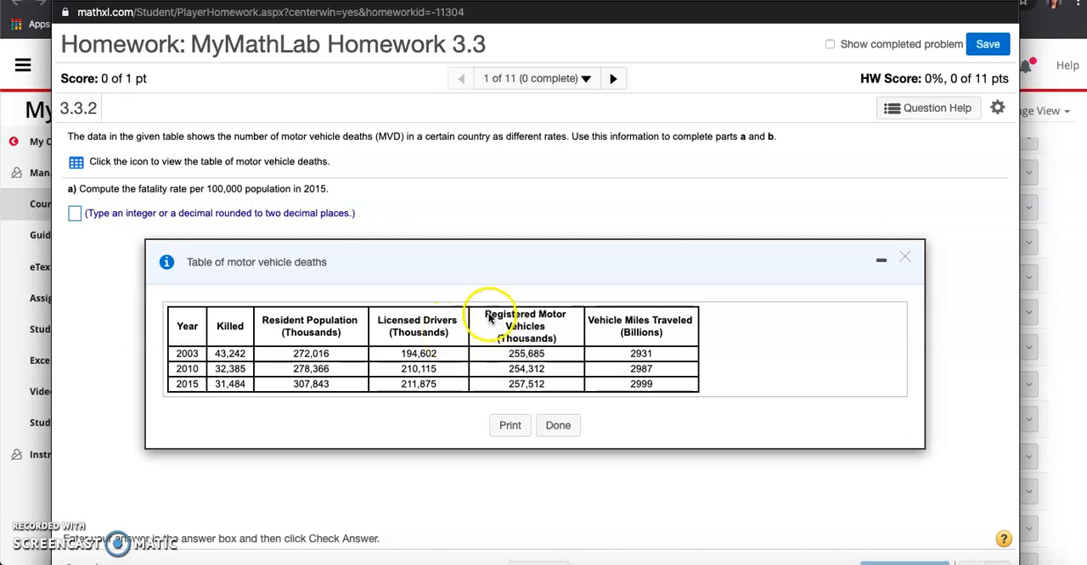
{"action": "mouse_move", "coordinate": [550, 329]}
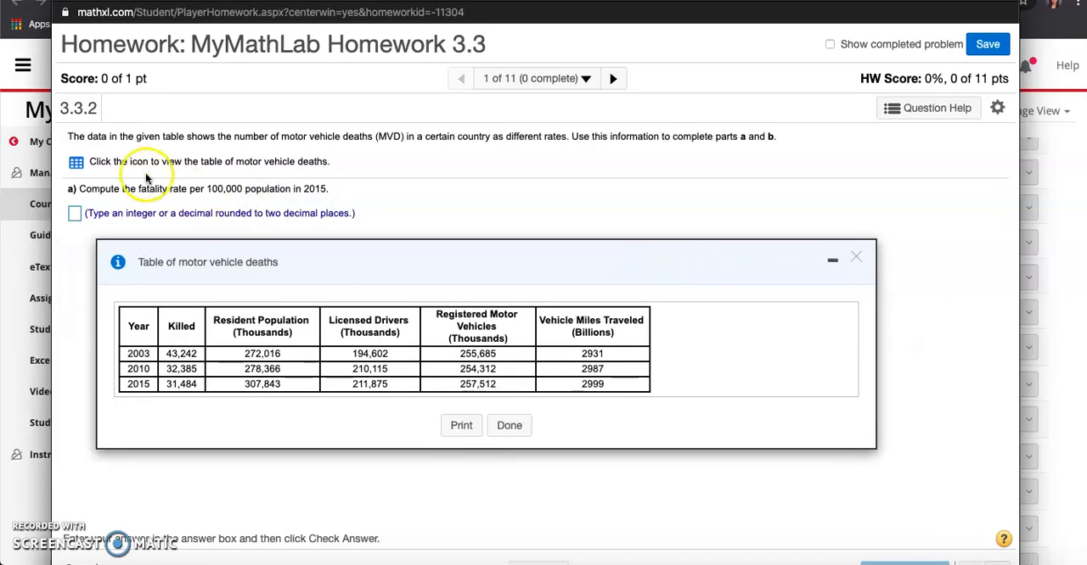
{"action": "mouse_move", "coordinate": [159, 202]}
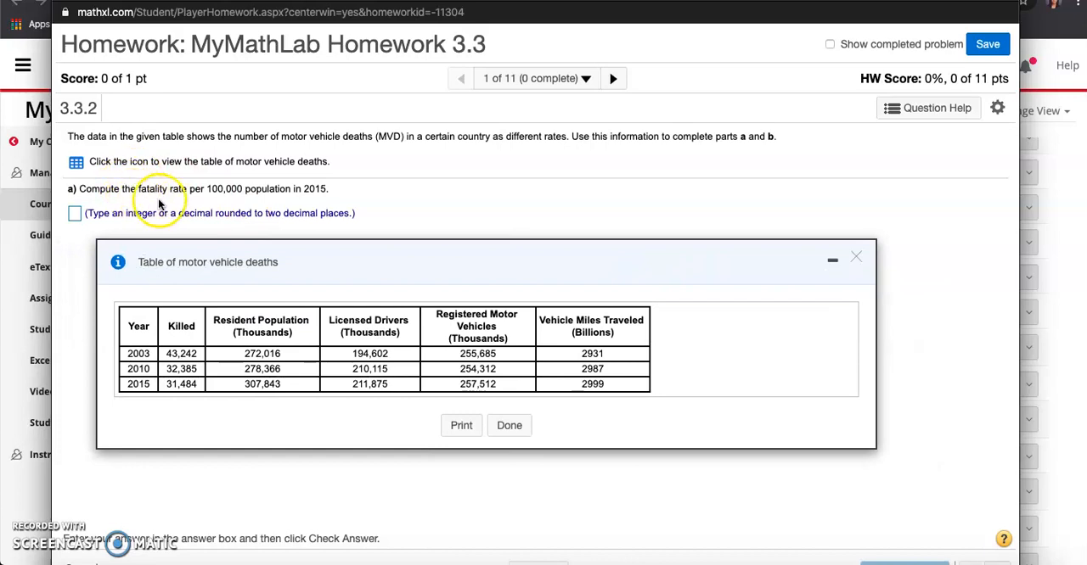
{"action": "mouse_move", "coordinate": [221, 188]}
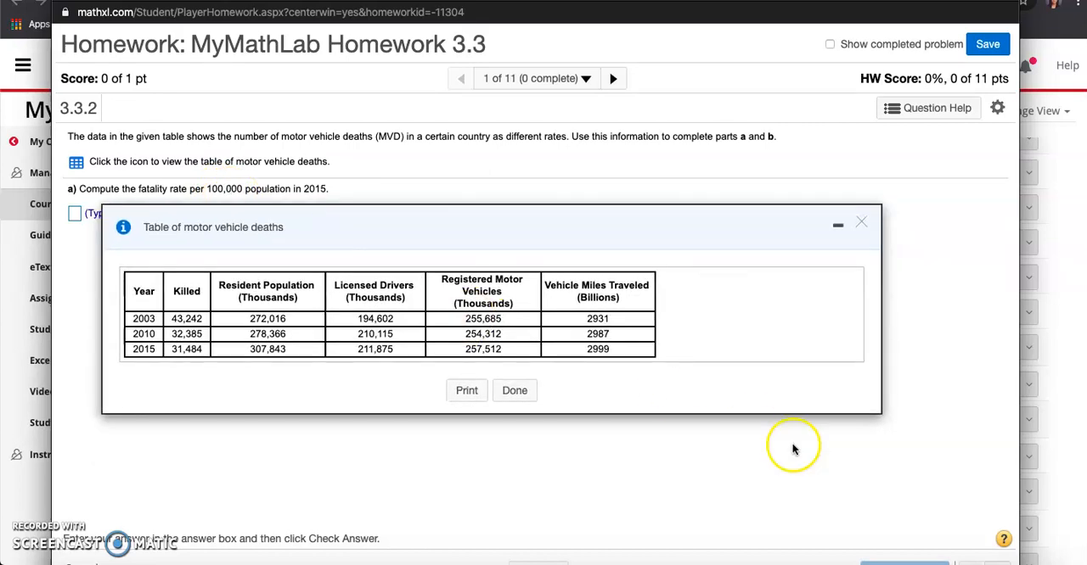
{"action": "mouse_move", "coordinate": [756, 558]}
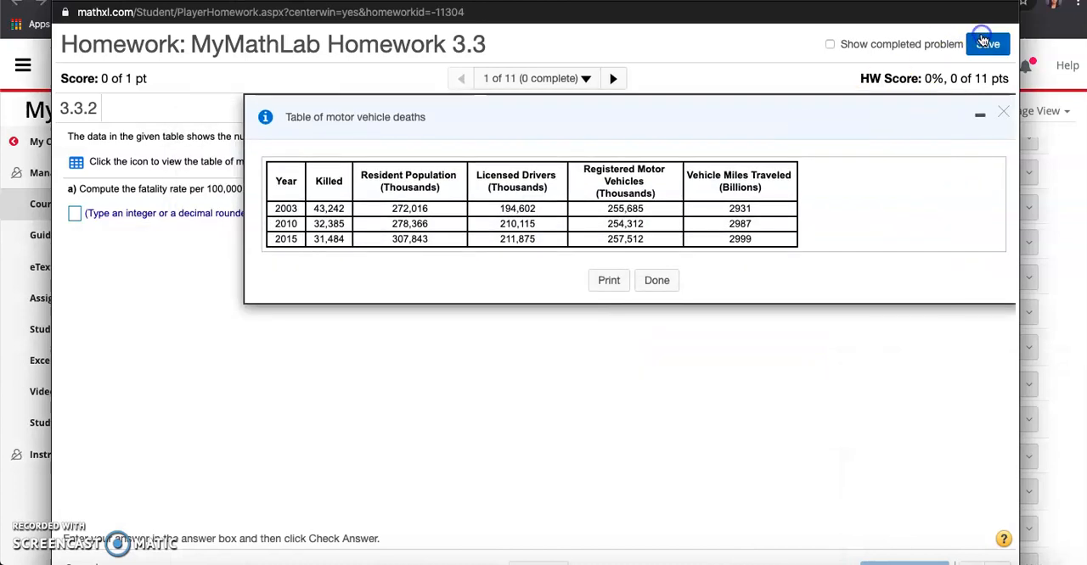
{"action": "mouse_move", "coordinate": [248, 244]}
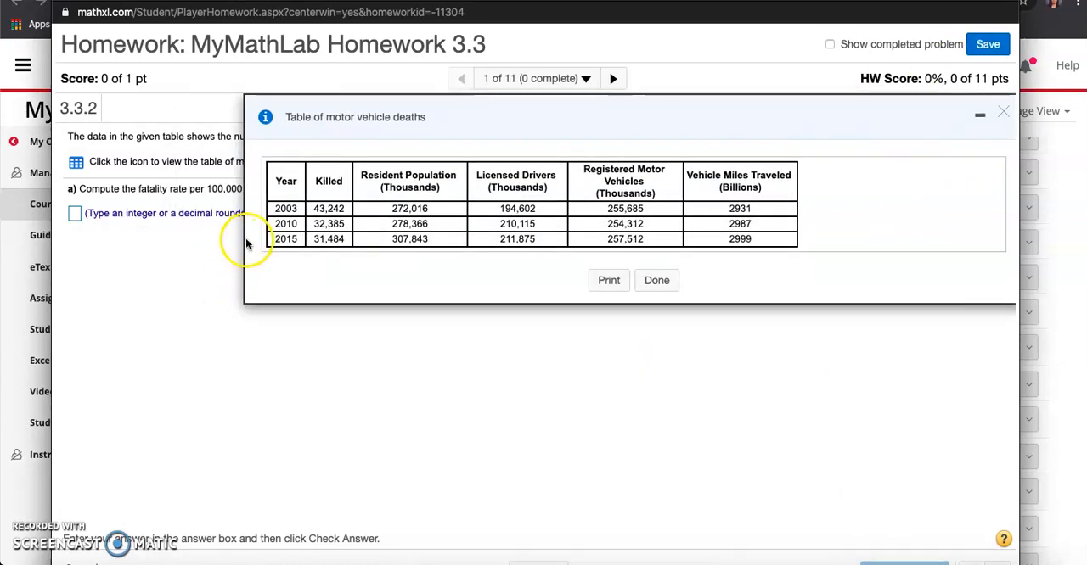
{"action": "mouse_move", "coordinate": [248, 245]}
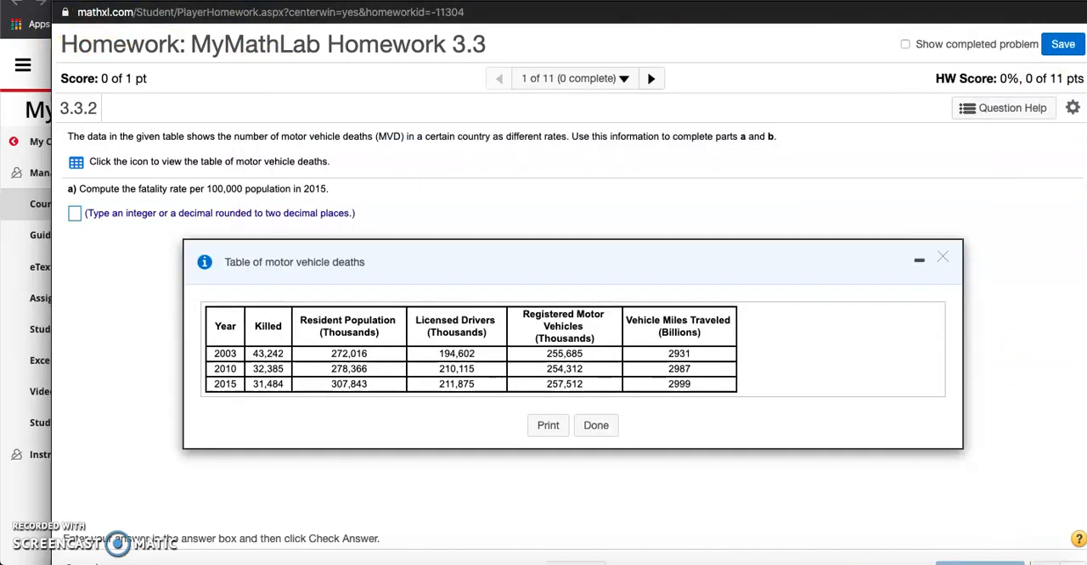
{"action": "mouse_move", "coordinate": [14, 264]}
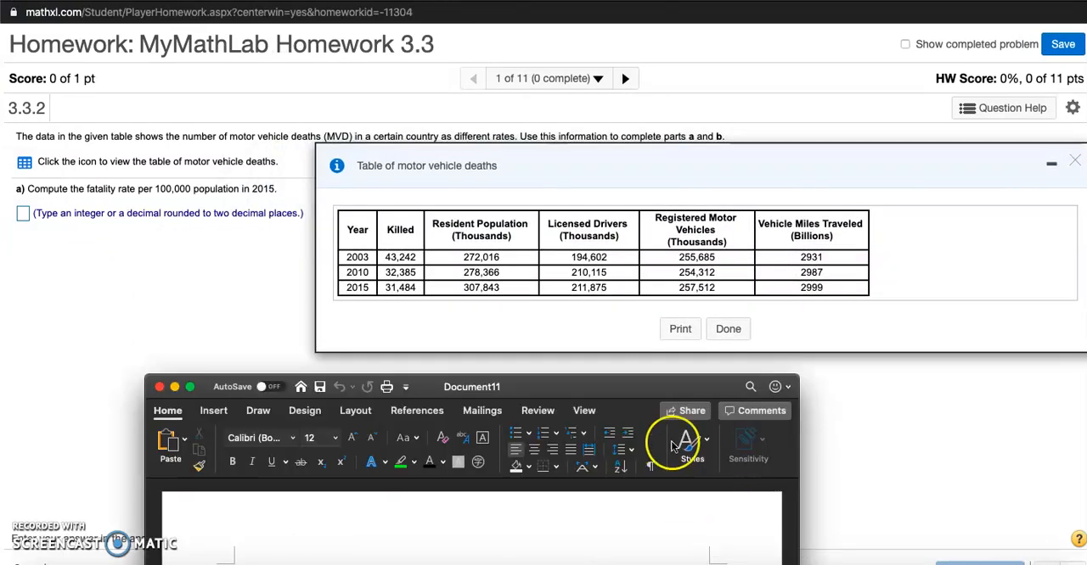
- Move the Word document below the data table and insert a new blank equation
{"action": "left_click_drag", "start_coordinate": [472, 387], "coordinate": [499, 302]}
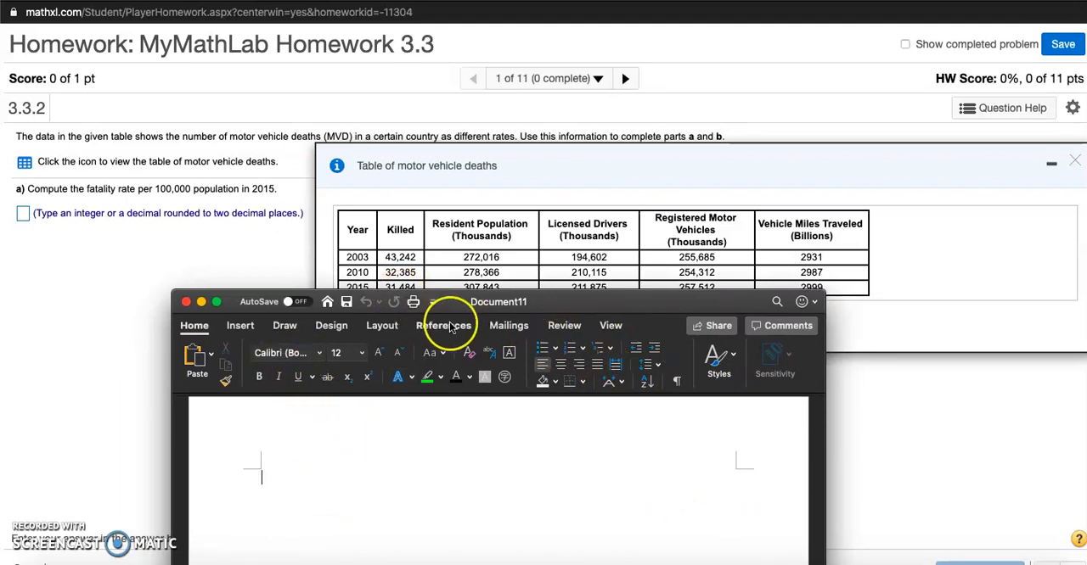
{"action": "mouse_move", "coordinate": [832, 377]}
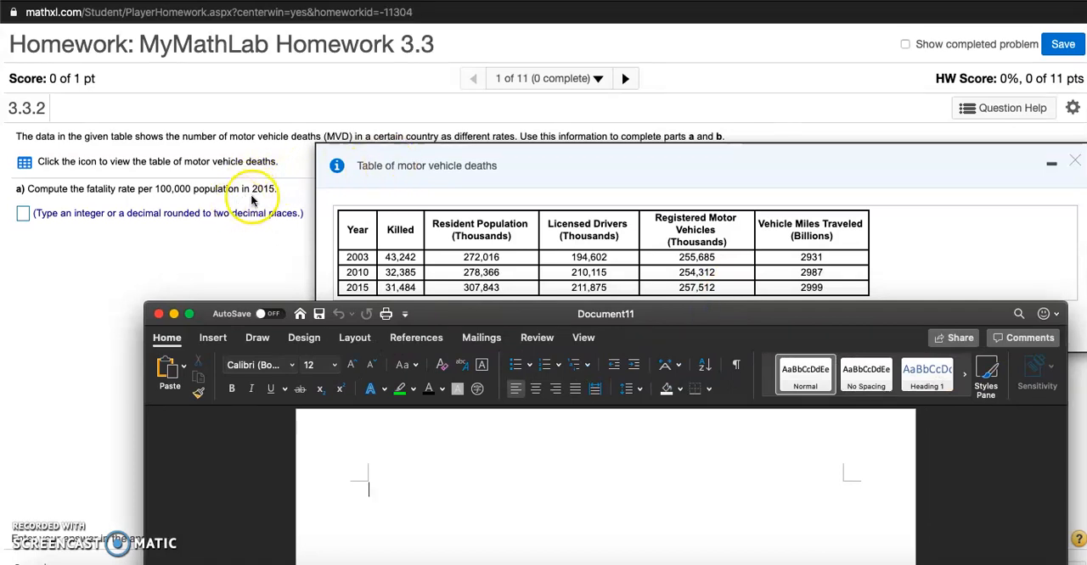
{"action": "mouse_move", "coordinate": [321, 261]}
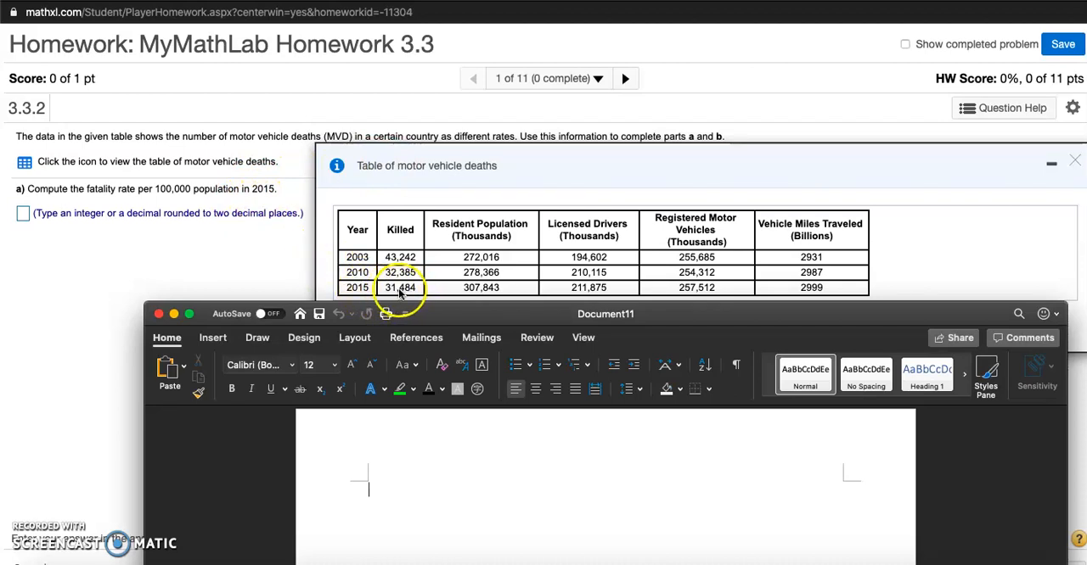
{"action": "left_click", "coordinate": [213, 338]}
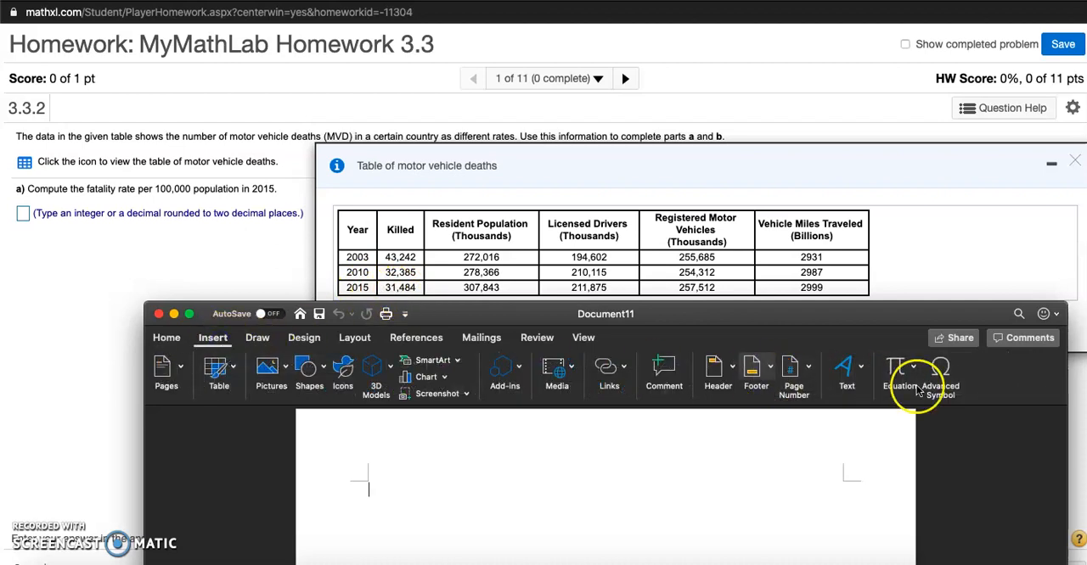
{"action": "left_click", "coordinate": [898, 373]}
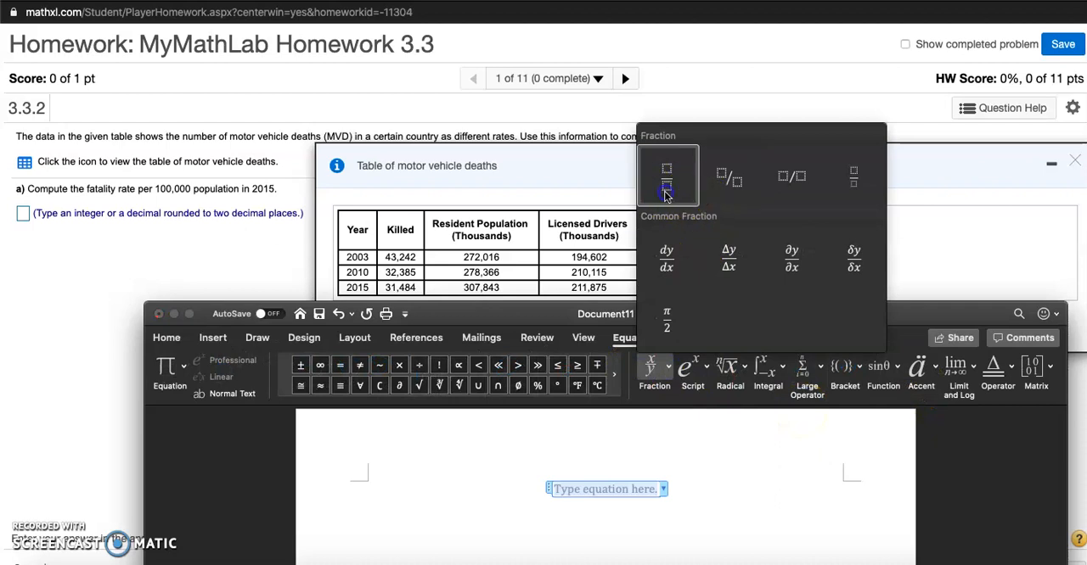
- Build a stacked fraction reading '# of people killed' over 'Resident Population'
{"action": "left_click", "coordinate": [665, 176]}
{"action": "type", "text": "# of"}
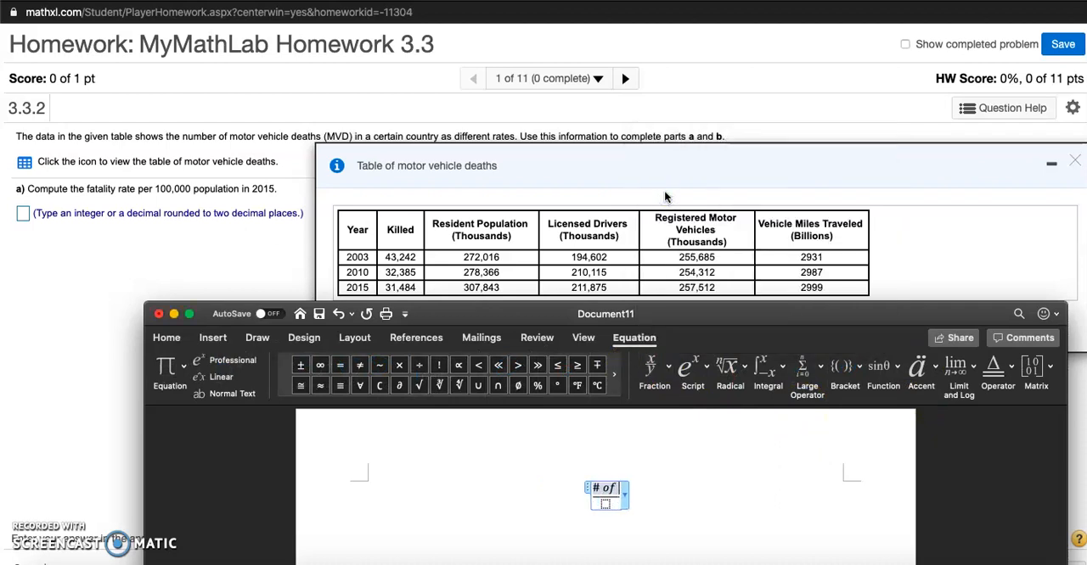
{"action": "type", "text": "people"}
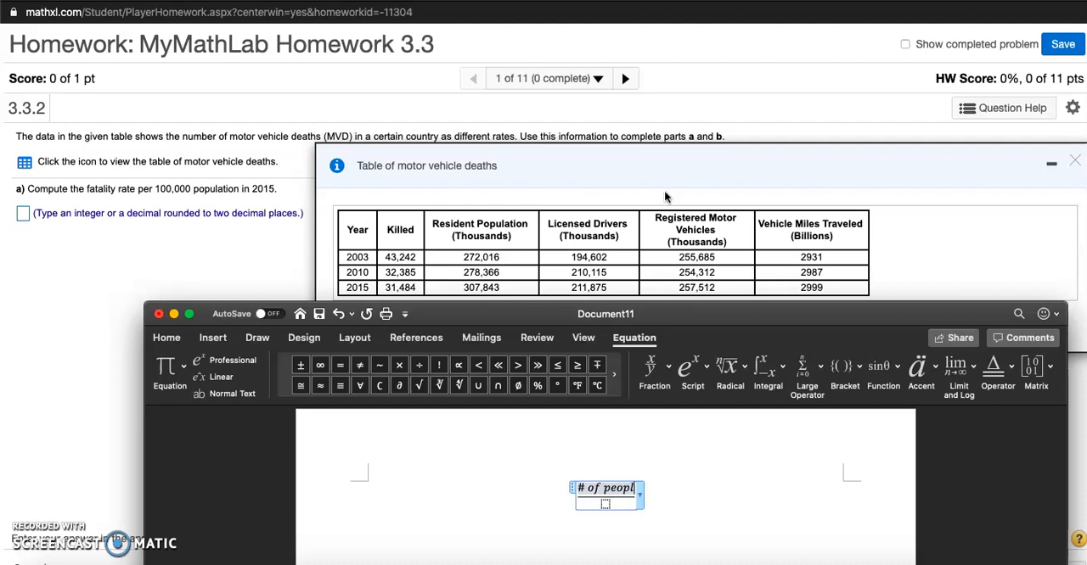
{"action": "type", "text": "e kill"}
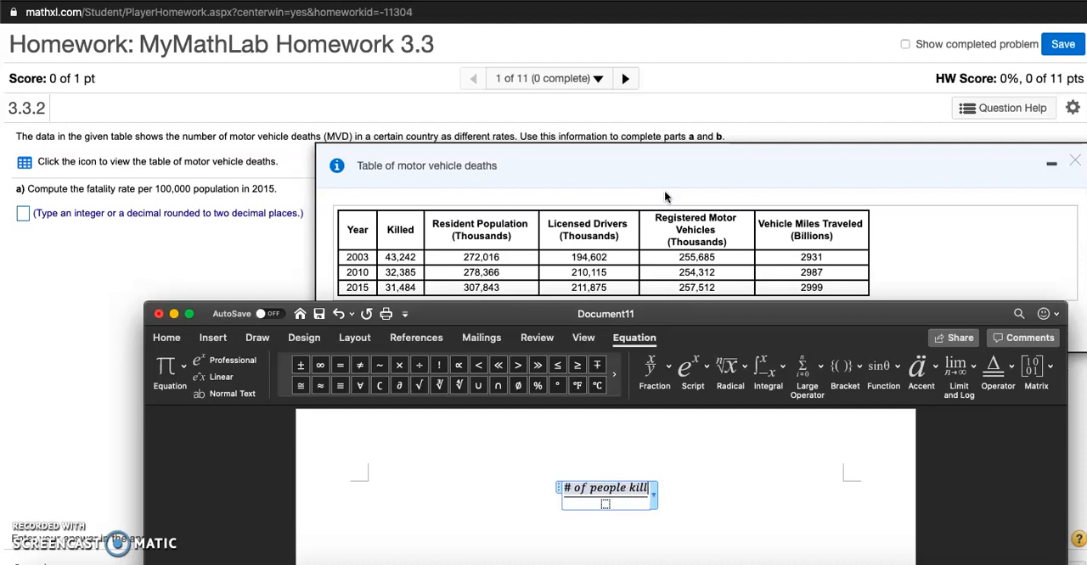
{"action": "type", "text": "ed"}
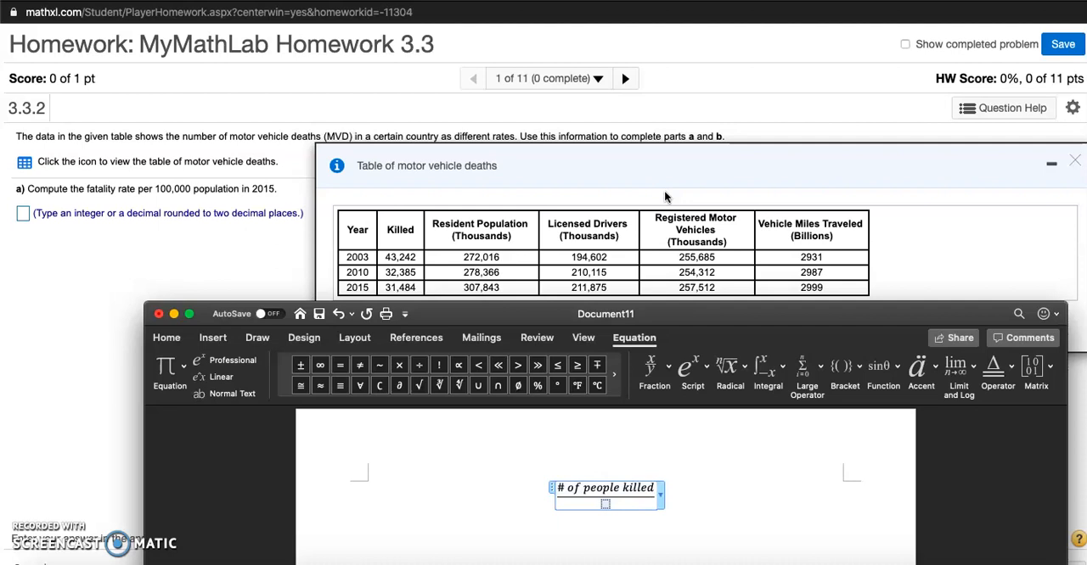
{"action": "type", "text": "Residen"}
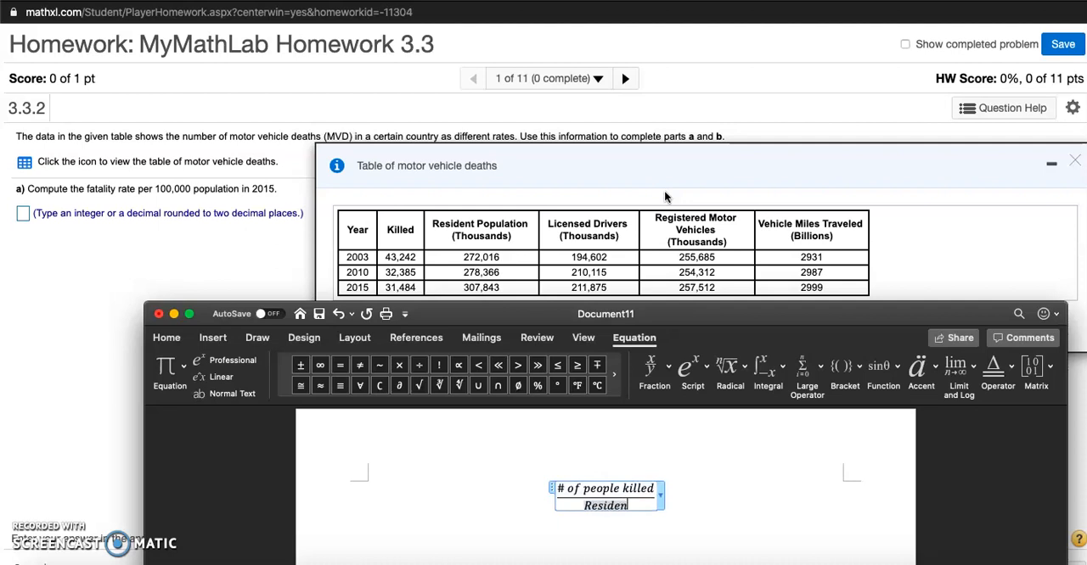
{"action": "type", "text": "Resident Pop"}
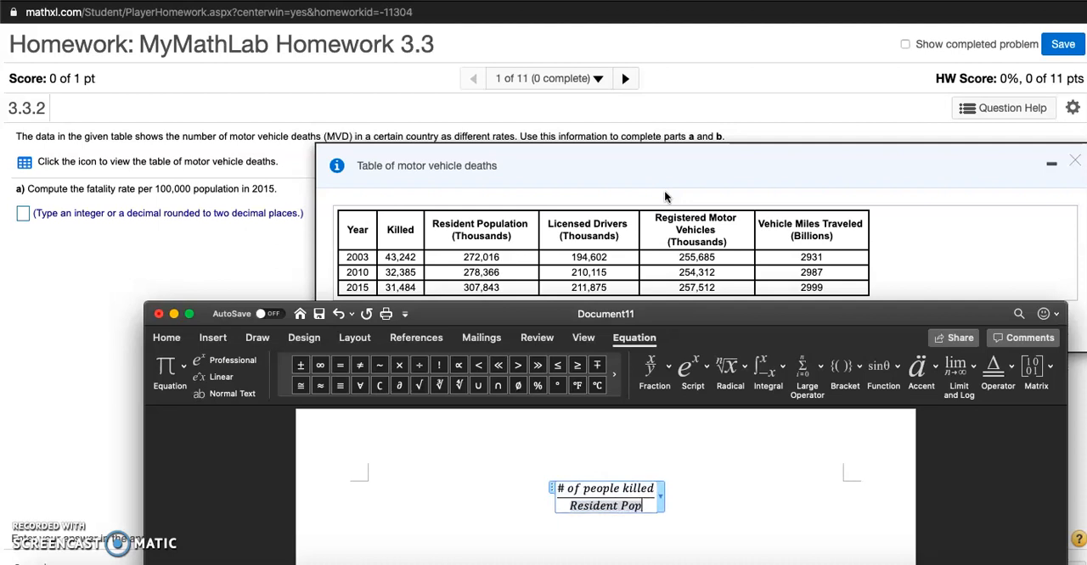
{"action": "type", "text": "ulation"}
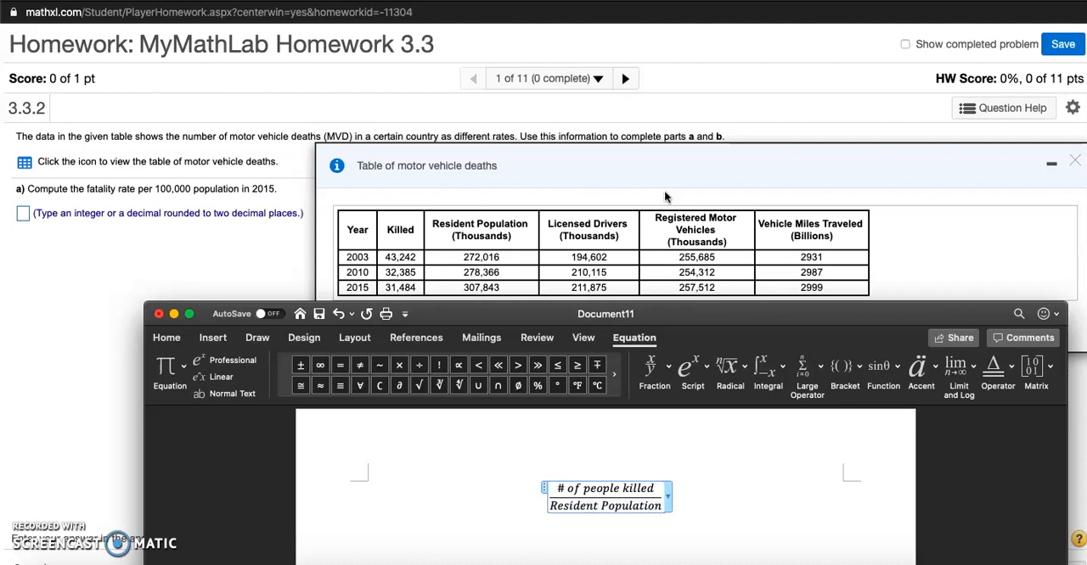
- Append 'in 2015' to both the numerator and denominator labels
{"action": "left_click", "coordinate": [653, 370]}
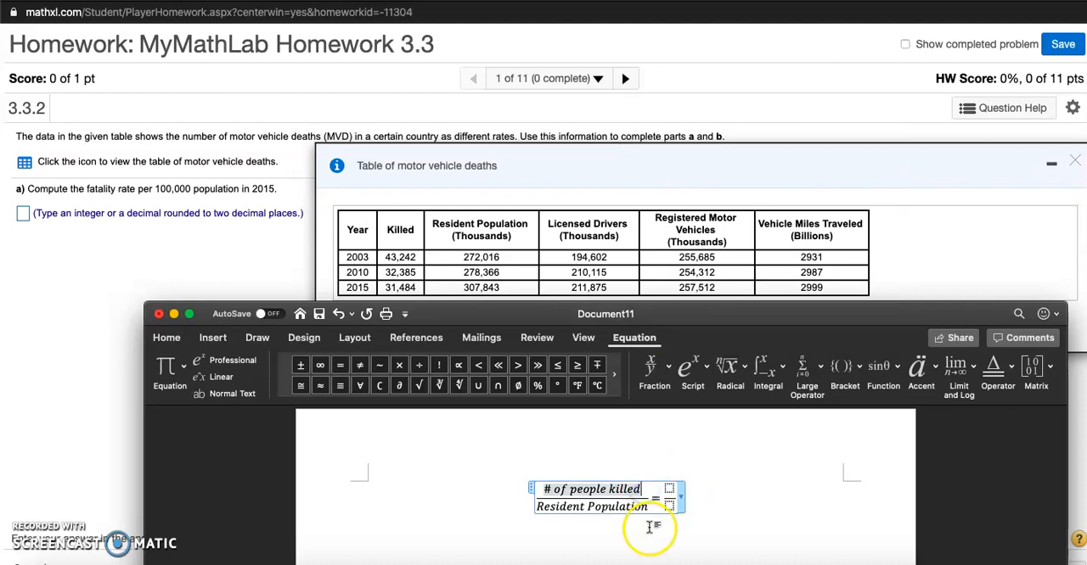
{"action": "type", "text": "in 2015"}
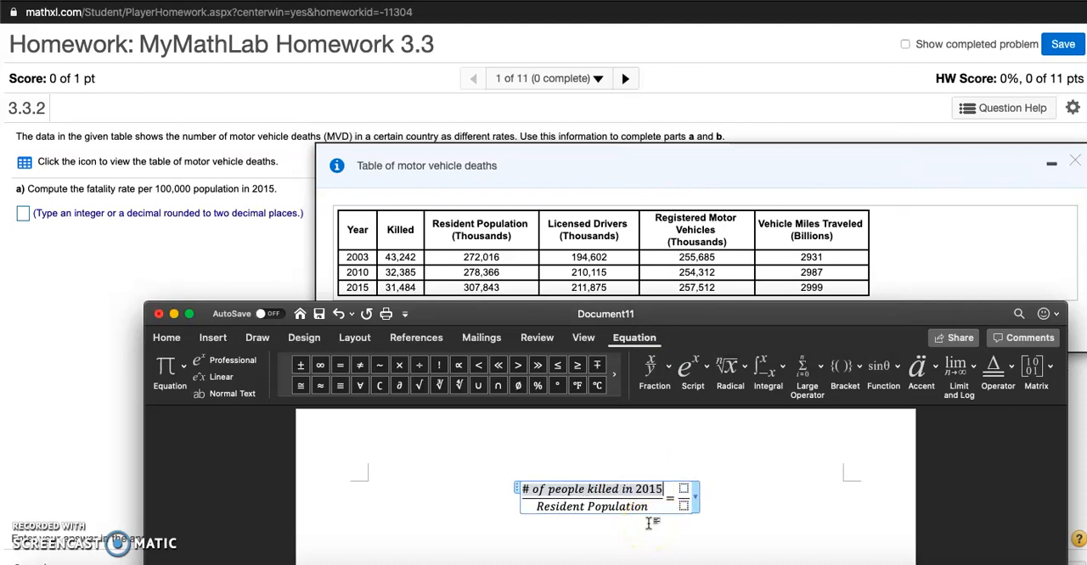
{"action": "type", "text": "in 2015"}
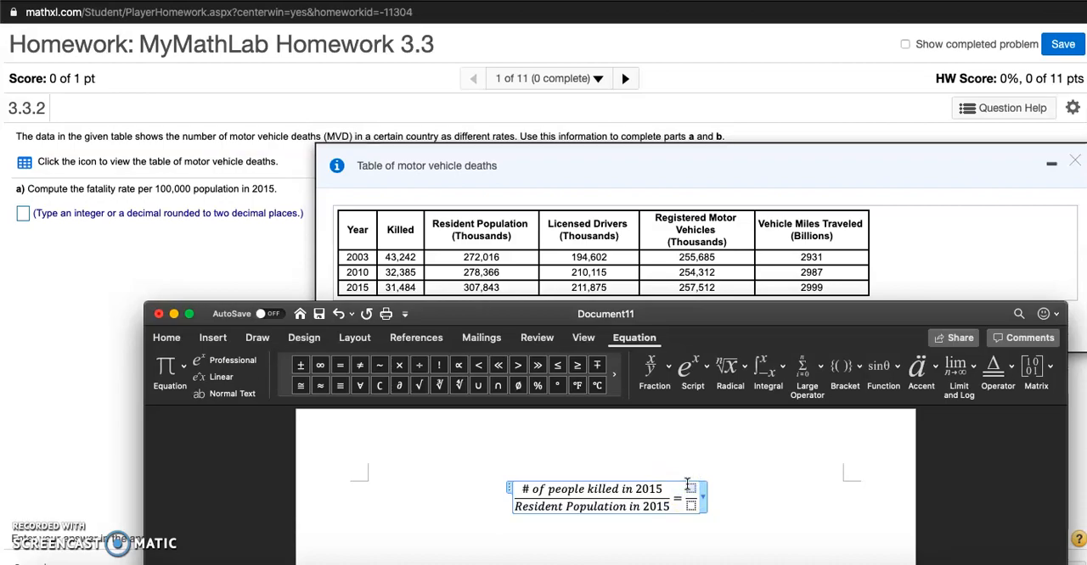
{"action": "mouse_move", "coordinate": [391, 297]}
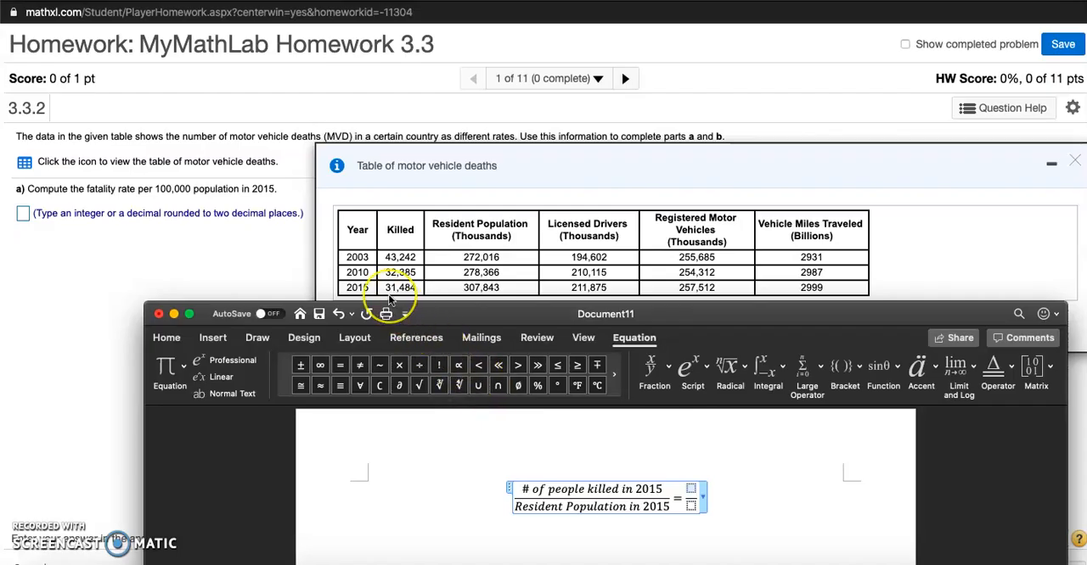
- Set the labelled ratio equal to 31,484 over 307,843,000
{"action": "type", "text": "31"}
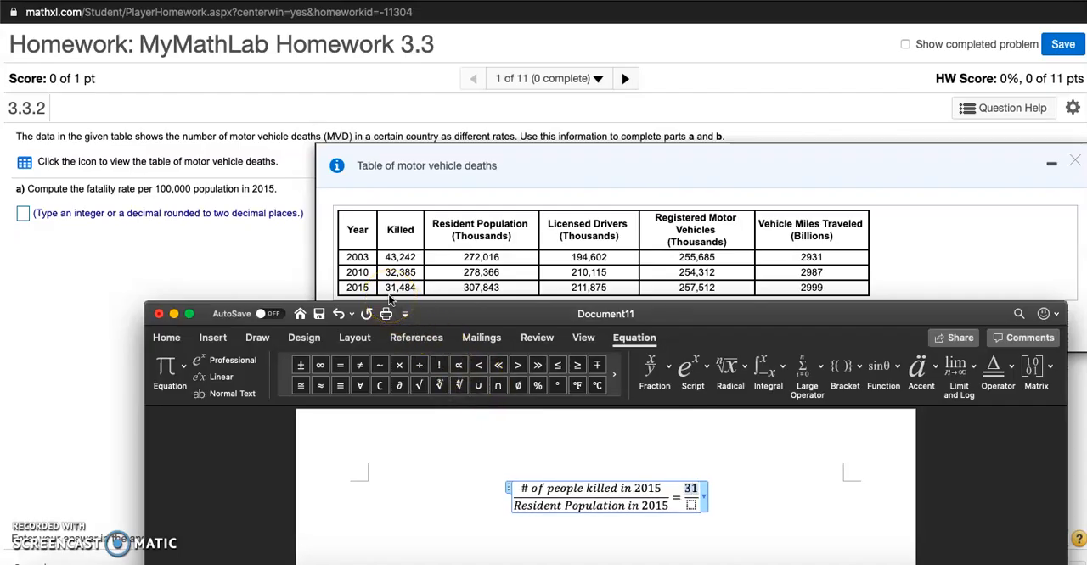
{"action": "type", "text": ",4"}
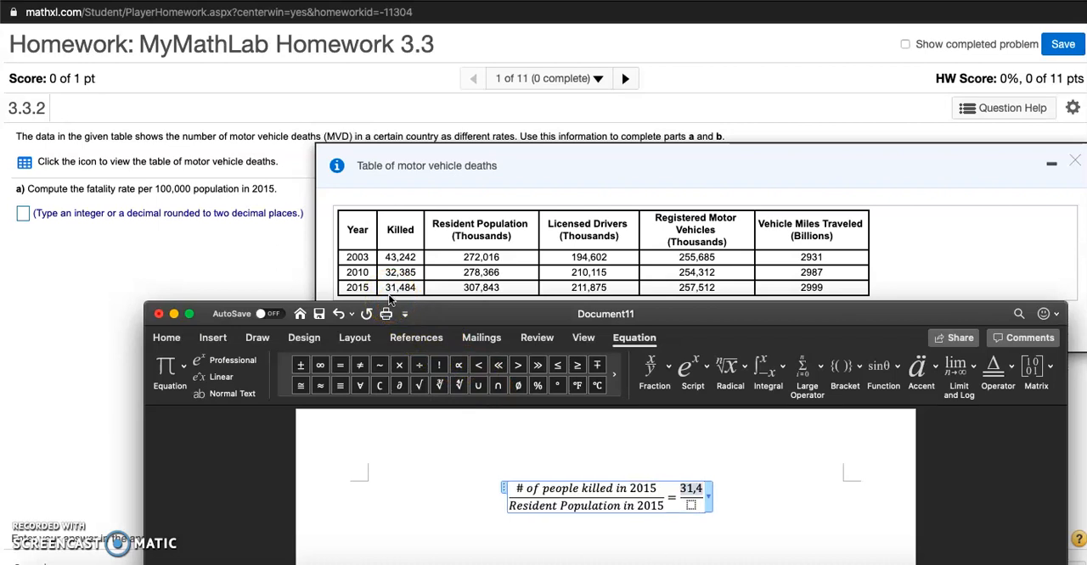
{"action": "type", "text": "84"}
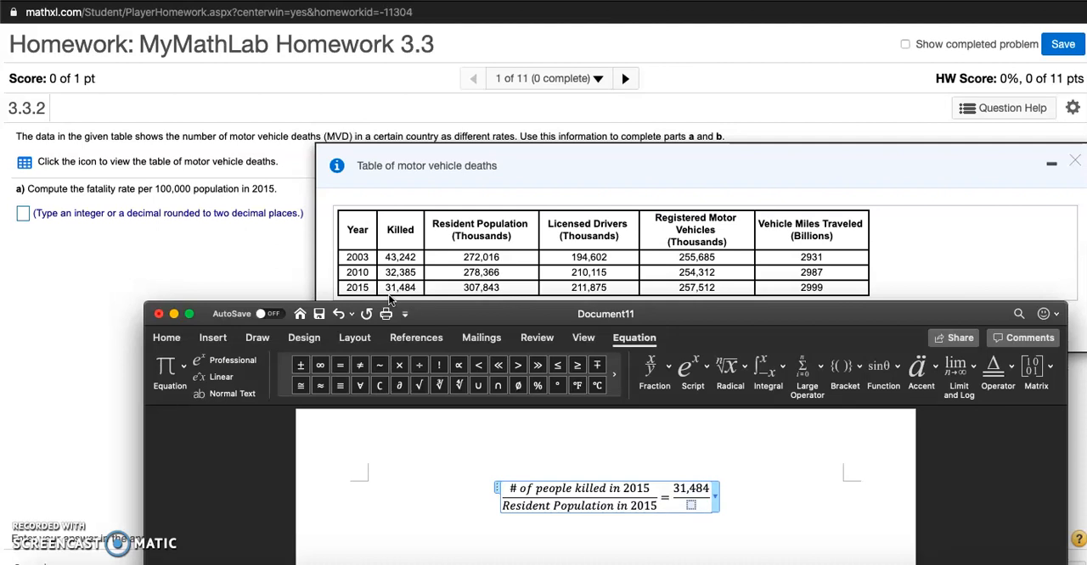
{"action": "type", "text": "3"}
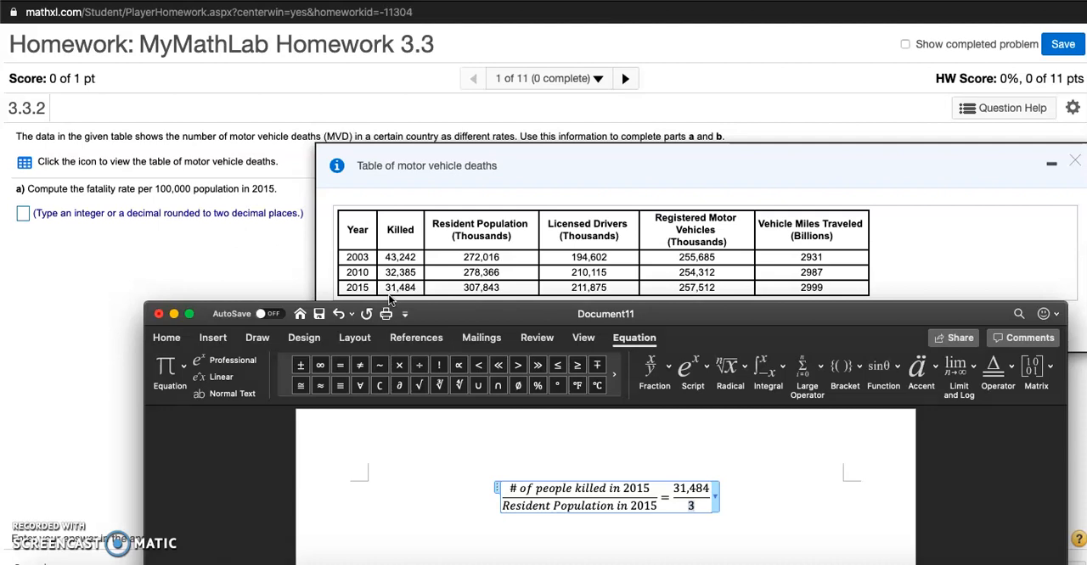
{"action": "type", "text": "07,"}
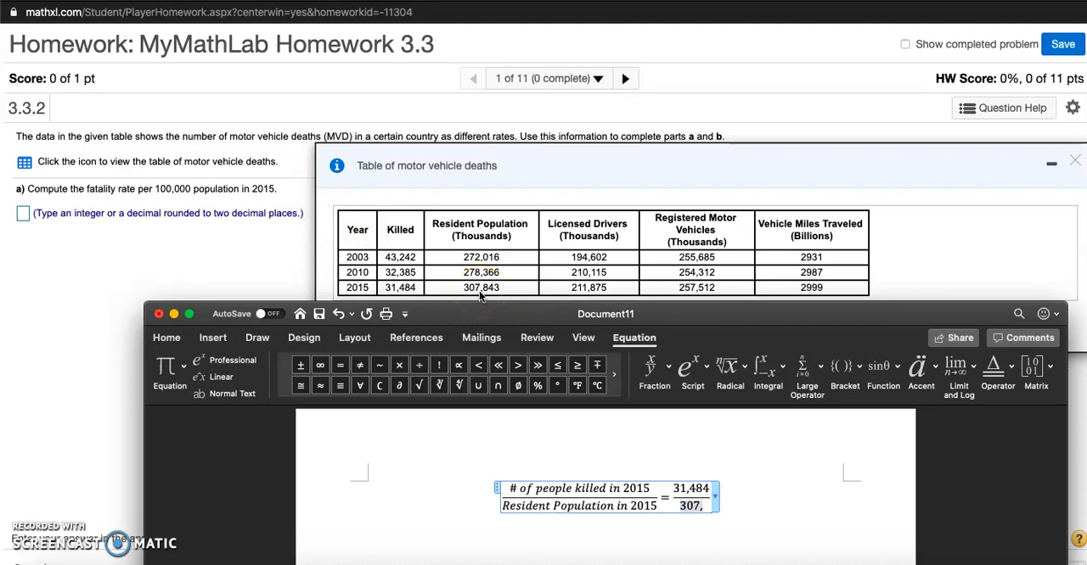
{"action": "type", "text": "843"}
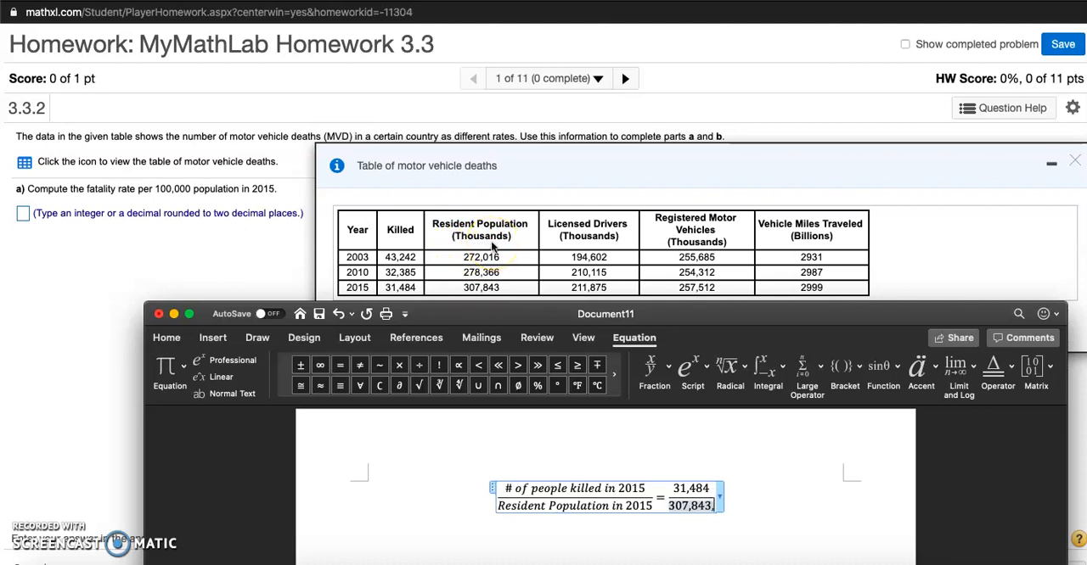
{"action": "type", "text": "000"}
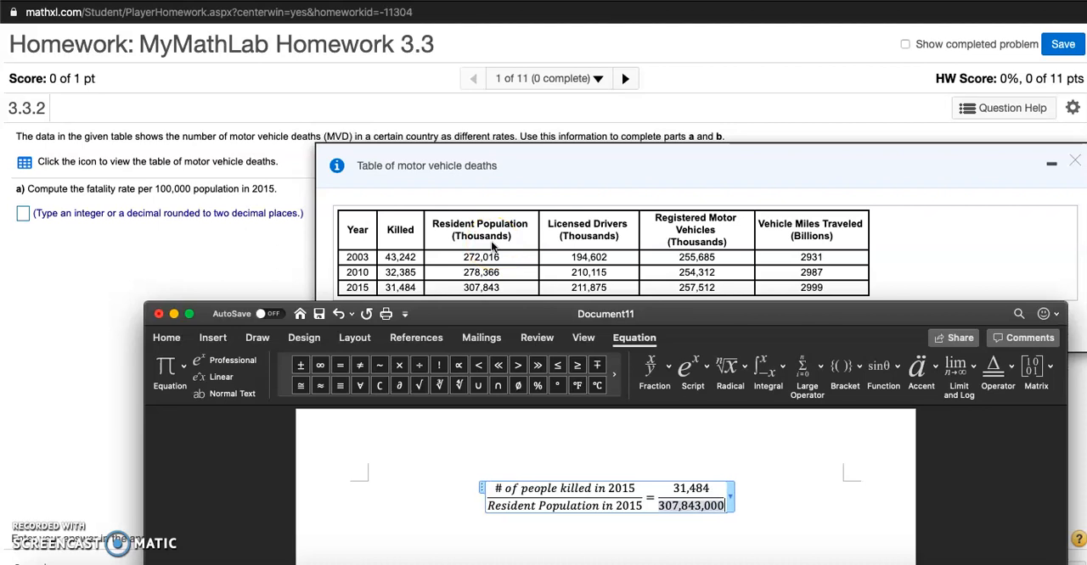
{"action": "mouse_move", "coordinate": [655, 540]}
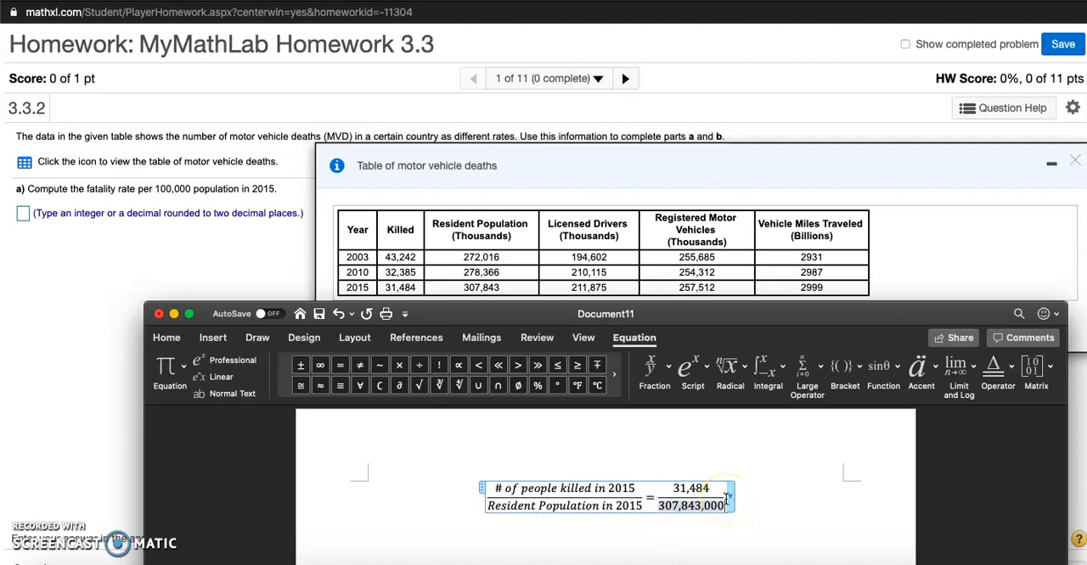
{"action": "mouse_move", "coordinate": [727, 496]}
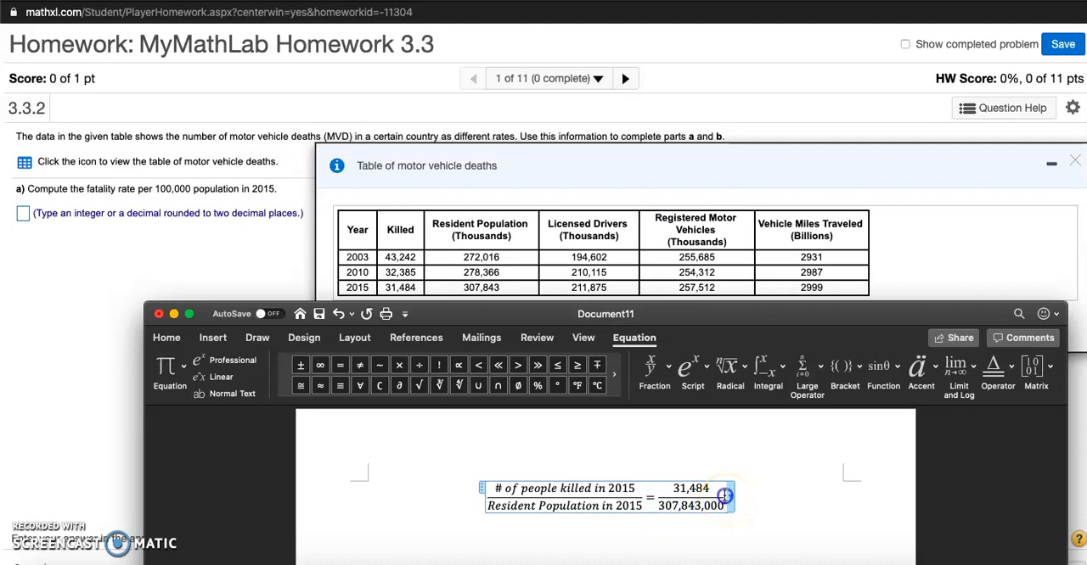
{"action": "mouse_move", "coordinate": [723, 494]}
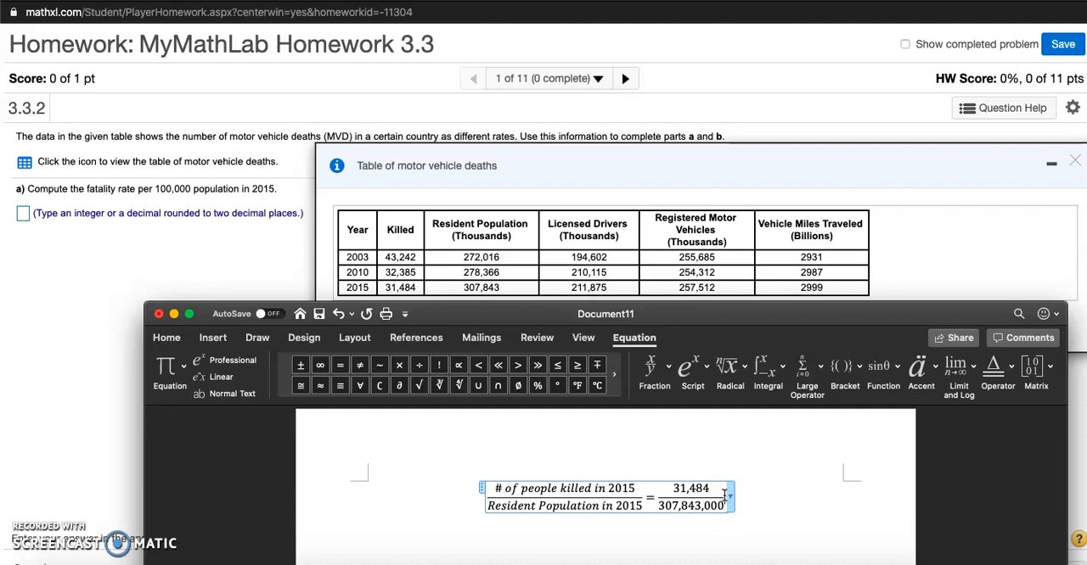
{"action": "mouse_move", "coordinate": [740, 509]}
{"action": "type", "text": " = x/"}
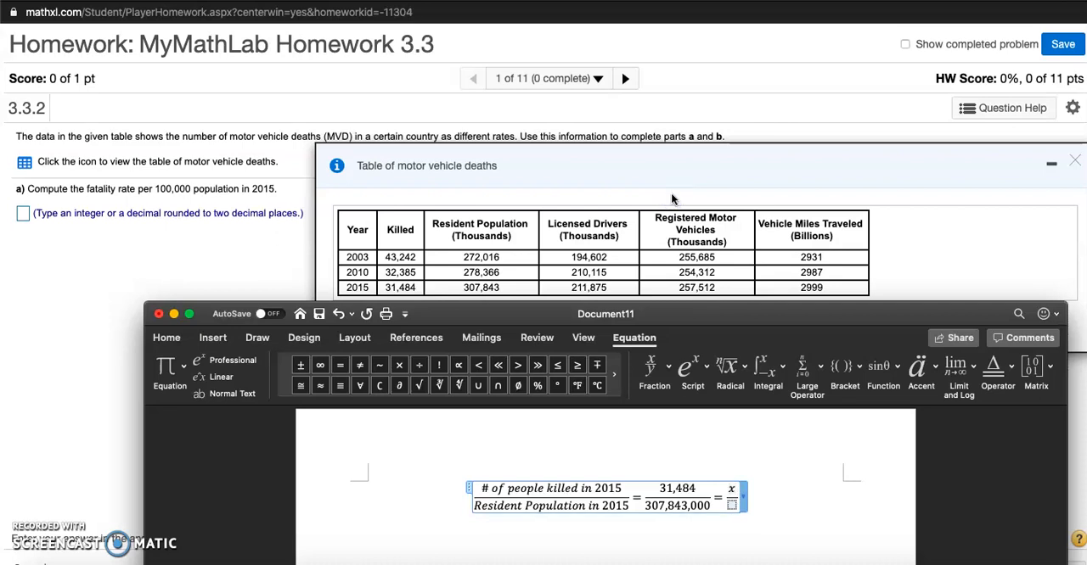
- Complete x over 100,000 and write x = 31,484/307,843,000 × 100,000 on a new line
{"action": "type", "text": "100,000"}
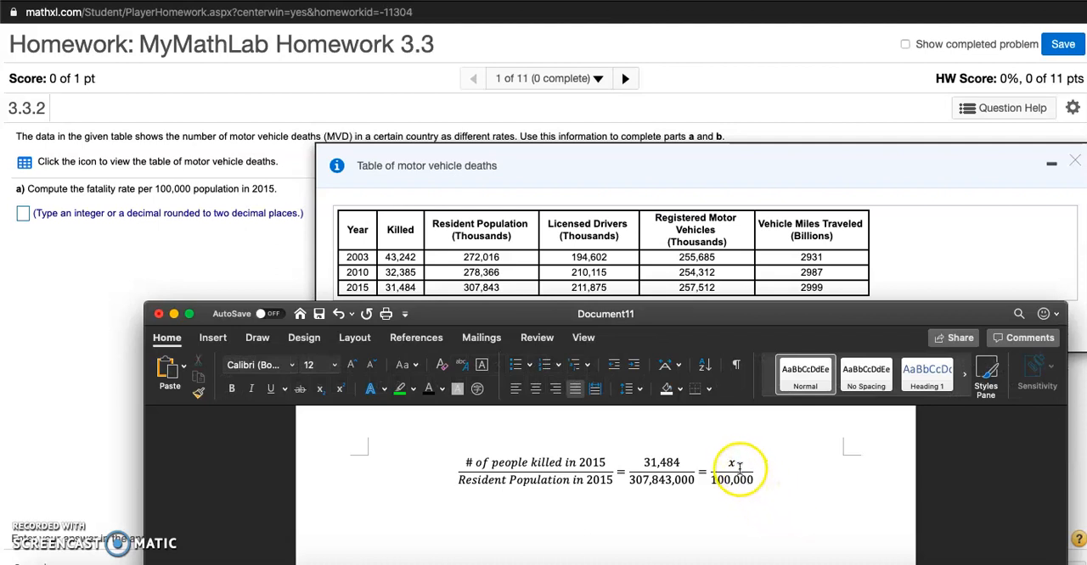
{"action": "left_click", "coordinate": [732, 479]}
{"action": "type", "text": "31,484/307,843,000"}
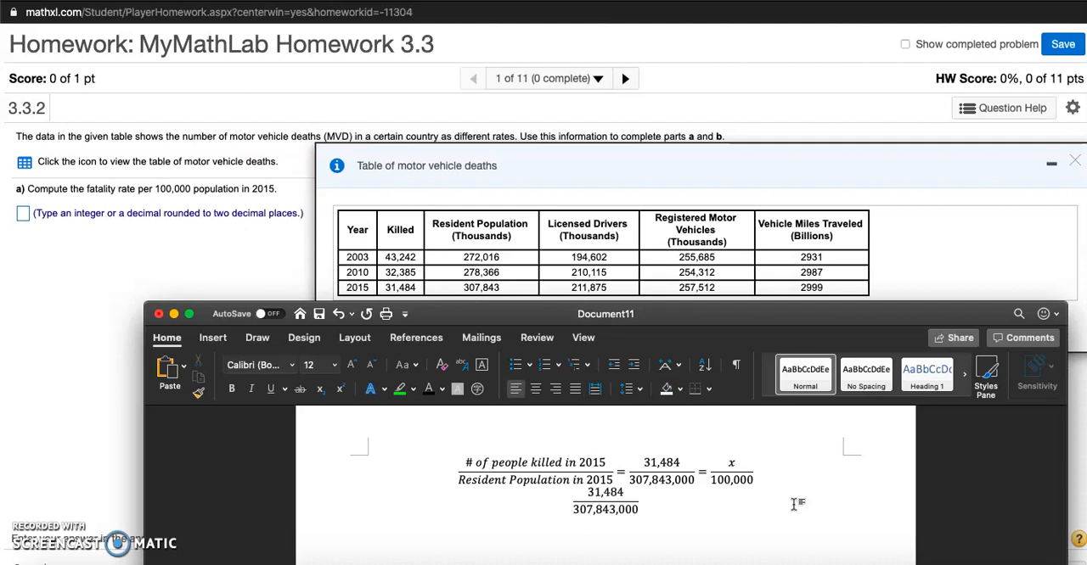
{"action": "left_click", "coordinate": [605, 501]}
{"action": "type", "text": "x = "}
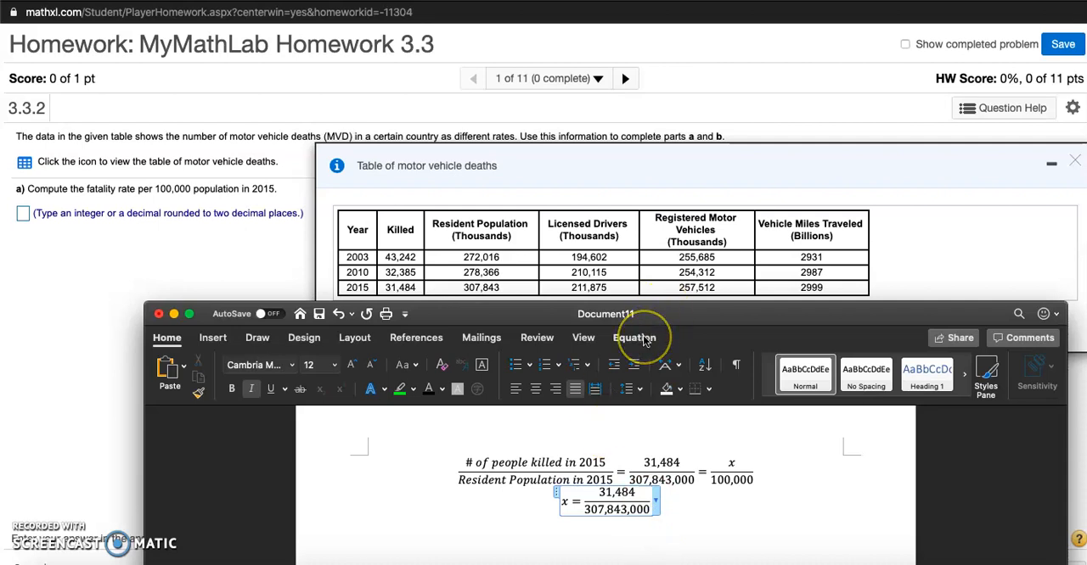
{"action": "left_click", "coordinate": [635, 338]}
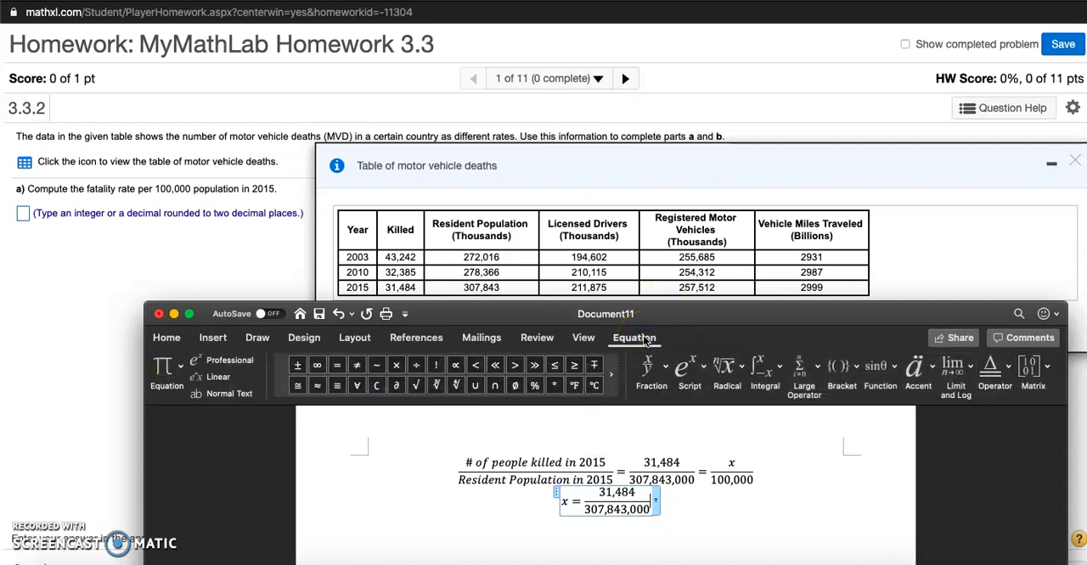
{"action": "left_click", "coordinate": [401, 365]}
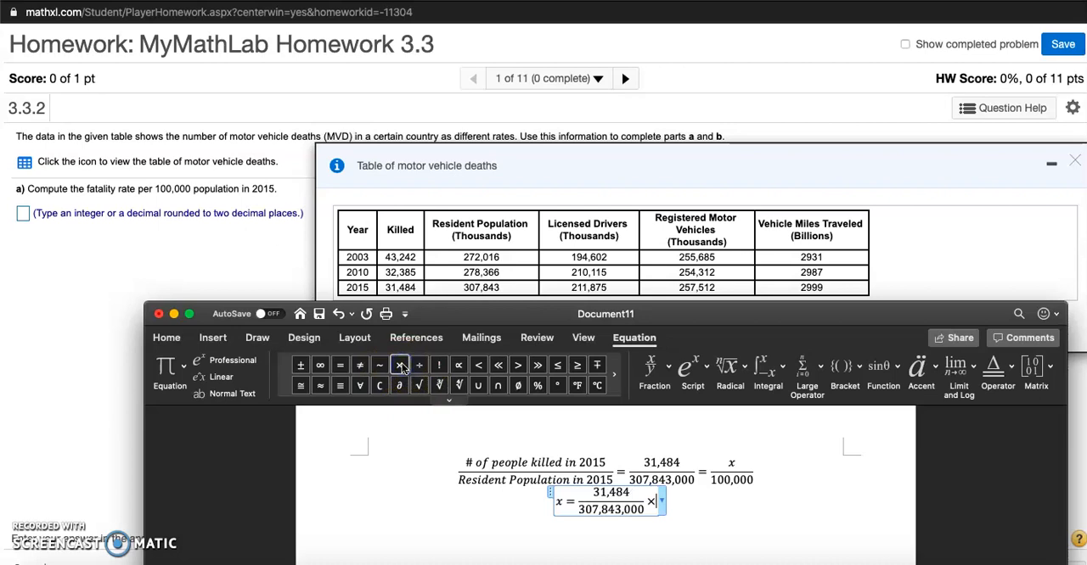
{"action": "type", "text": "100,000 ="}
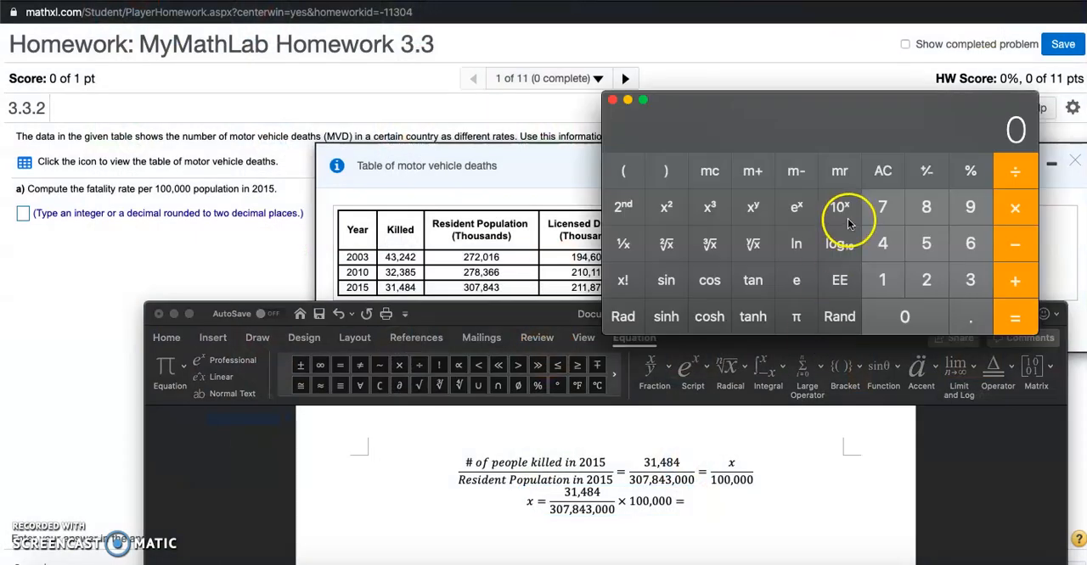
- Compute 31,484 ÷ 307,843,000 × 100,000 = 10.2272… in Calculator and start entering the result in Word
{"action": "left_click", "coordinate": [969, 280]}
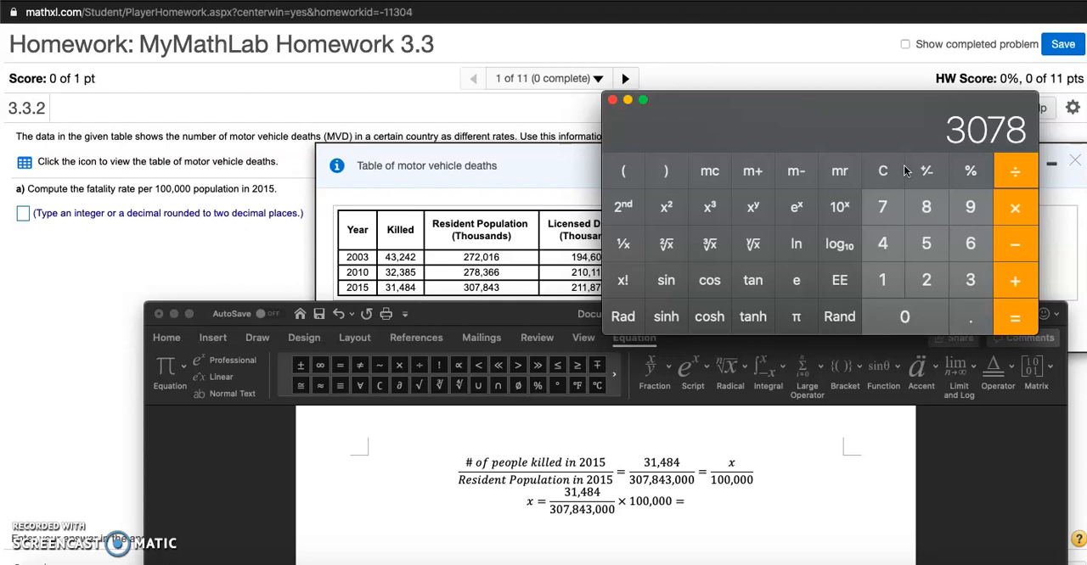
{"action": "left_click", "coordinate": [903, 316]}
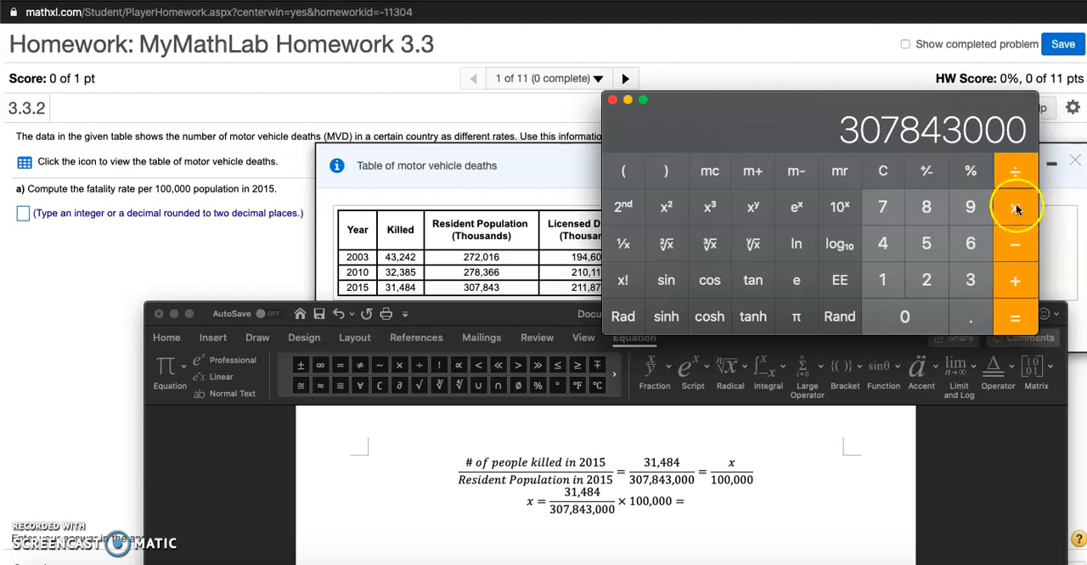
{"action": "left_click", "coordinate": [1015, 172]}
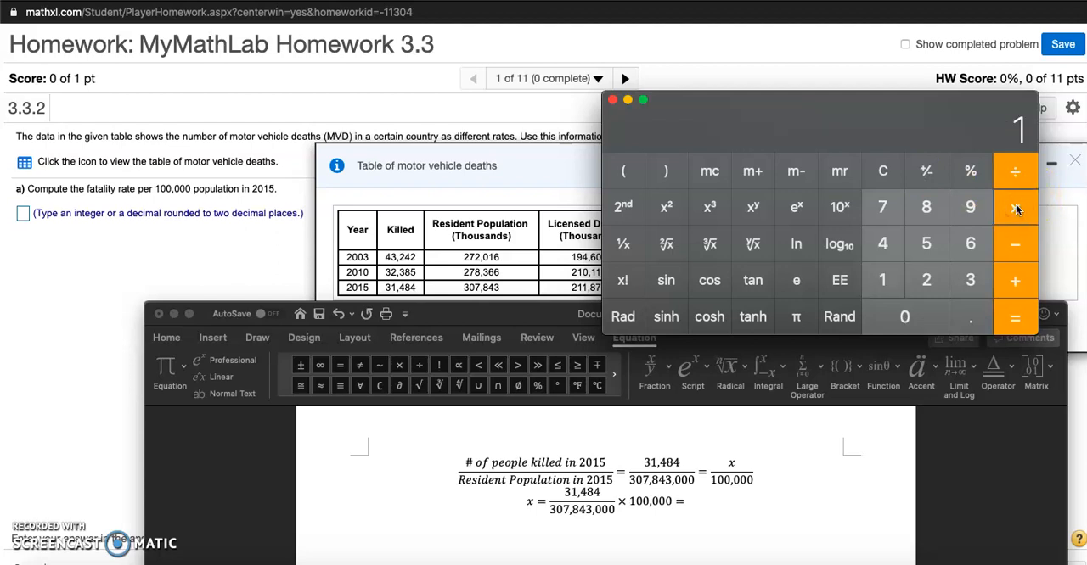
{"action": "left_click", "coordinate": [904, 315]}
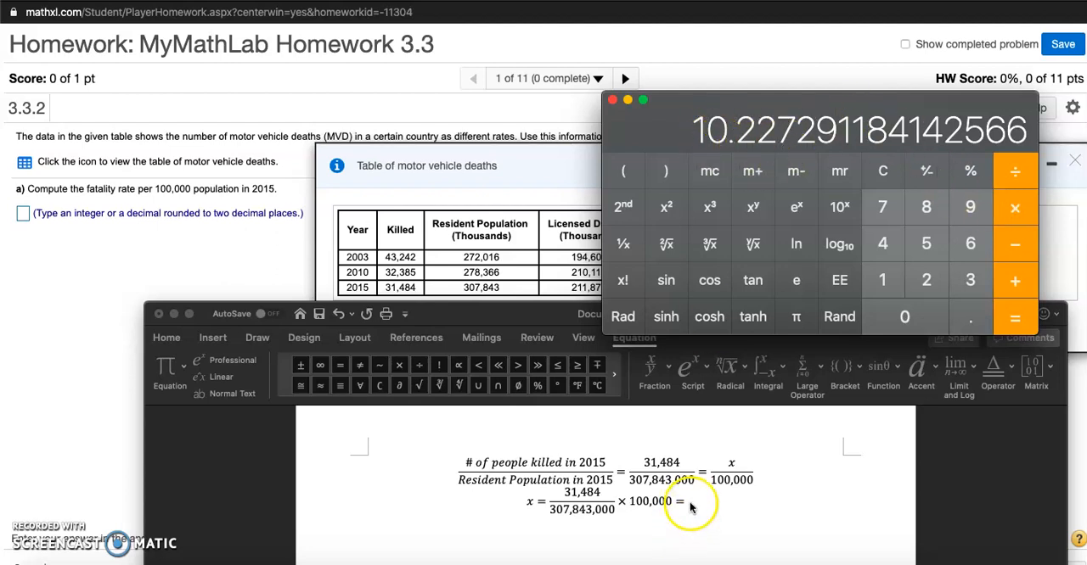
{"action": "type", "text": "10"}
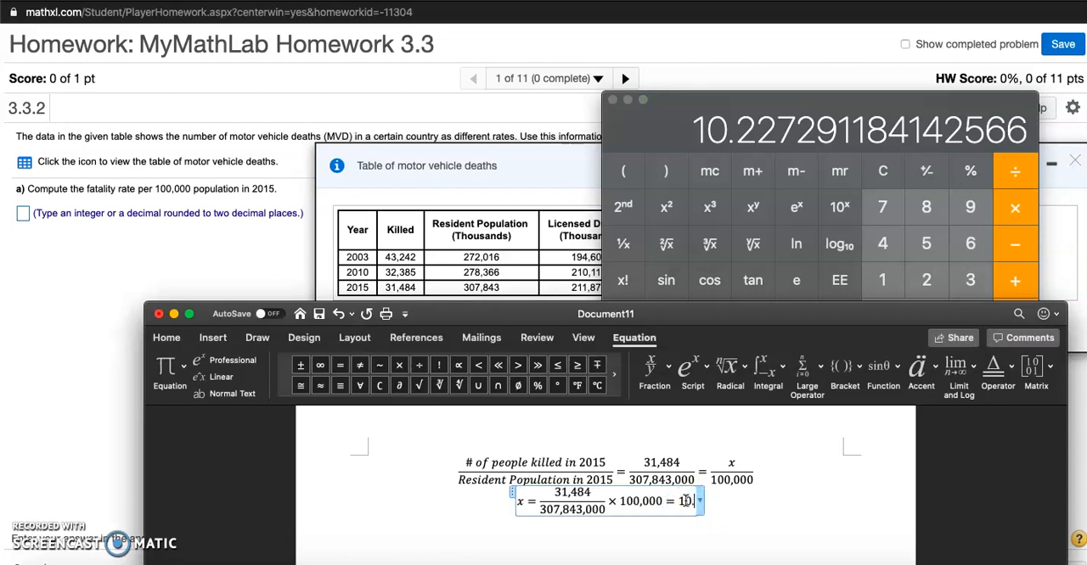
- Enter 10.23, close the table, and submit part a, accepting the correct-answer message
{"action": "type", "text": "23"}
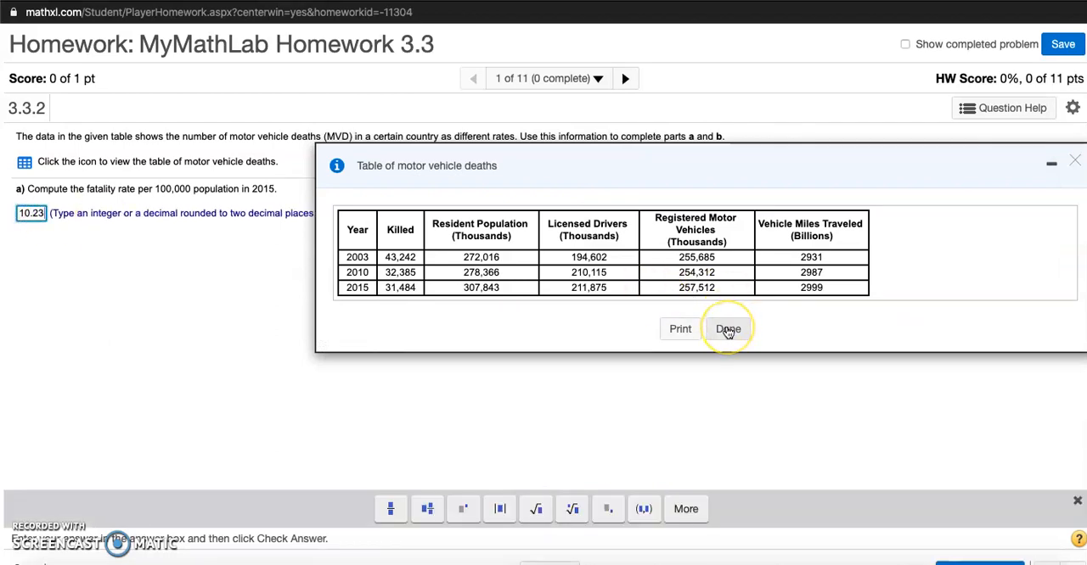
{"action": "mouse_move", "coordinate": [743, 355]}
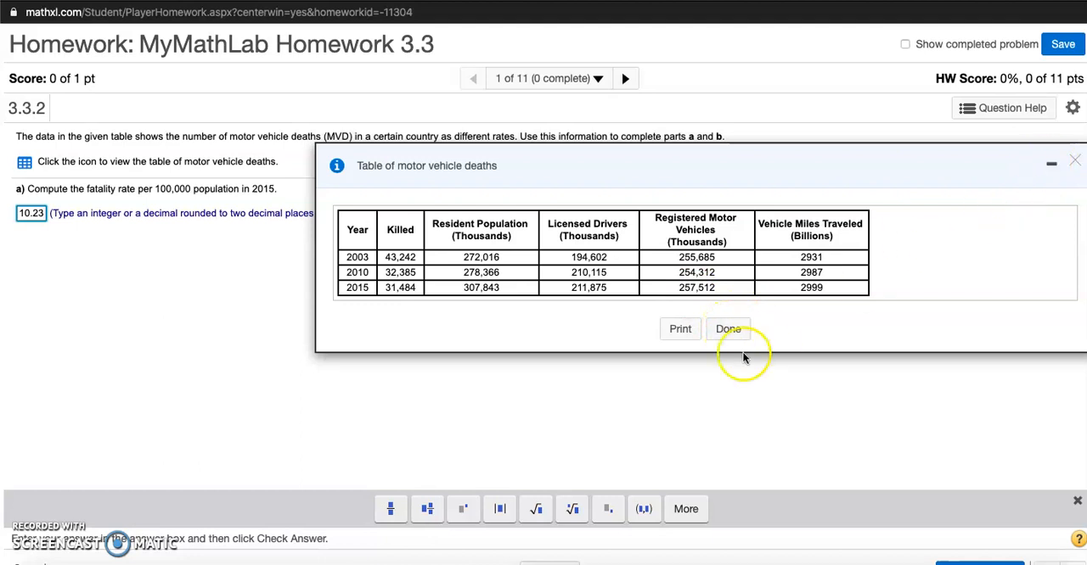
{"action": "left_click", "coordinate": [727, 329]}
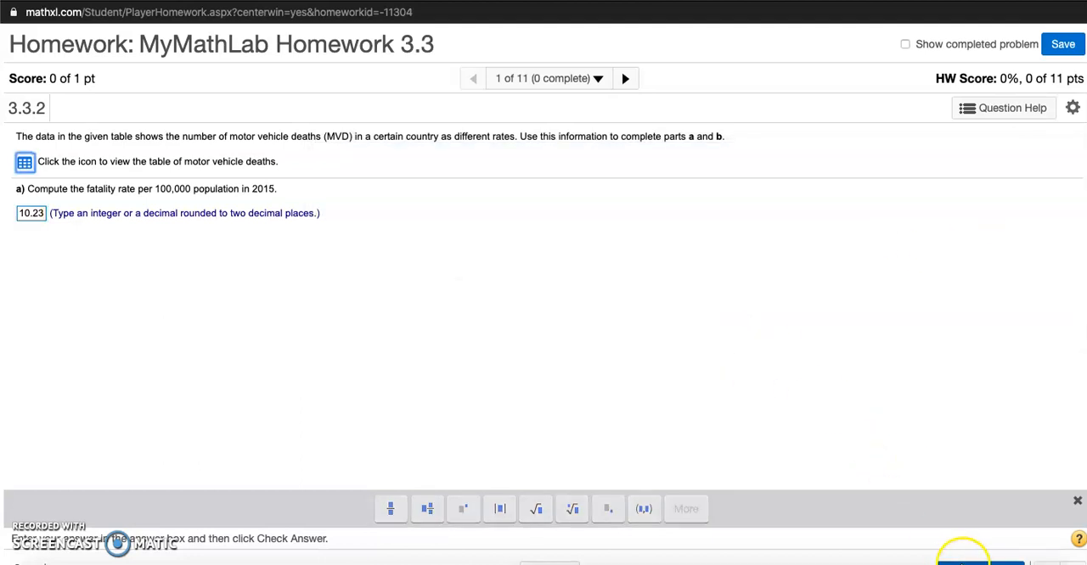
{"action": "left_click", "coordinate": [976, 564]}
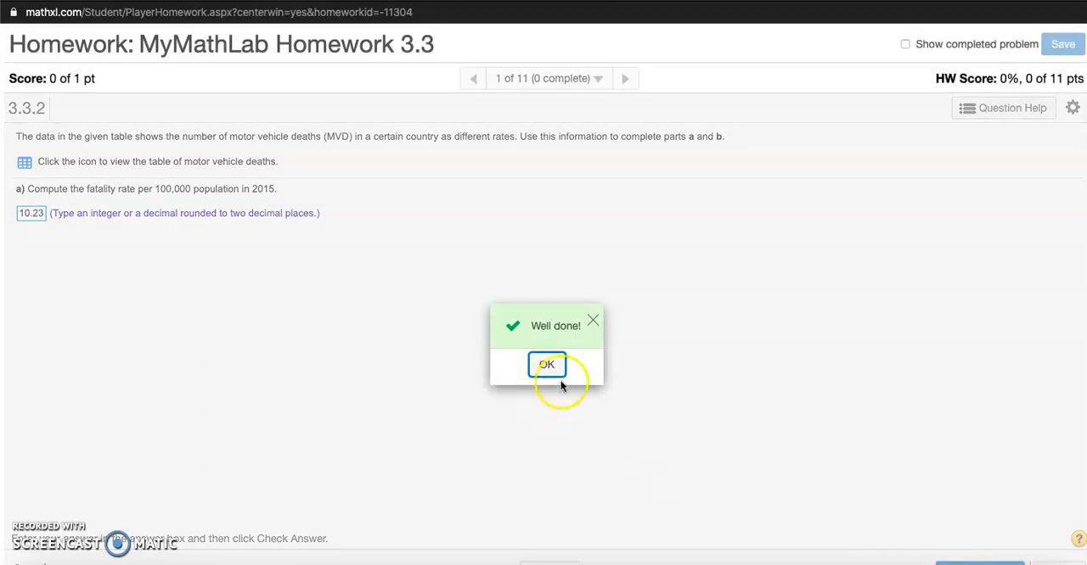
{"action": "left_click", "coordinate": [547, 364]}
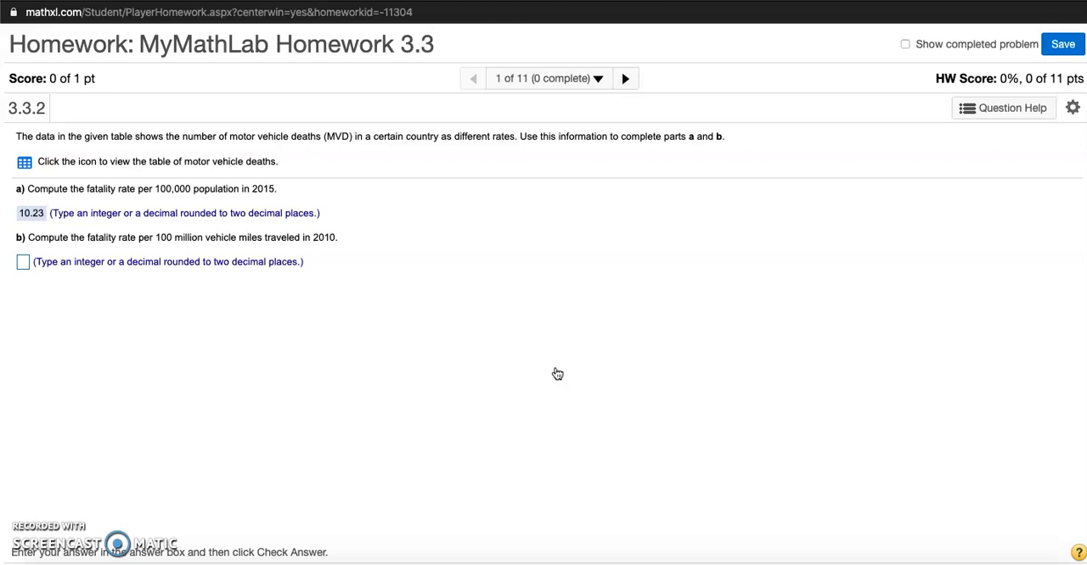
{"action": "mouse_move", "coordinate": [452, 273]}
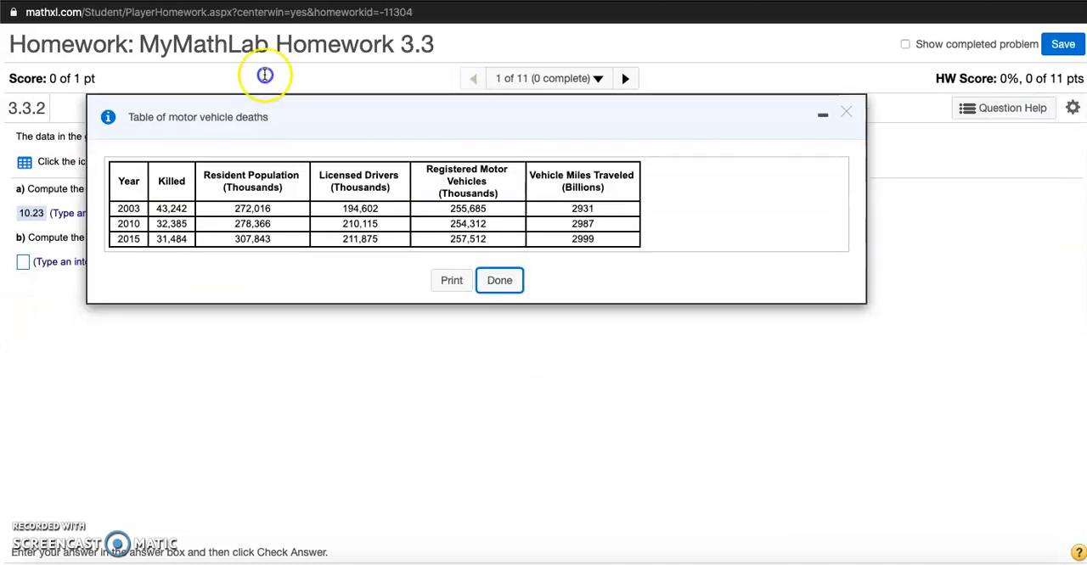
{"action": "mouse_move", "coordinate": [270, 106]}
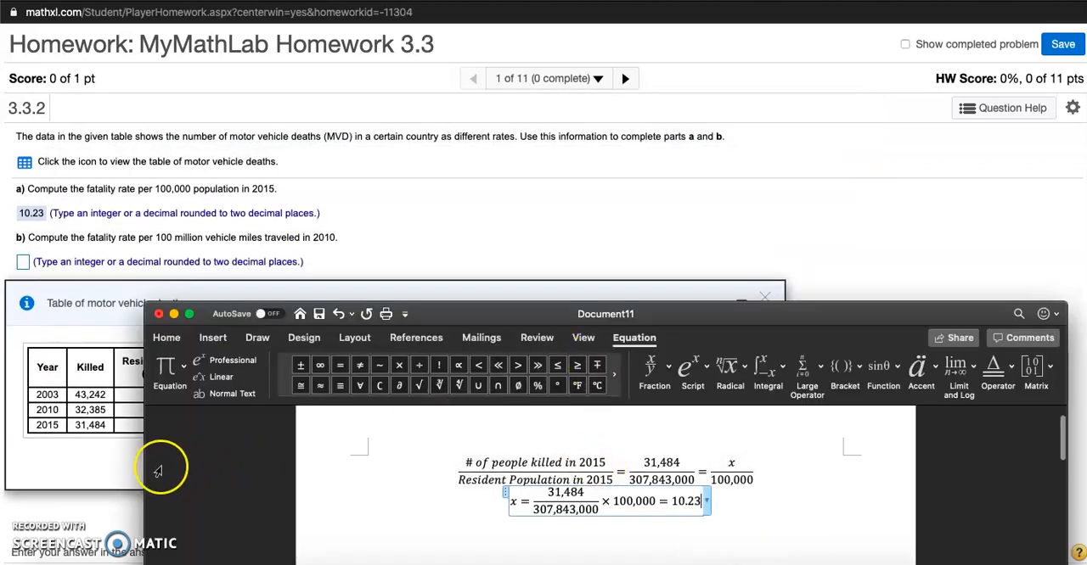
- Resize Word to sit beside the reopened table and left-align the part a equations
{"action": "left_click_drag", "start_coordinate": [604, 313], "coordinate": [727, 313]}
{"action": "type", "text": "a)"}
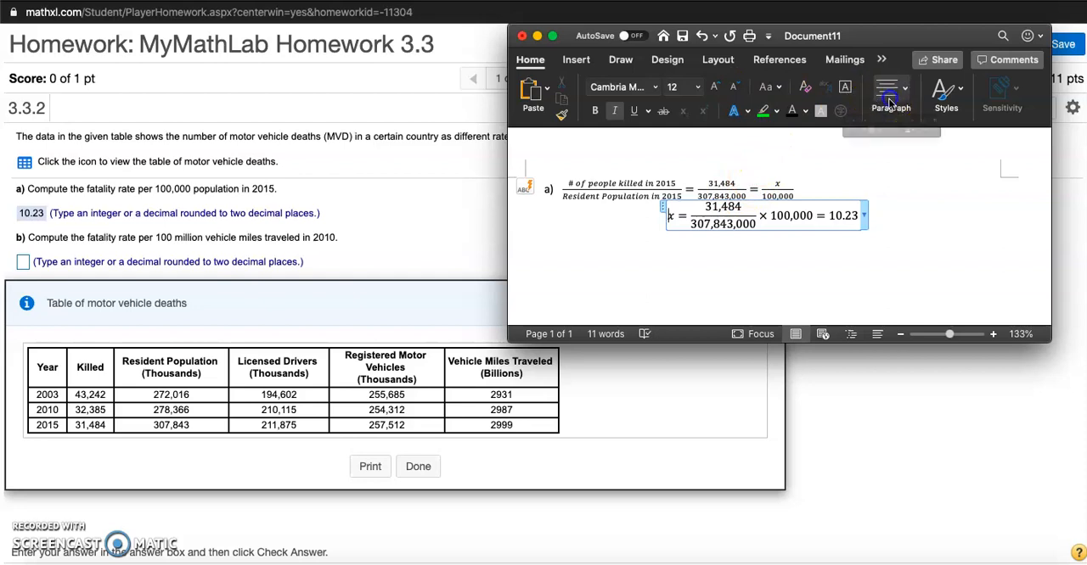
{"action": "left_click", "coordinate": [890, 90]}
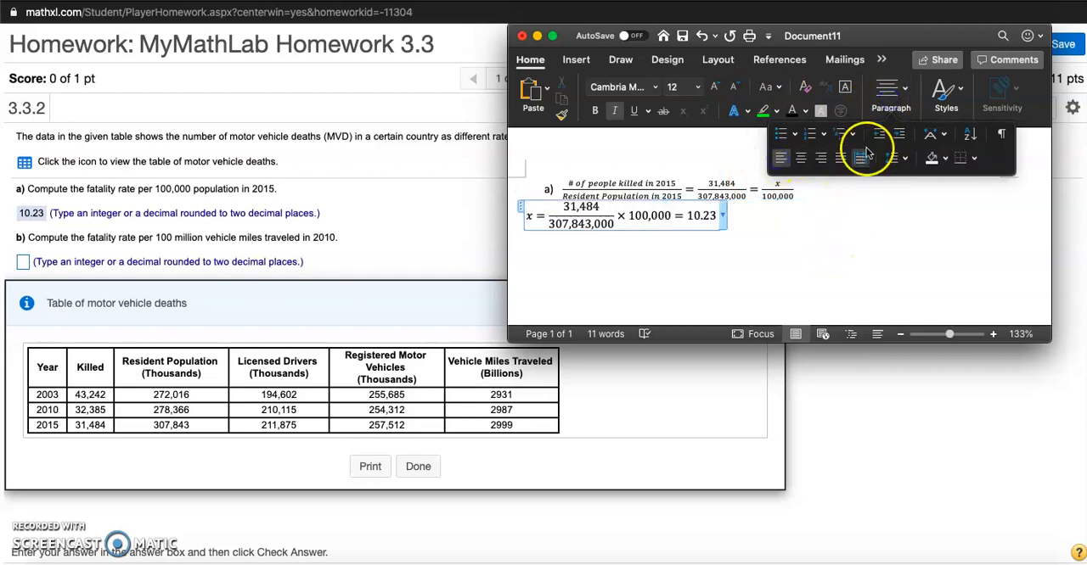
{"action": "left_click", "coordinate": [841, 258]}
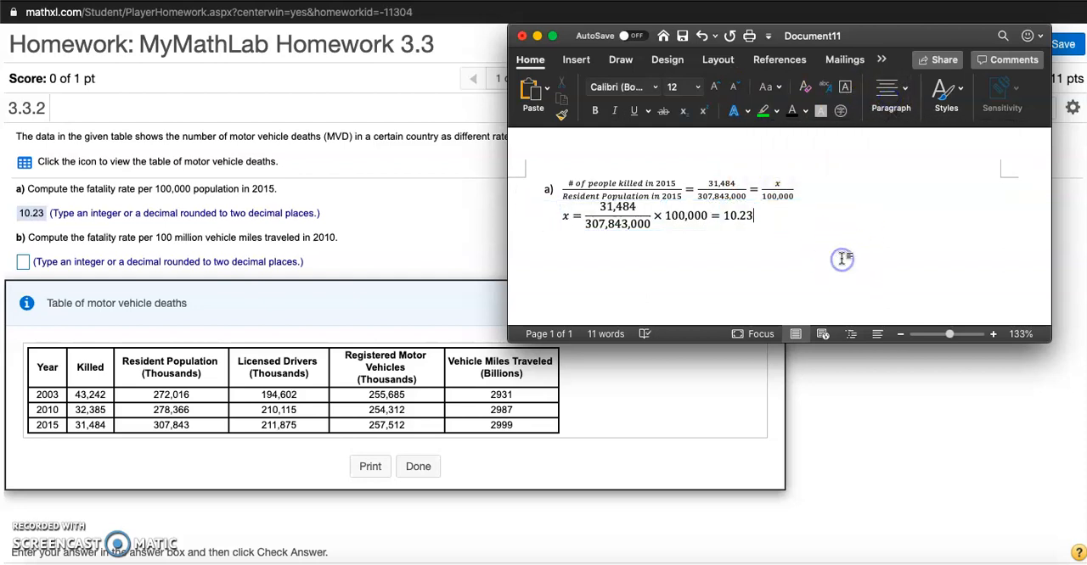
- Label part b and begin a new equation with a stacked fraction
{"action": "type", "text": "b)"}
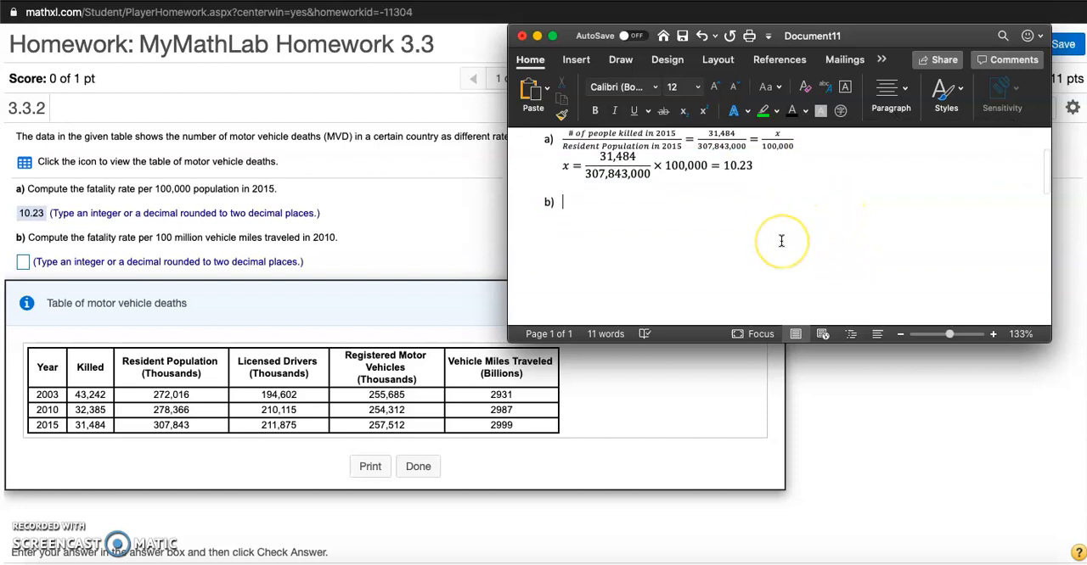
{"action": "scroll", "scroll_direction": "down", "scroll_amount": 3}
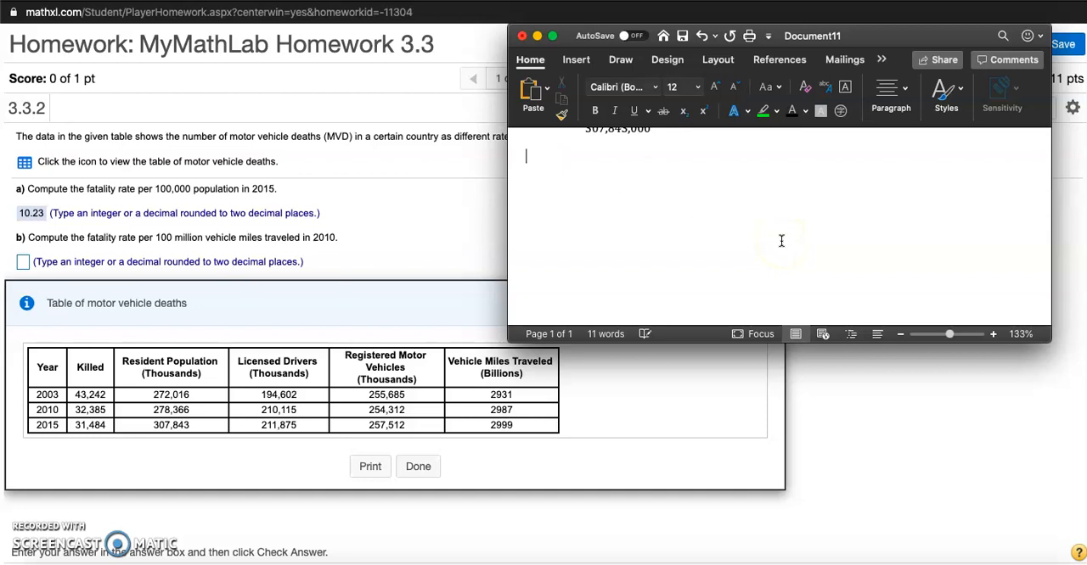
{"action": "type", "text": "b)"}
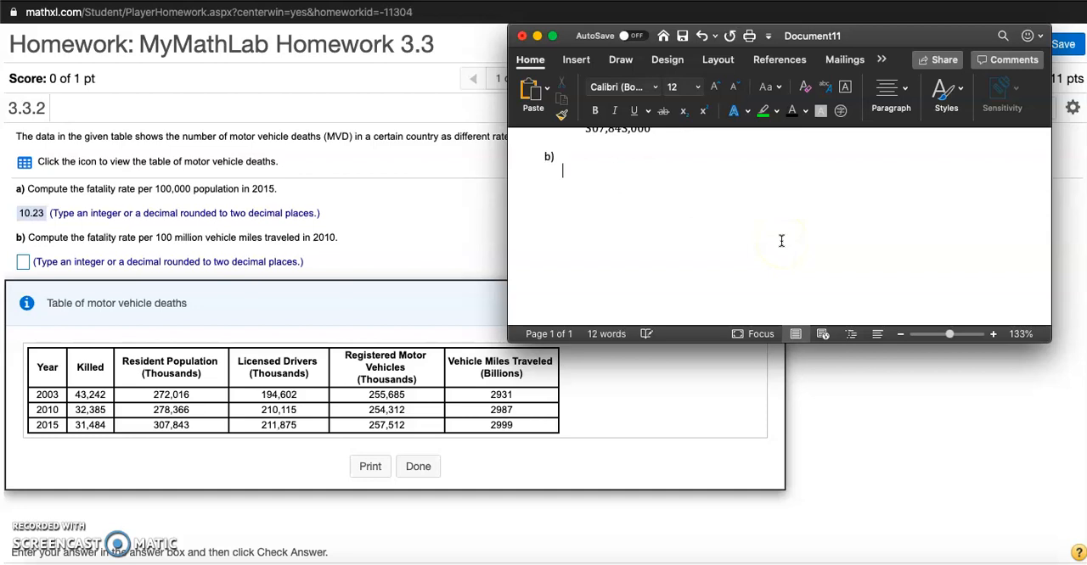
{"action": "mouse_move", "coordinate": [547, 219]}
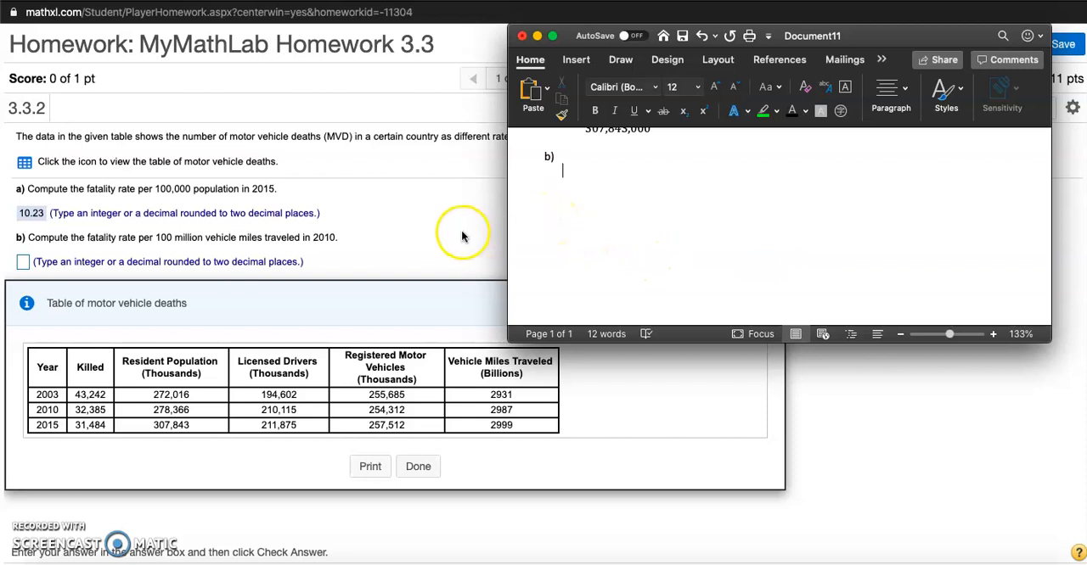
{"action": "mouse_move", "coordinate": [463, 236]}
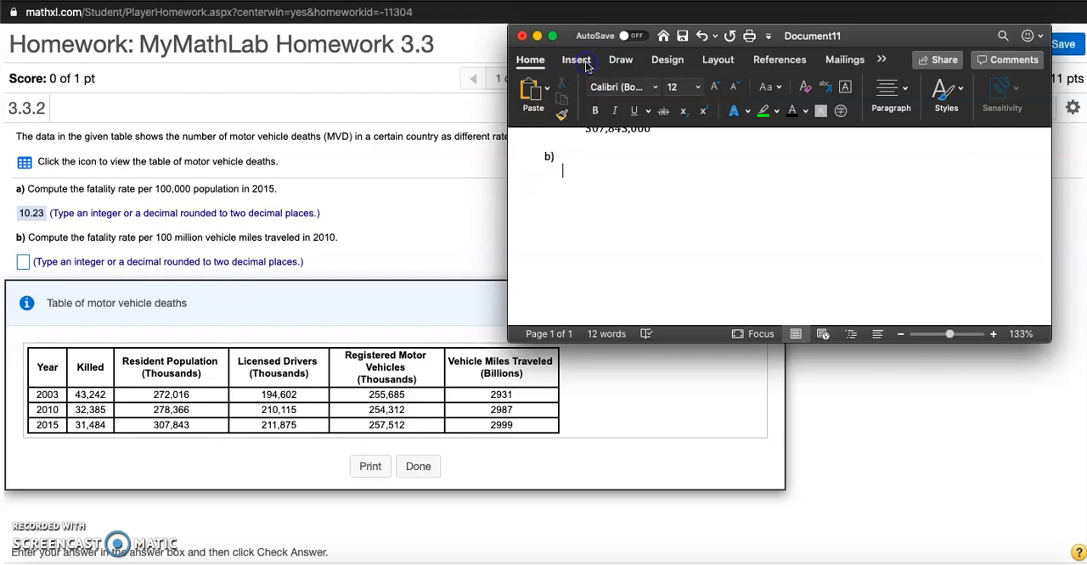
{"action": "left_click", "coordinate": [578, 59]}
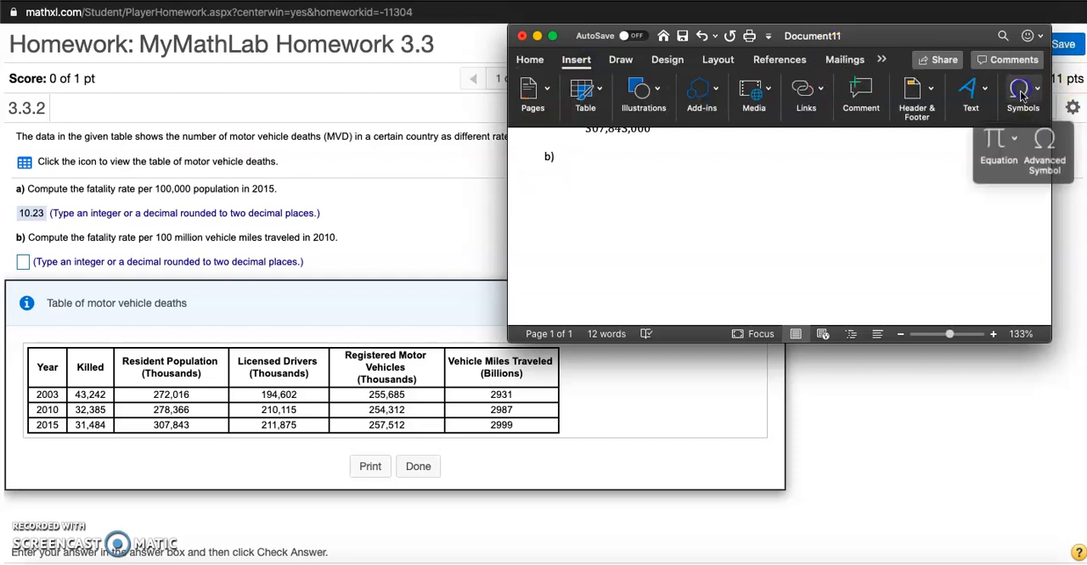
{"action": "left_click", "coordinate": [998, 144]}
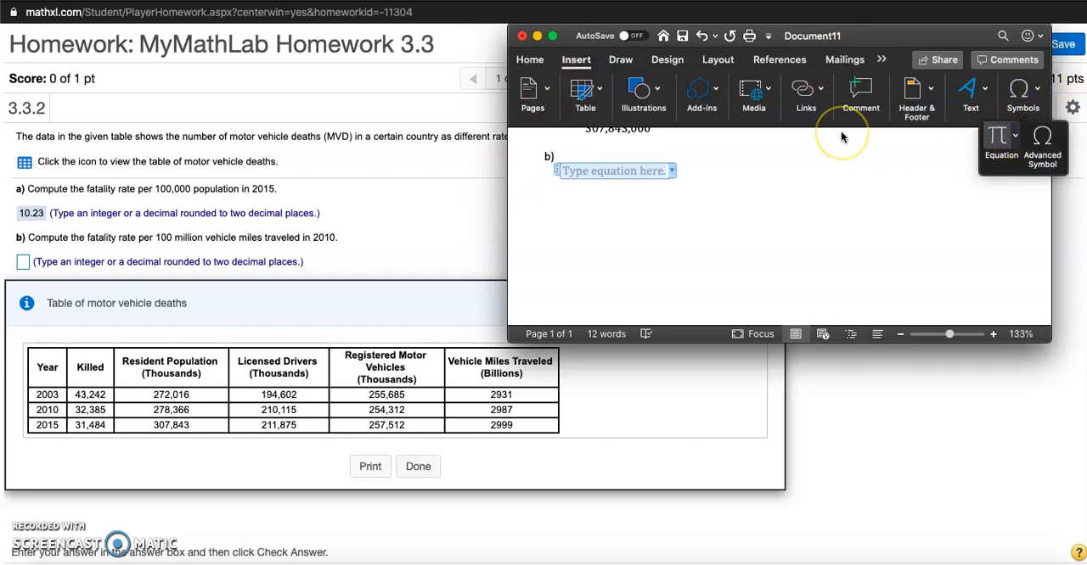
{"action": "left_click", "coordinate": [1002, 136]}
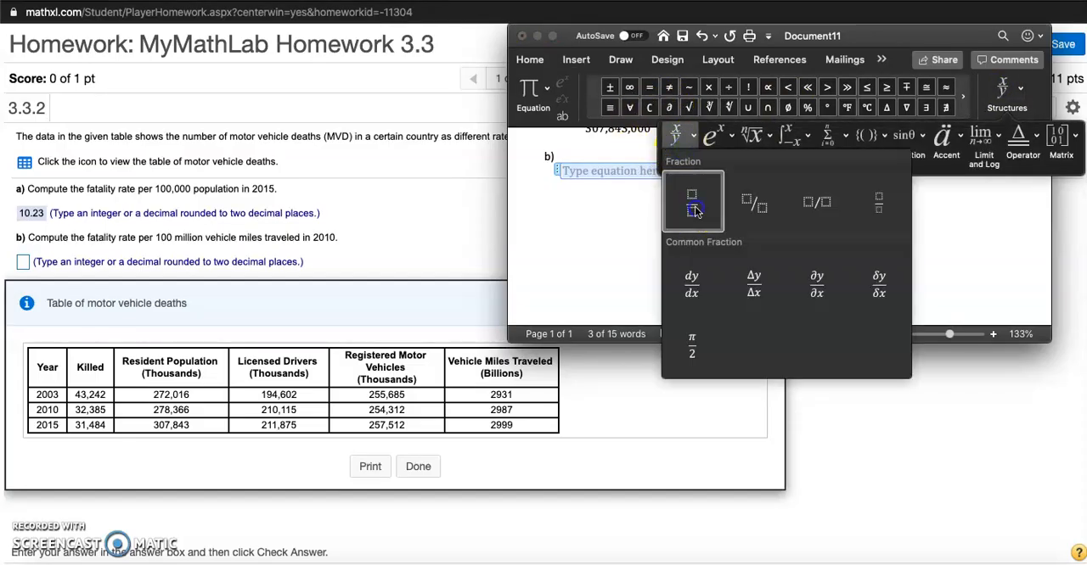
{"action": "left_click", "coordinate": [692, 201]}
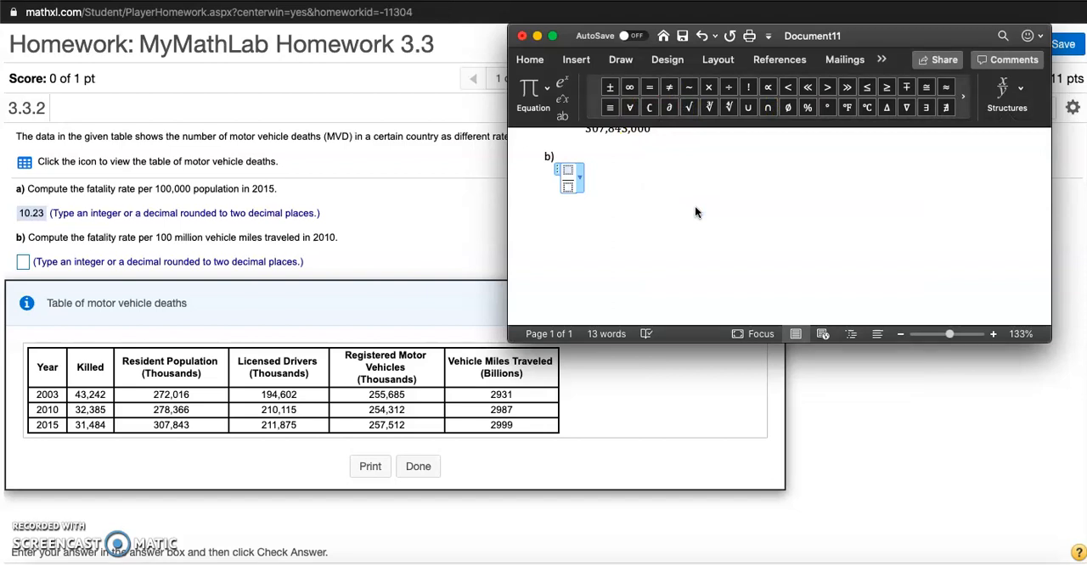
- Fill the fraction with '# of people killed in 2010' over 'Vehicle Miles Traveled in 2010' and add '='
{"action": "type", "text": "# of people"}
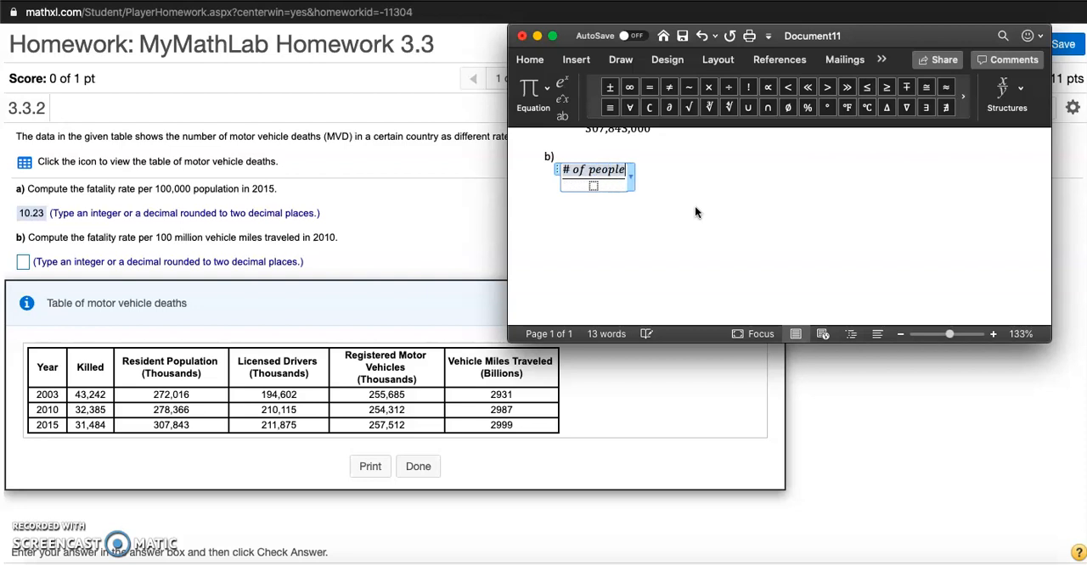
{"action": "type", "text": "killed in 2"}
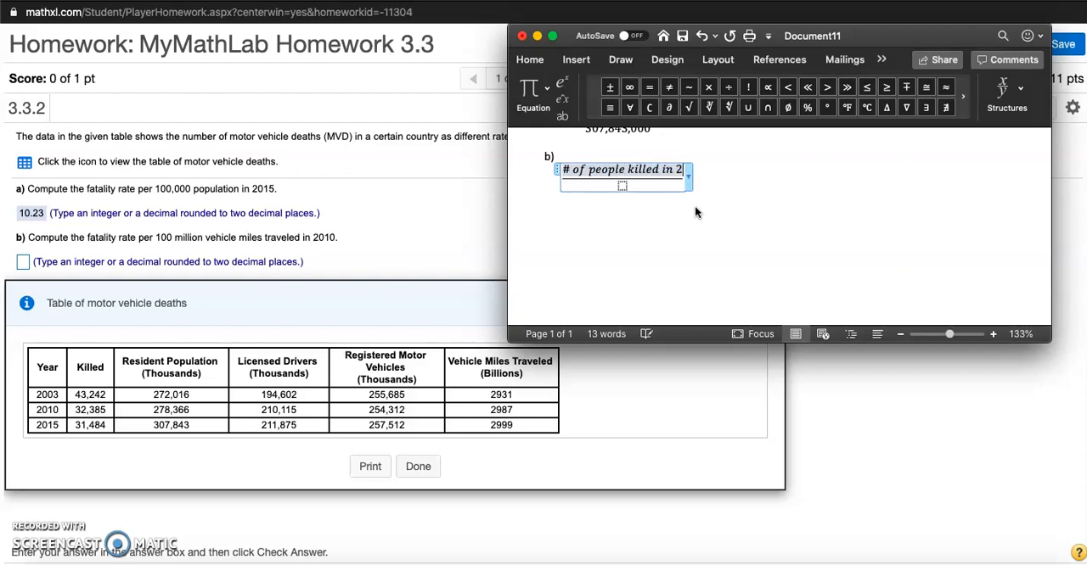
{"action": "type", "text": "010"}
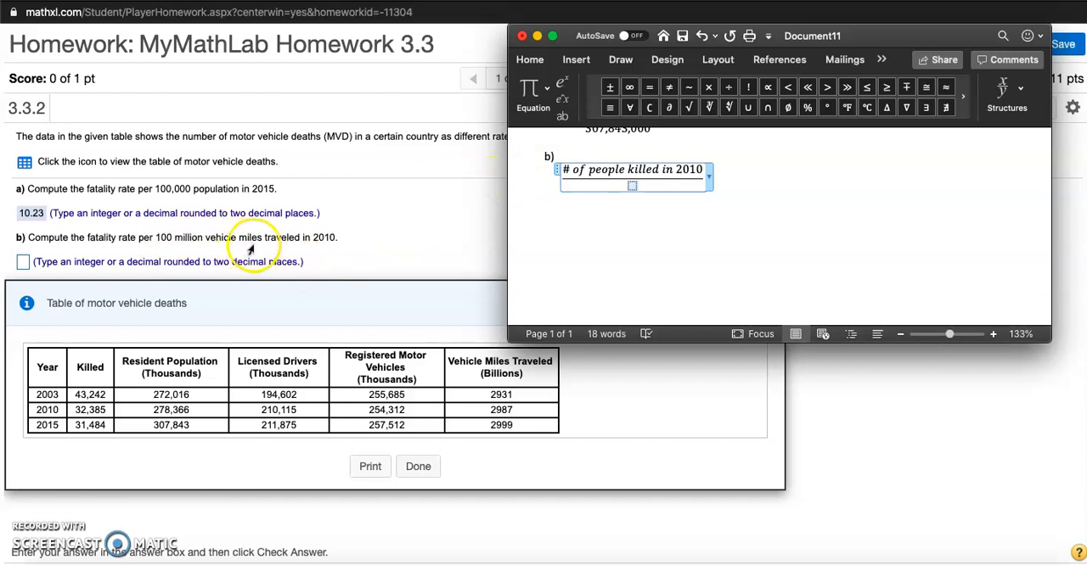
{"action": "mouse_move", "coordinate": [162, 241]}
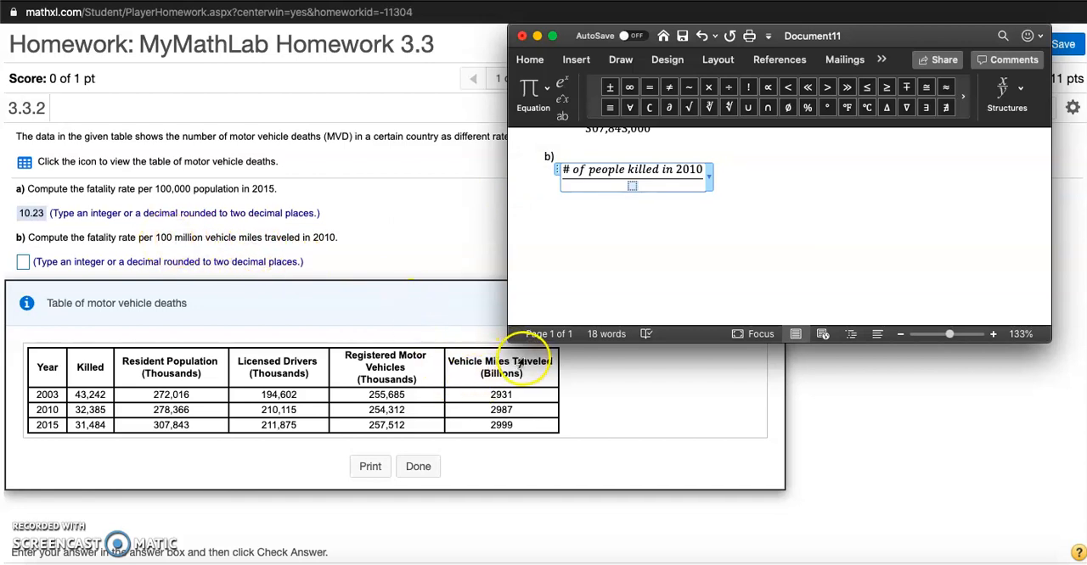
{"action": "type", "text": "Vehicle Miles Travell"}
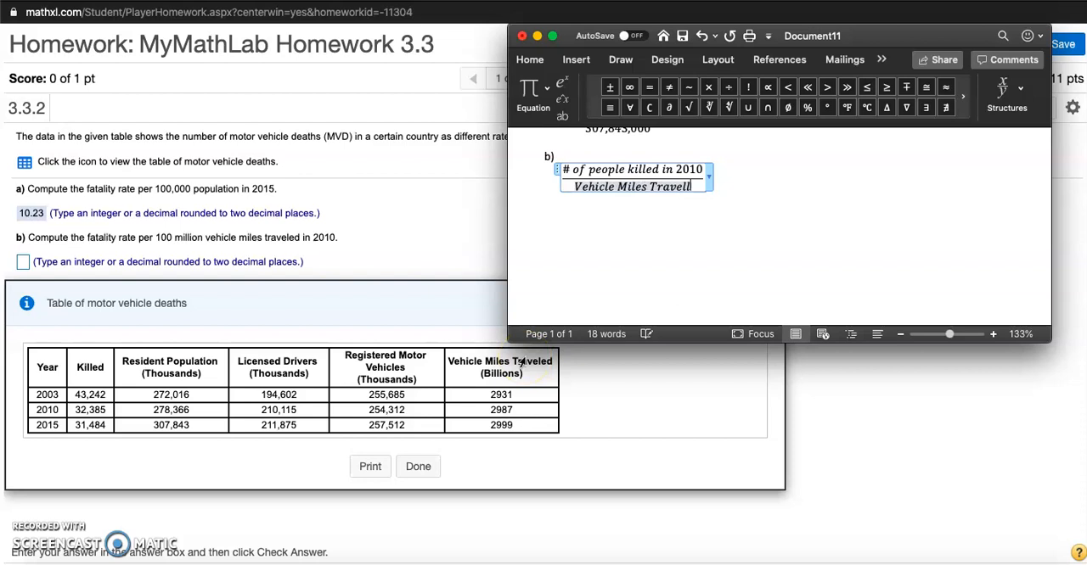
{"action": "type", "text": "ed"}
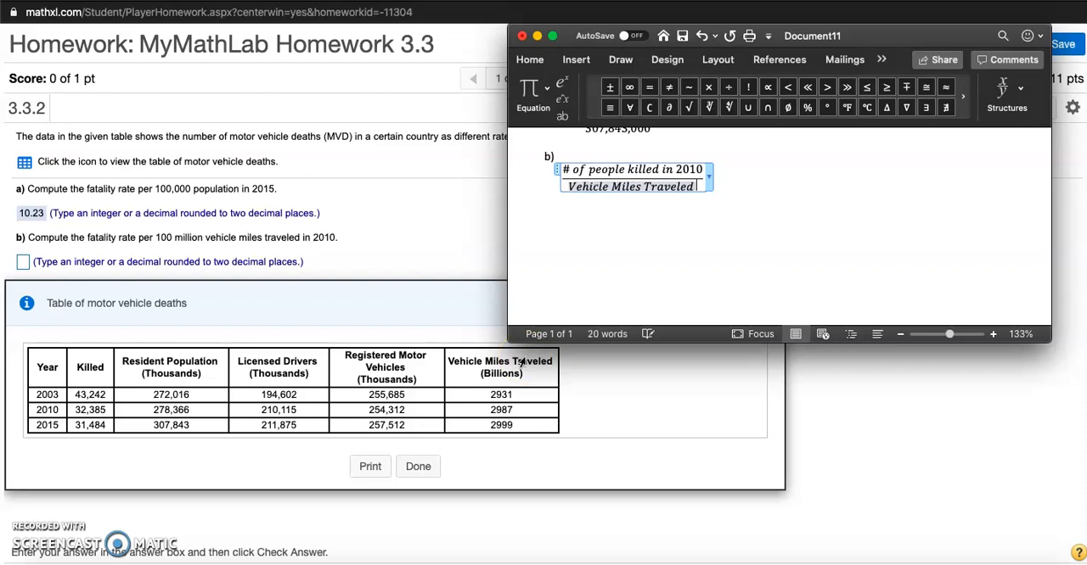
{"action": "type", "text": "in 2010"}
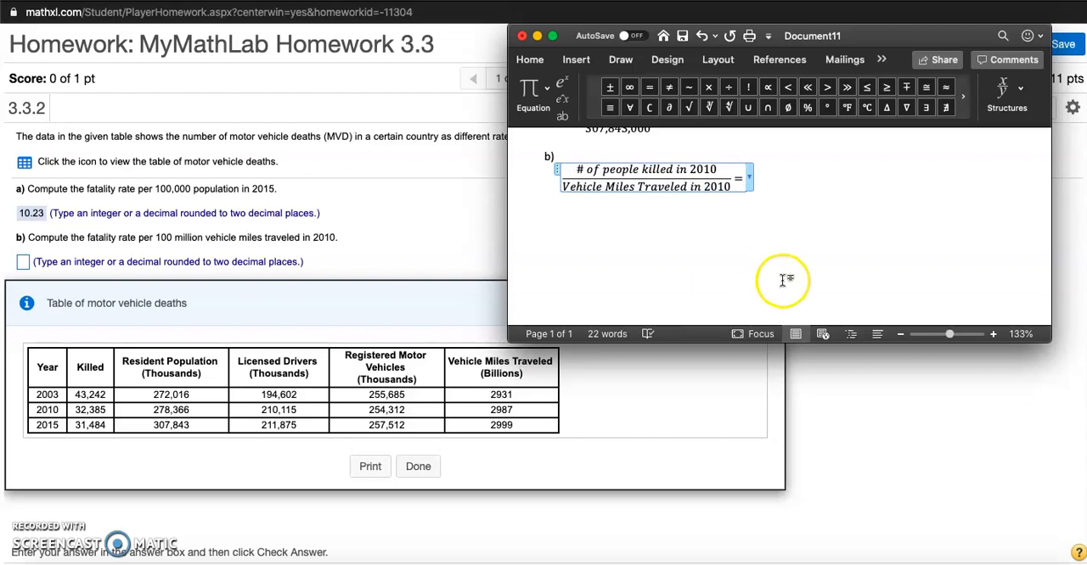
{"action": "left_click", "coordinate": [1005, 93]}
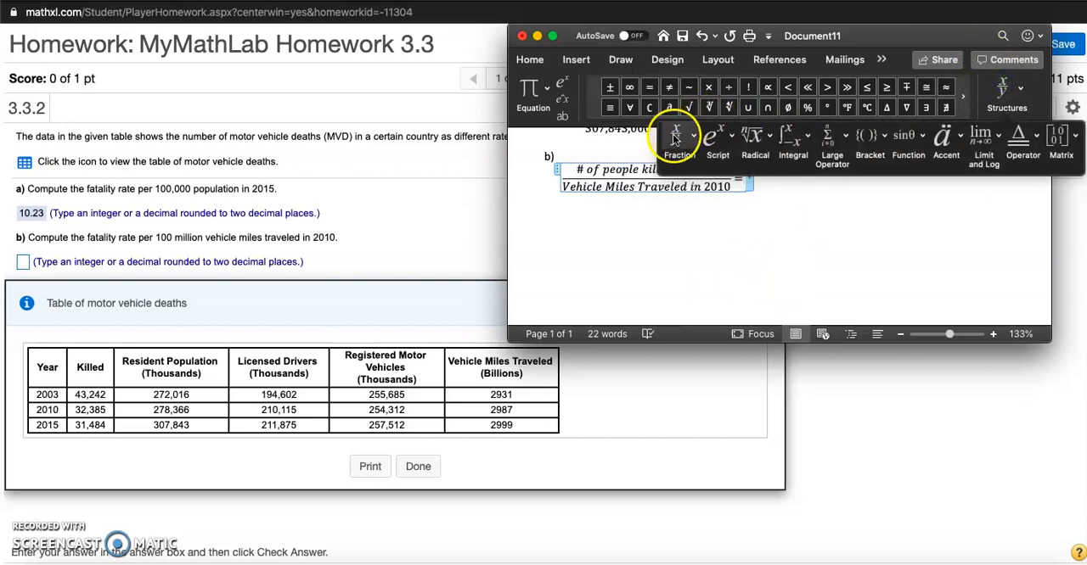
- Add the fraction 32,385 over 2987,000,000,000 after the equals sign
{"action": "left_click", "coordinate": [676, 136]}
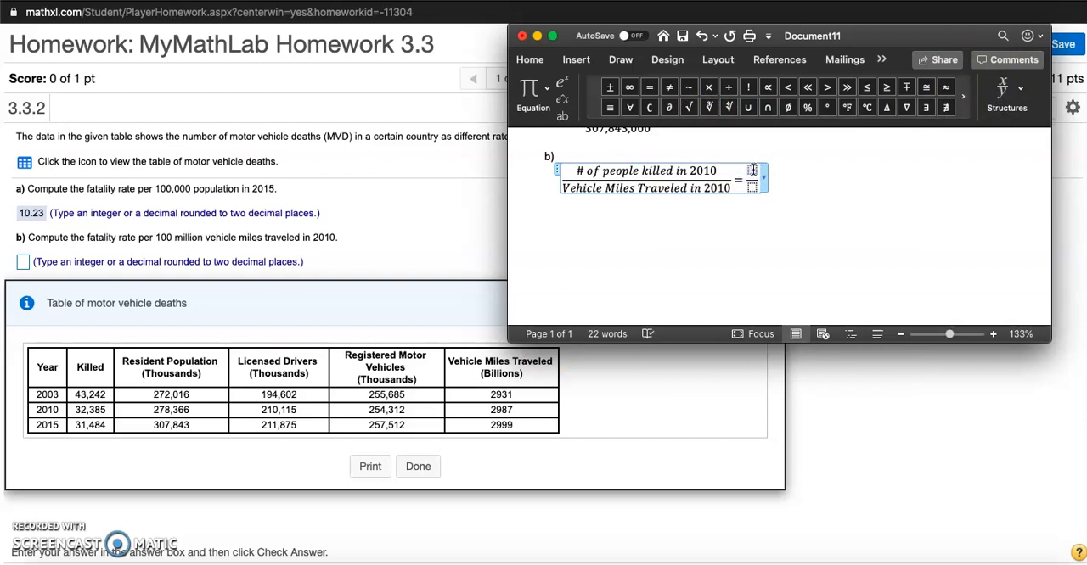
{"action": "type", "text": "32"}
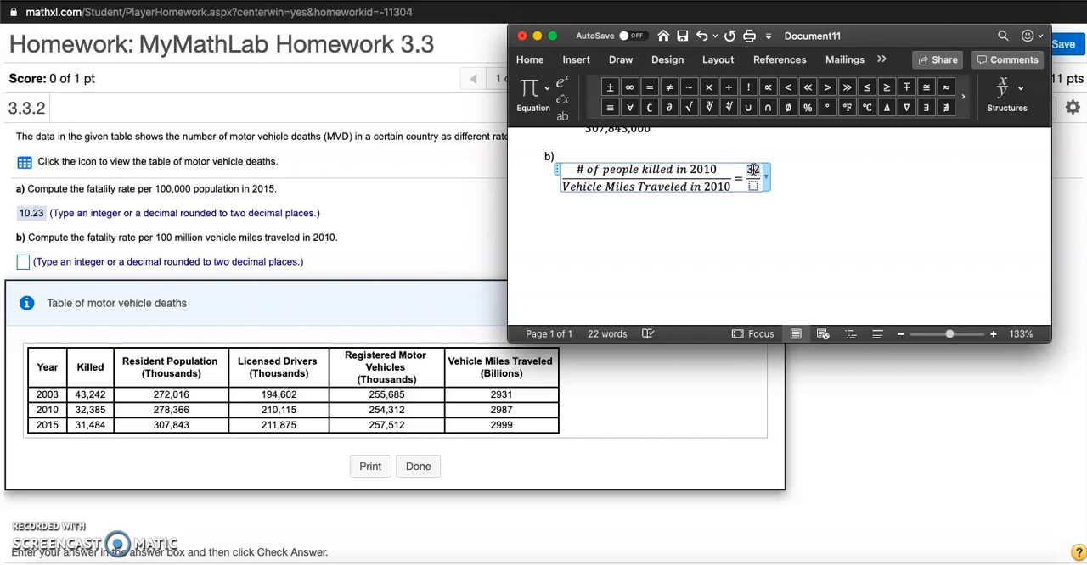
{"action": "type", "text": "38"}
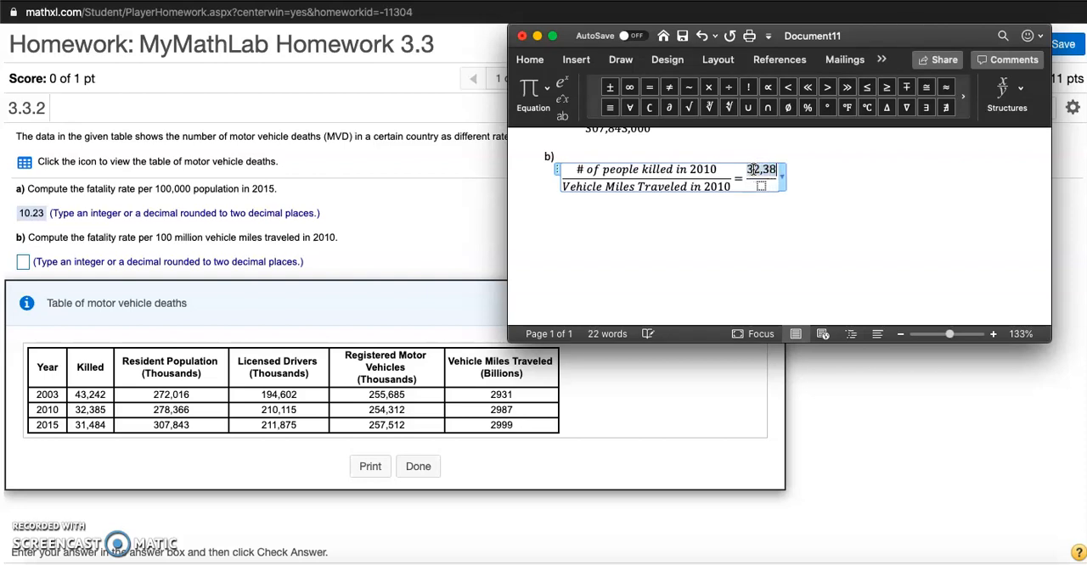
{"action": "type", "text": "5"}
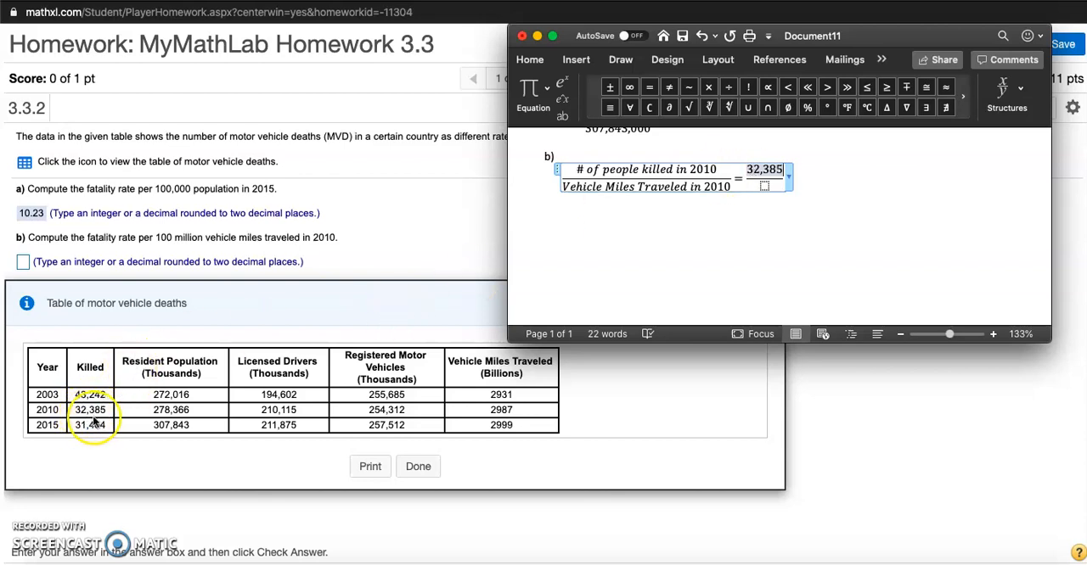
{"action": "mouse_move", "coordinate": [139, 417]}
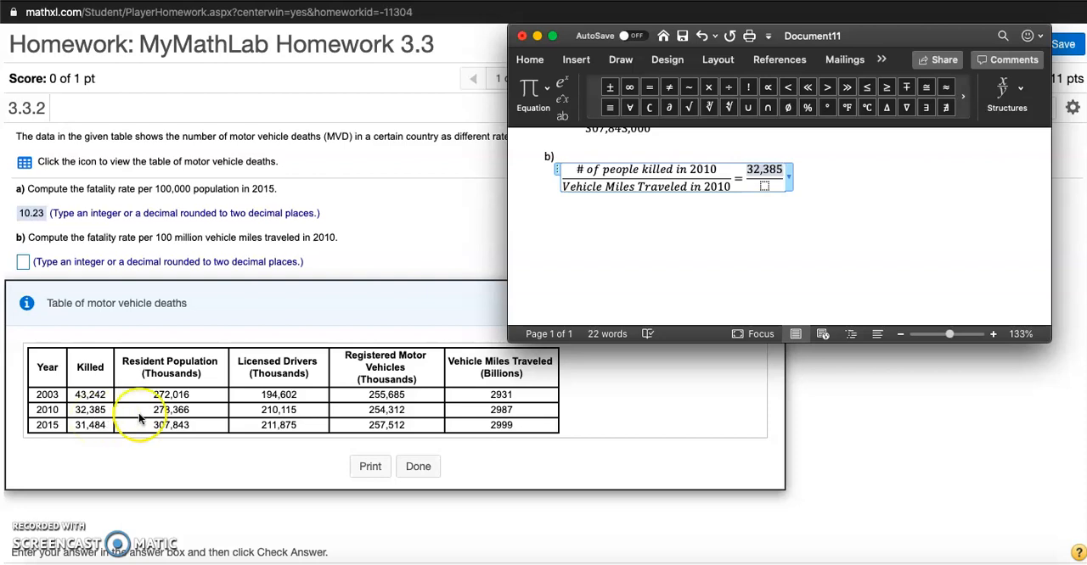
{"action": "mouse_move", "coordinate": [496, 416]}
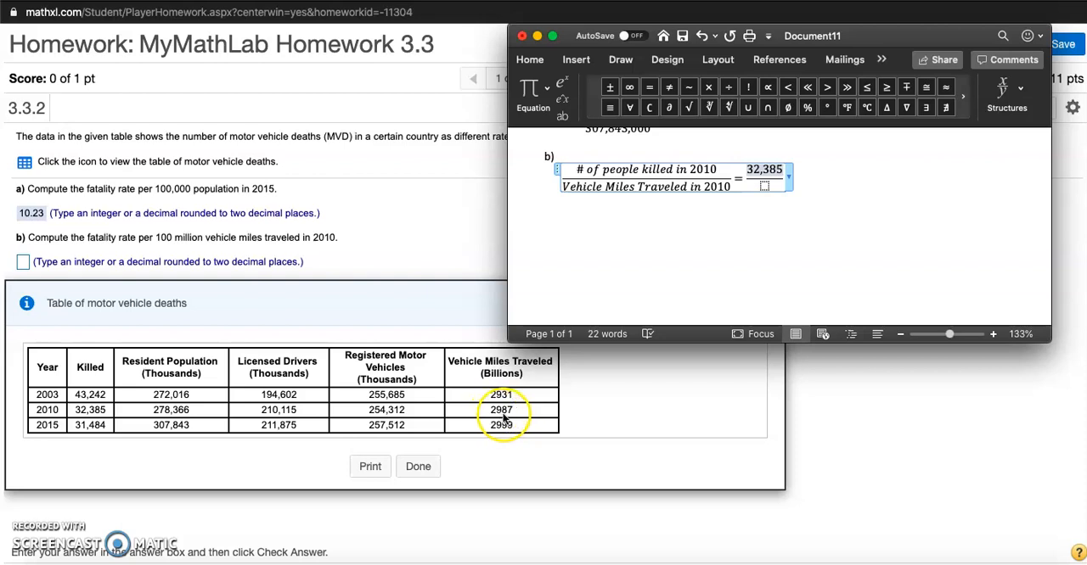
{"action": "mouse_move", "coordinate": [509, 387]}
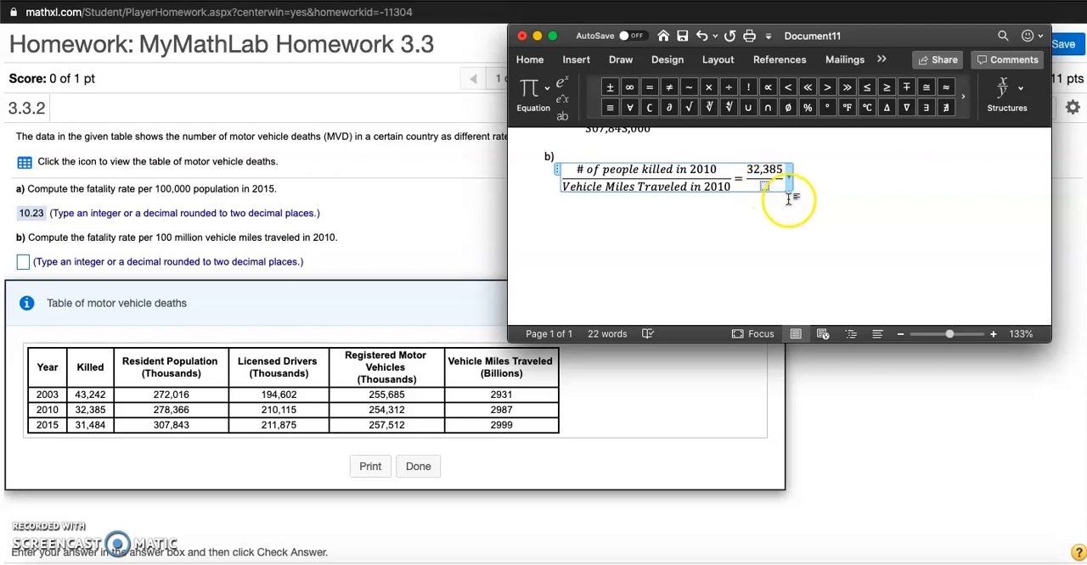
{"action": "type", "text": "2"}
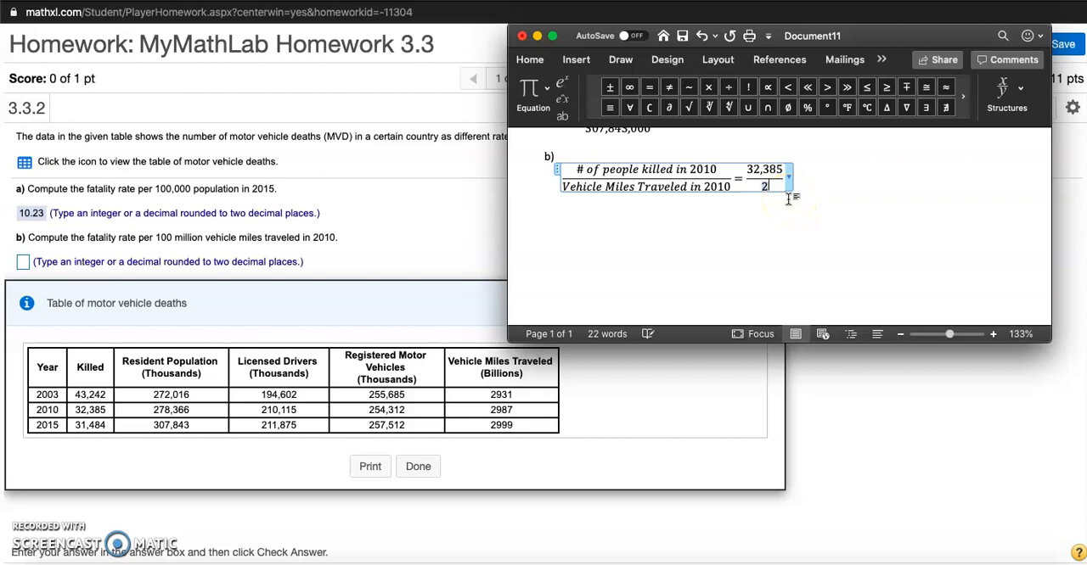
{"action": "type", "text": "987"}
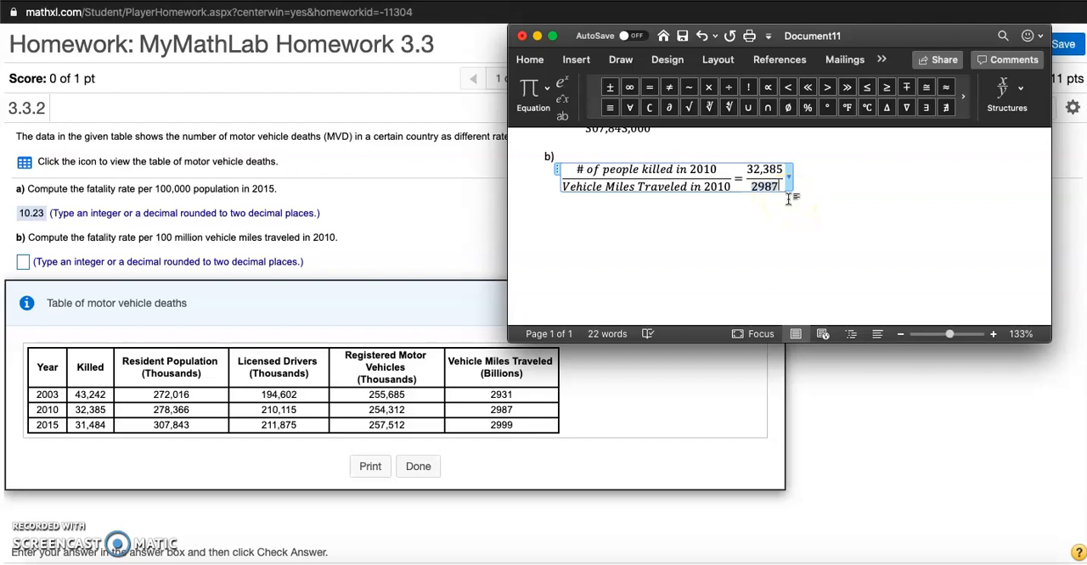
{"action": "type", "text": ",000,"}
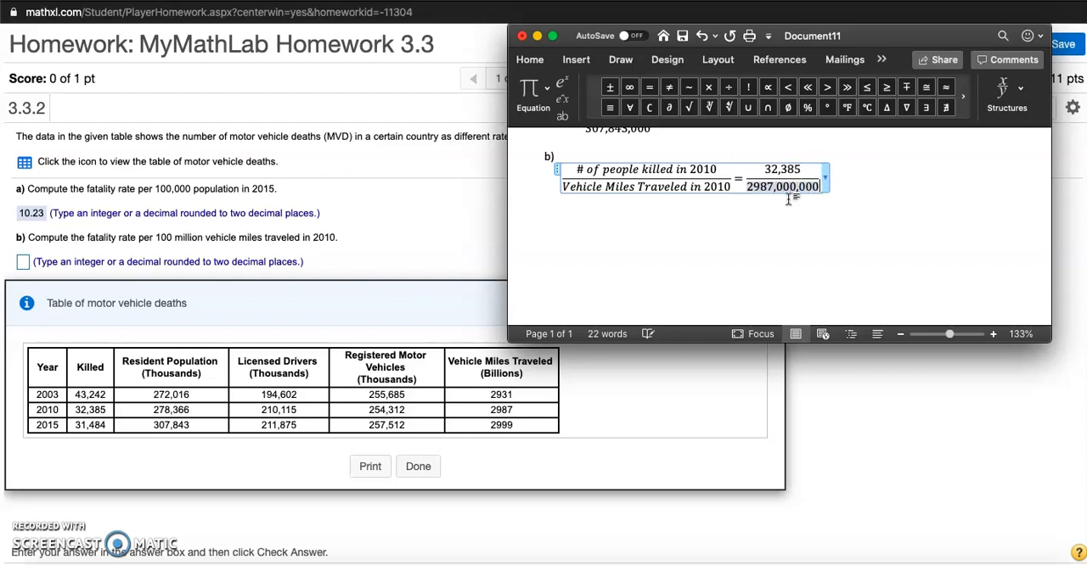
{"action": "type", "text": "000"}
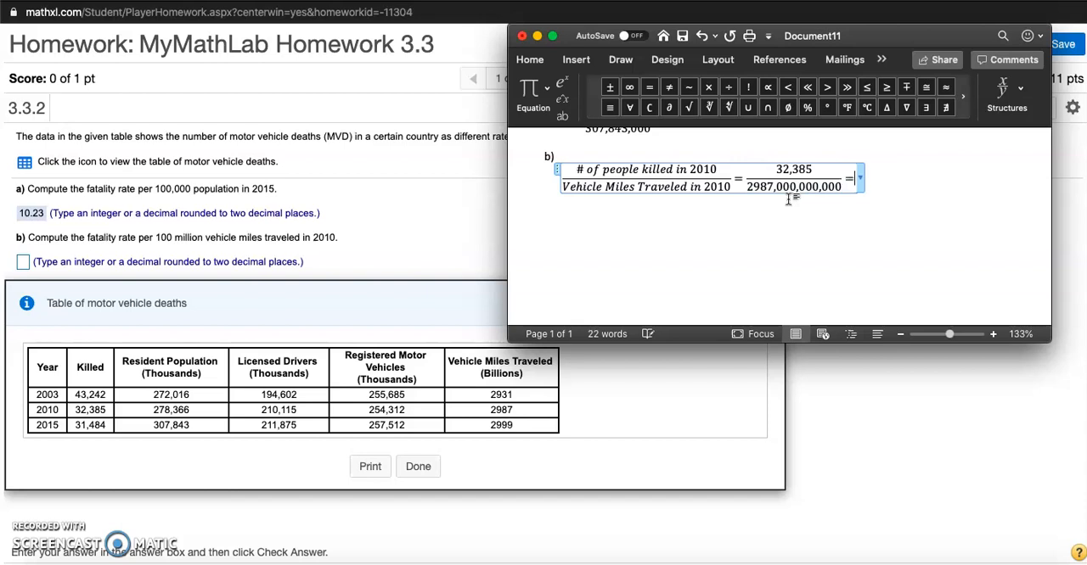
- Extend the equation with = x over 100,000,000
{"action": "left_click", "coordinate": [675, 136]}
{"action": "type", "text": " x/"}
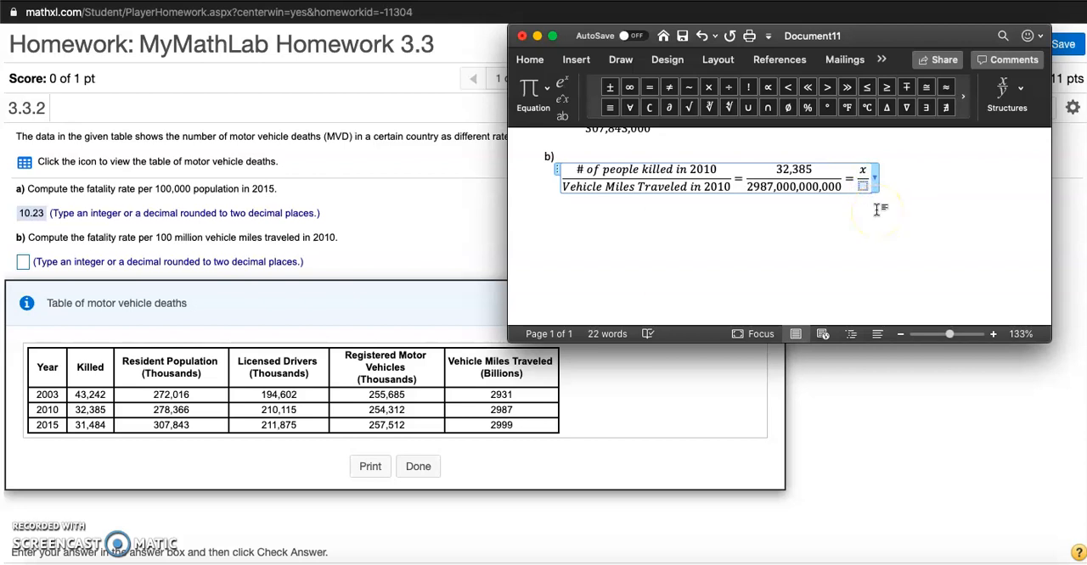
{"action": "type", "text": "100"}
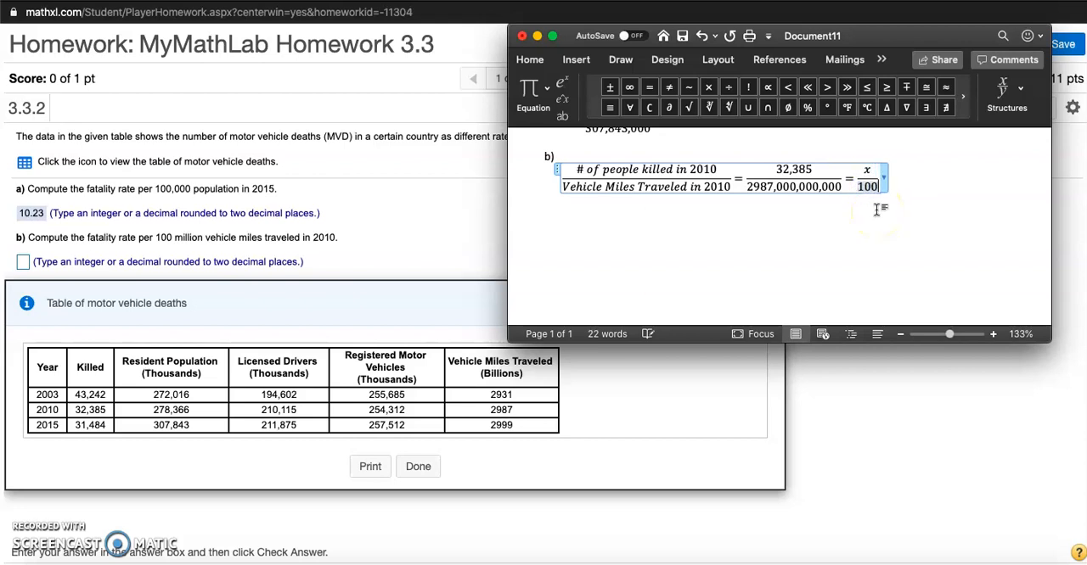
{"action": "type", "text": ",000,000"}
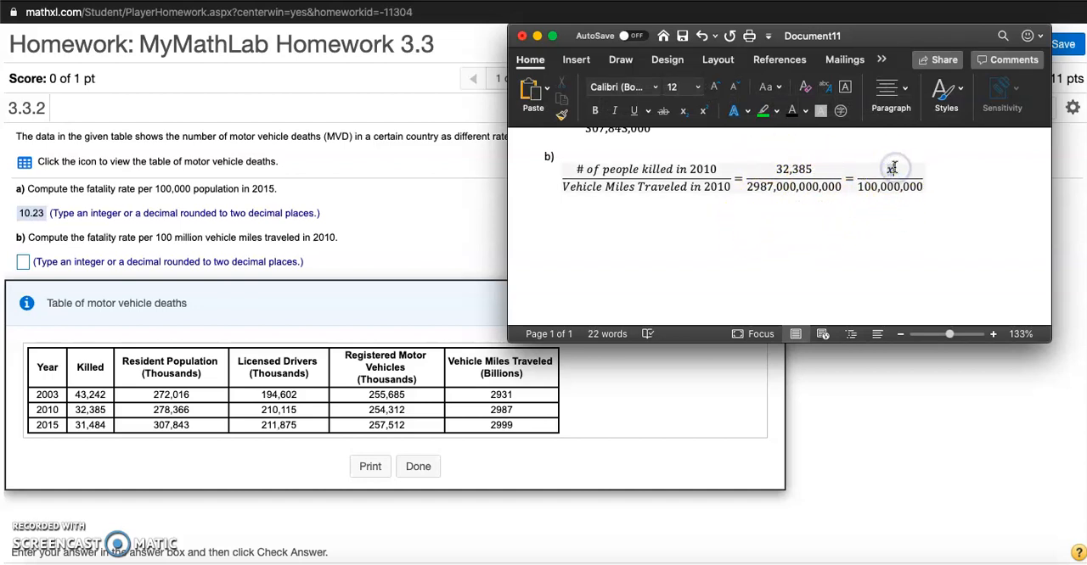
- Write a new equation x = 32,385/2987,000,000,000 × 100,000,000 below the proportion
{"action": "left_click", "coordinate": [890, 170]}
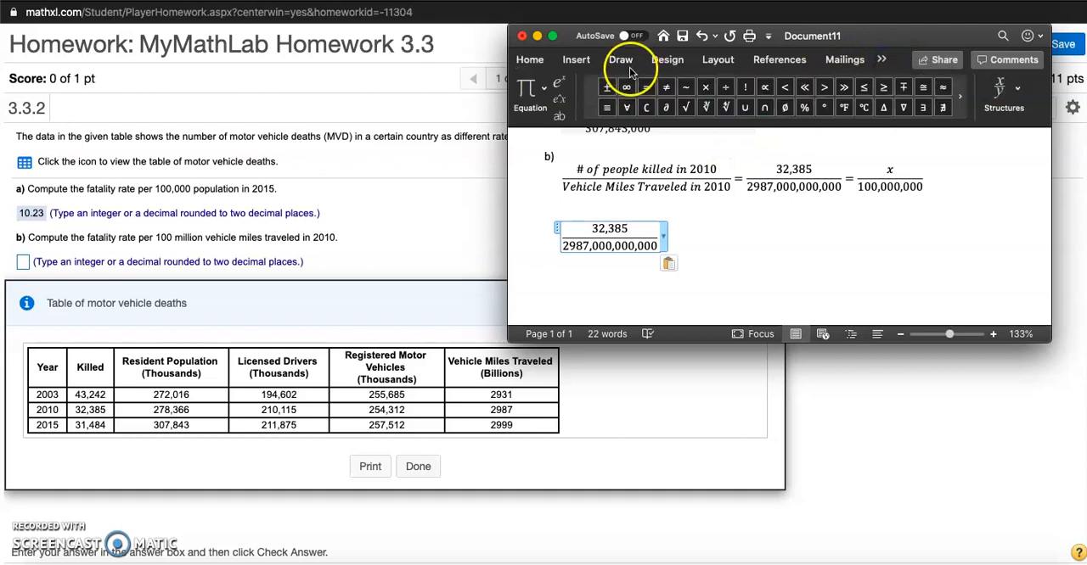
{"action": "left_click", "coordinate": [708, 87]}
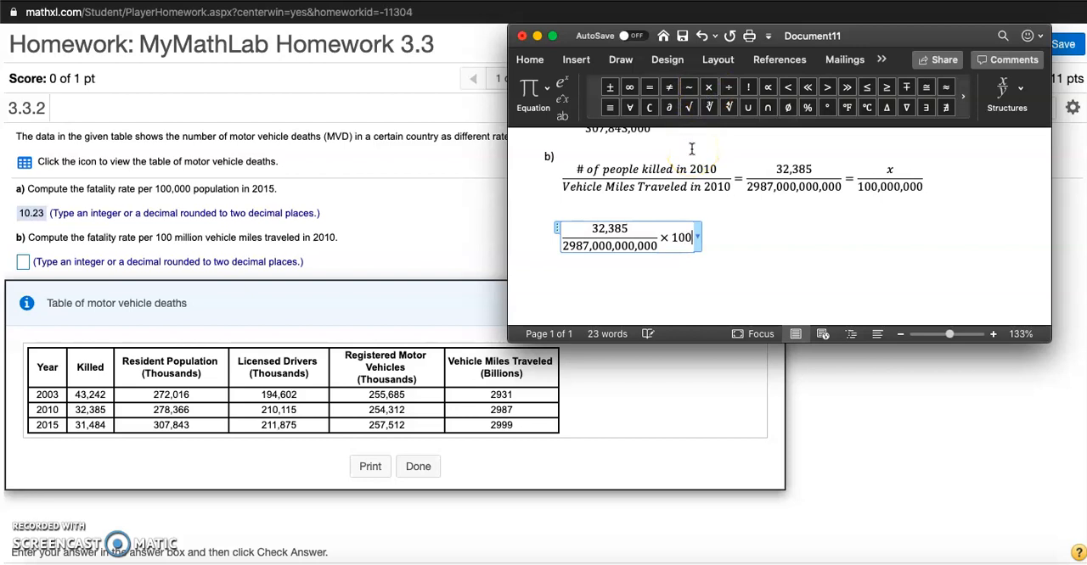
{"action": "type", "text": "000,000"}
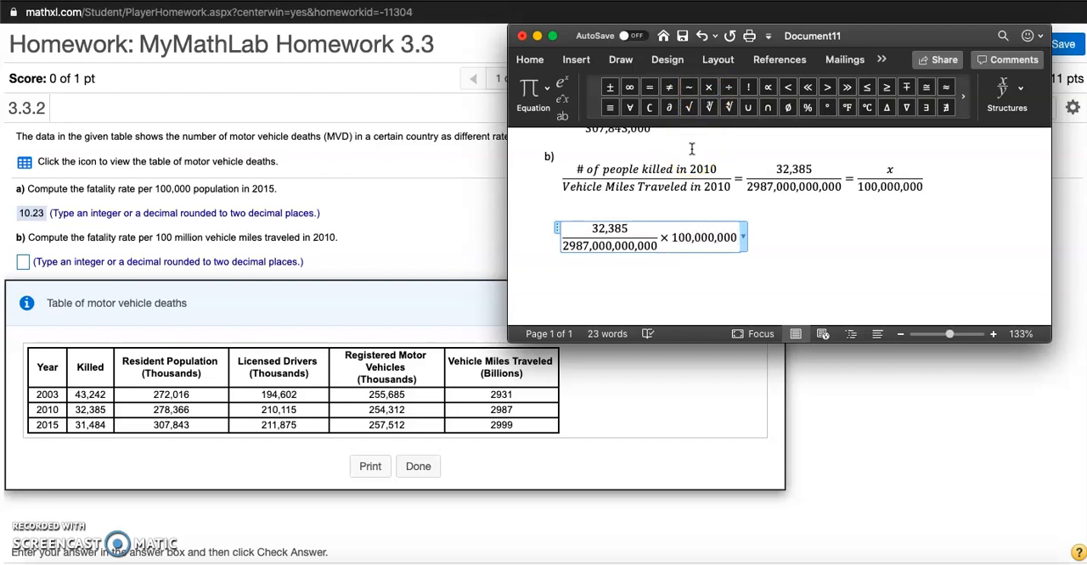
{"action": "left_click", "coordinate": [557, 245]}
{"action": "type", "text": "x = "}
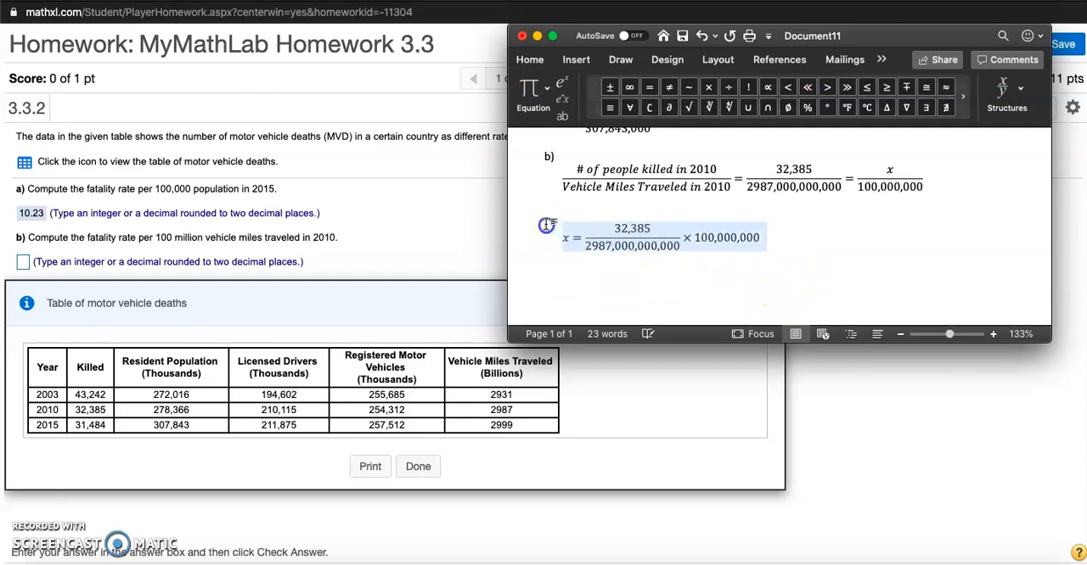
- Paste a copy of the equation below and begin editing it to cancel zeros
{"action": "left_click", "coordinate": [859, 239]}
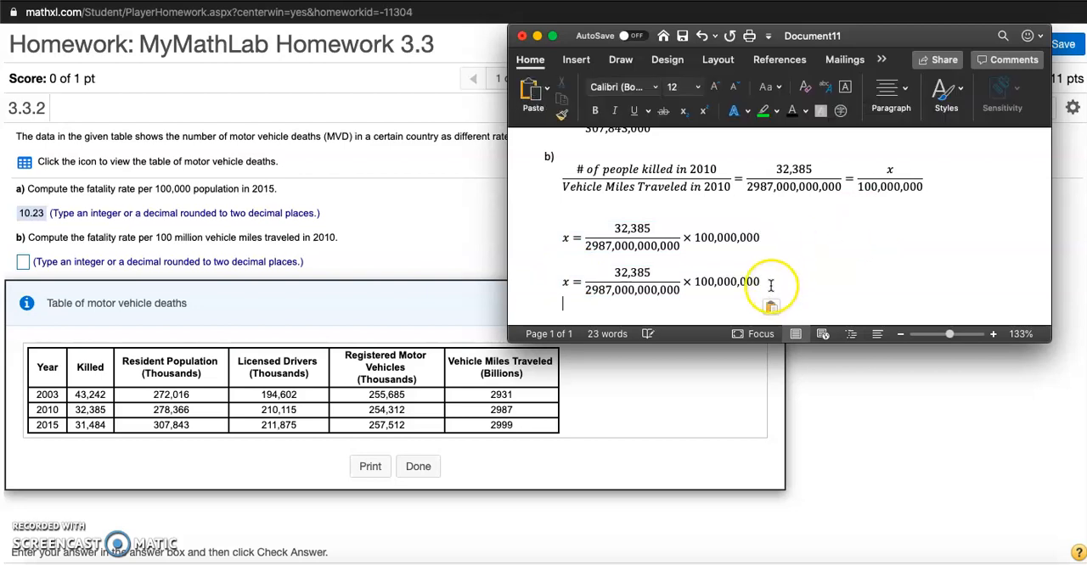
{"action": "left_click", "coordinate": [615, 288]}
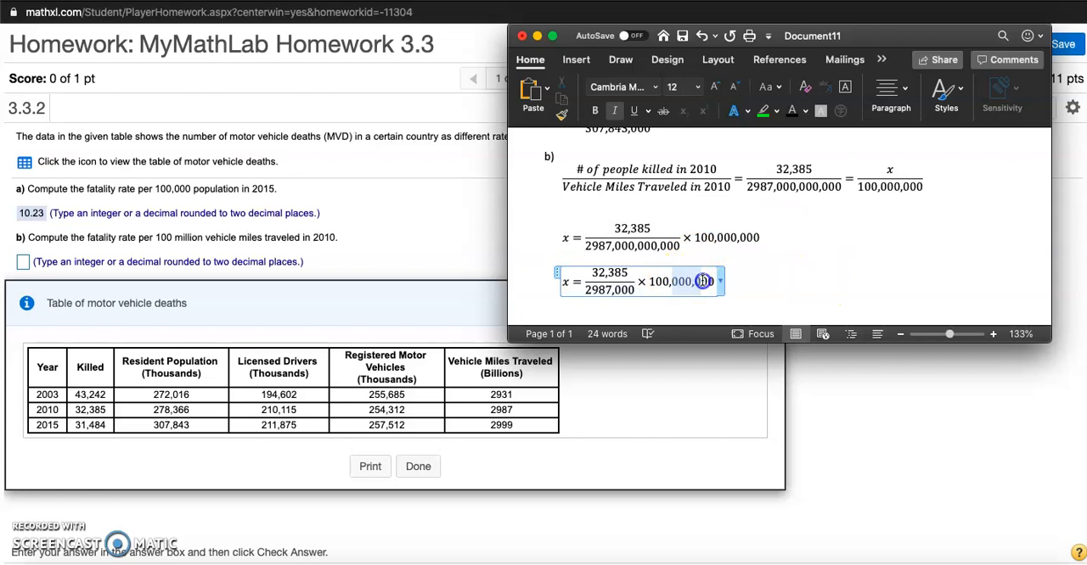
- Cancel matching zeros so the copy reads x = 32,385/29870 × 1 =
{"action": "key", "text": "BackSpace"}
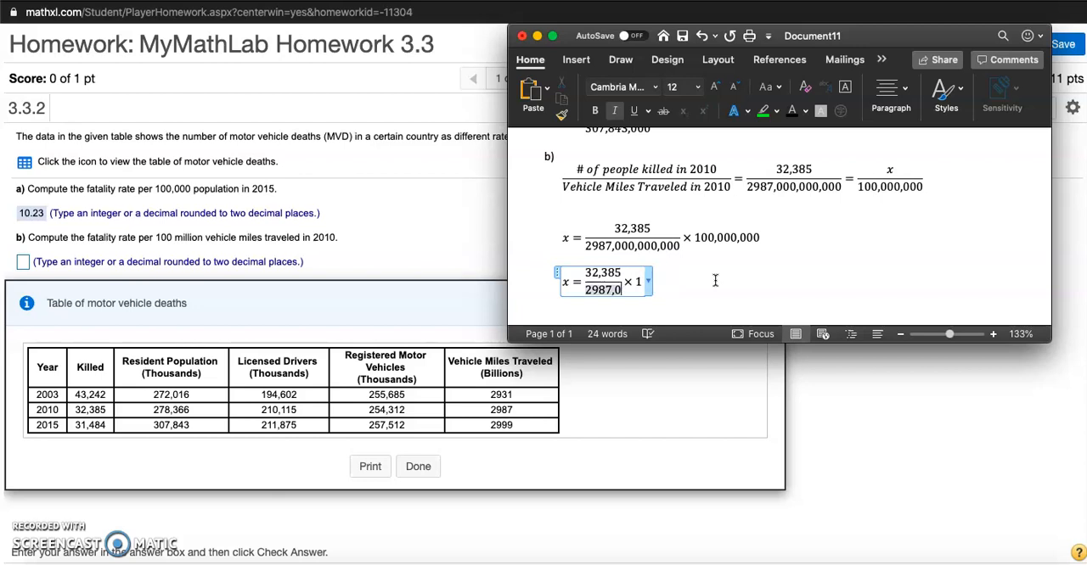
{"action": "type", "text": "70"}
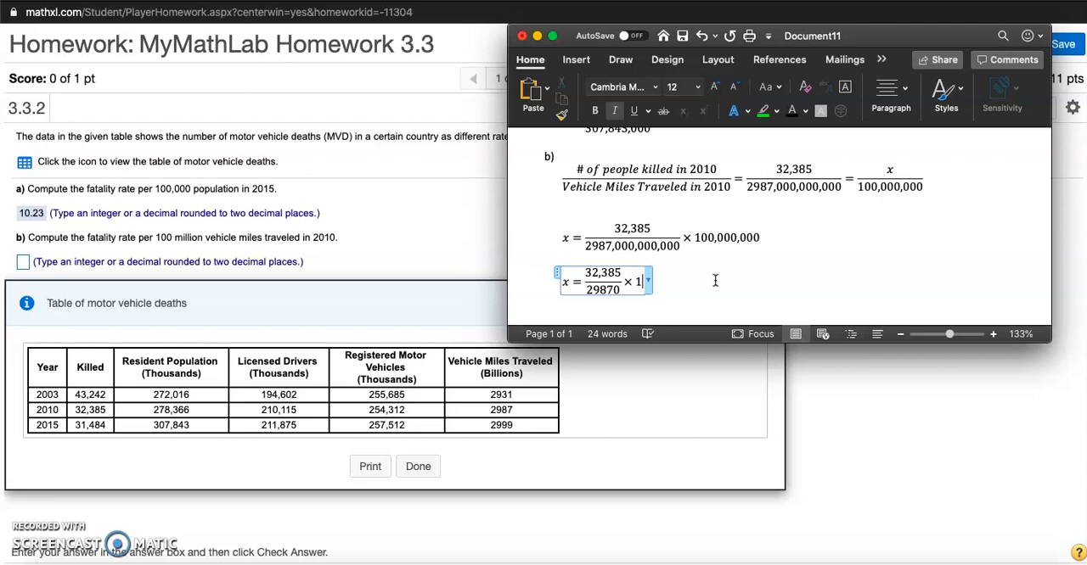
{"action": "type", "text": "="}
{"action": "type", "text": "32385"}
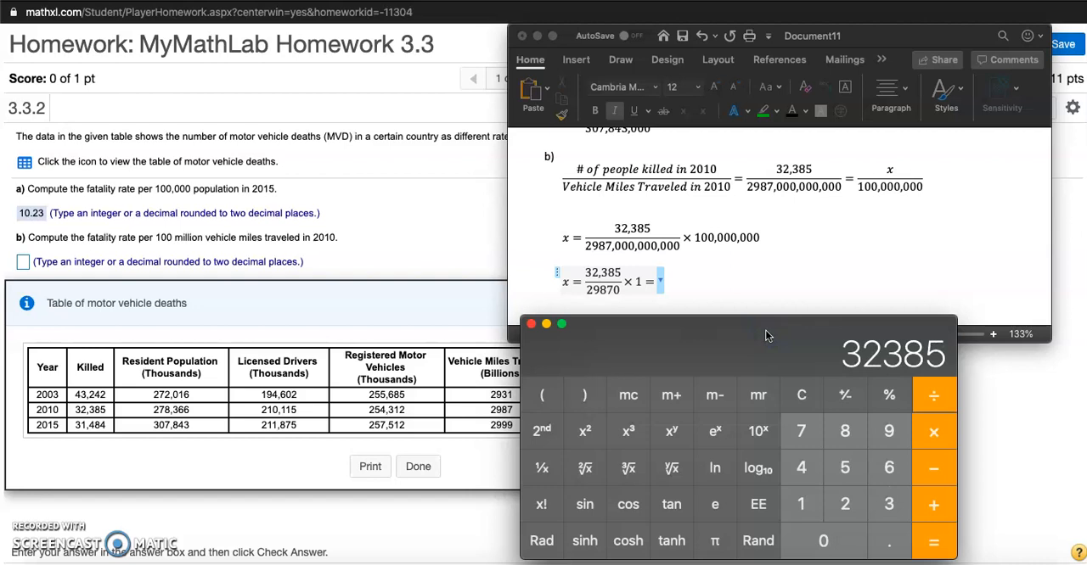
- Divide 32385 by 29870 in Calculator to get 1.084198192166053
{"action": "left_click", "coordinate": [846, 431]}
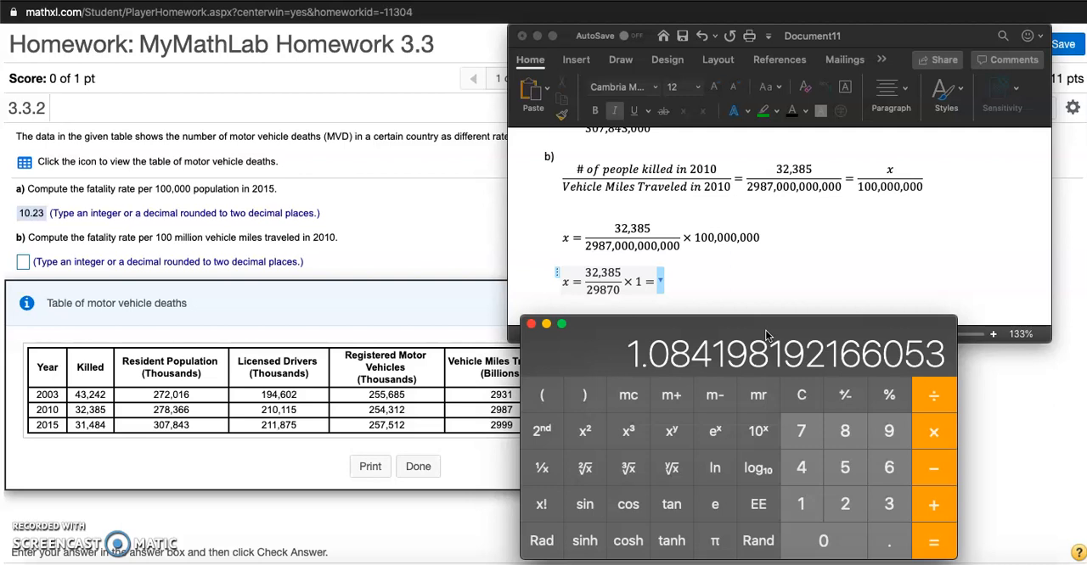
{"action": "mouse_move", "coordinate": [745, 302]}
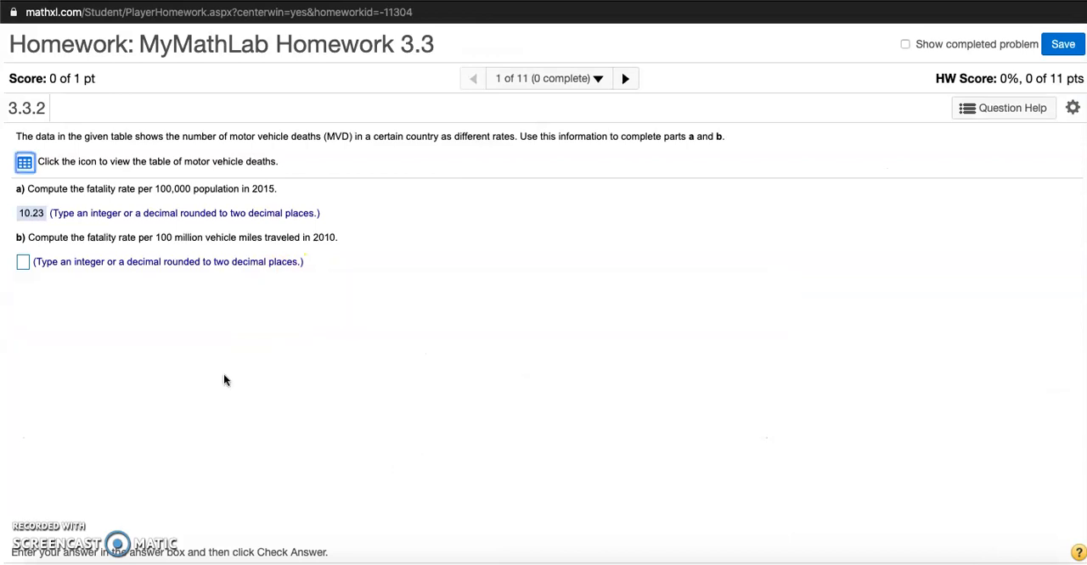
- Answer part b with 1.08, have it marked correct, and continue to the next question
{"action": "left_click", "coordinate": [24, 261]}
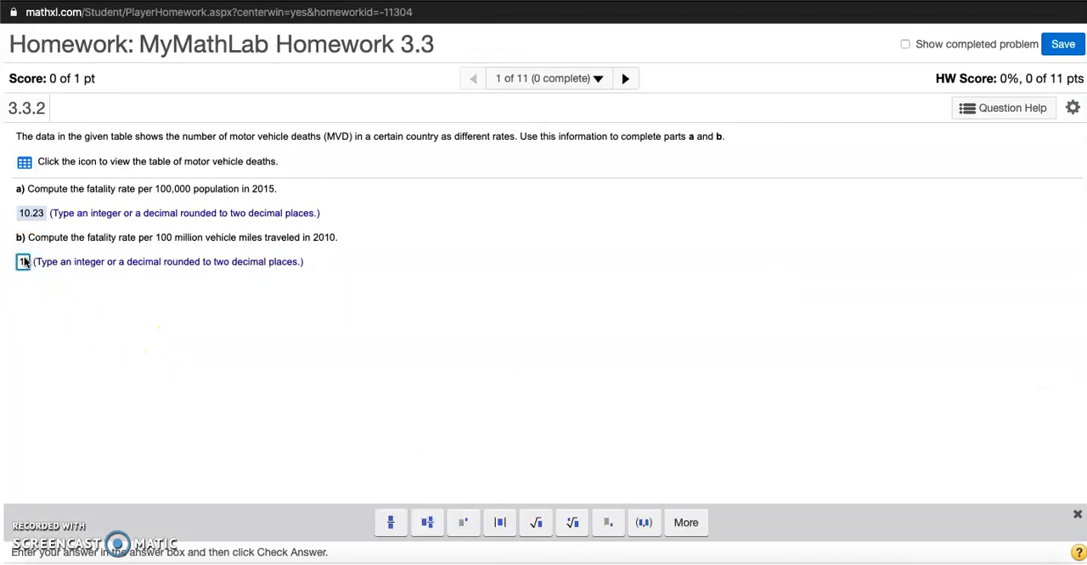
{"action": "type", "text": ".08"}
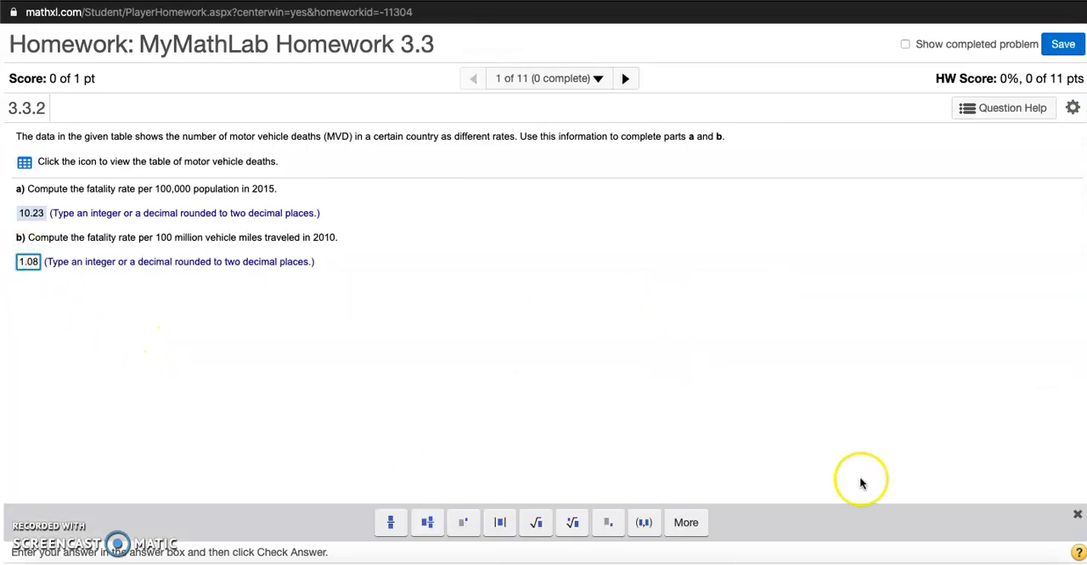
{"action": "mouse_move", "coordinate": [1078, 551]}
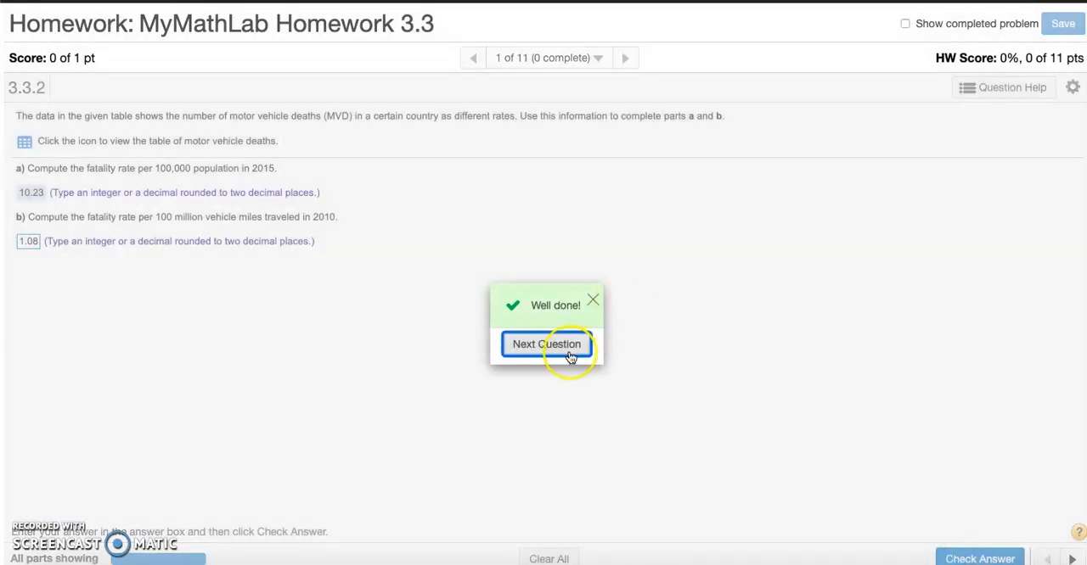
{"action": "left_click", "coordinate": [547, 342]}
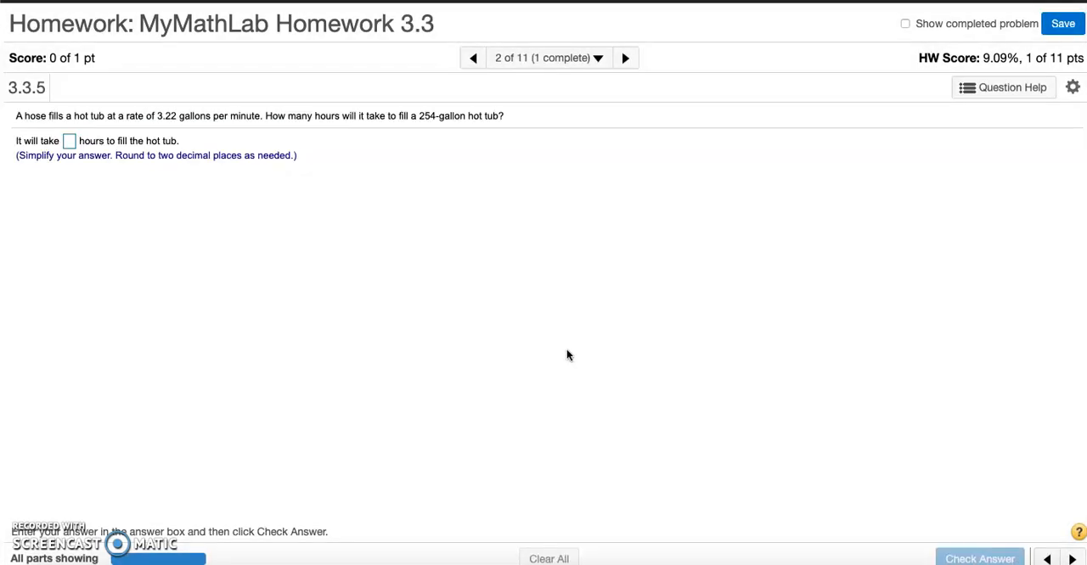
- Return to question 3.3.2, now scored 1 of 1, and bring up the Homework Overview
{"action": "left_click", "coordinate": [1046, 559]}
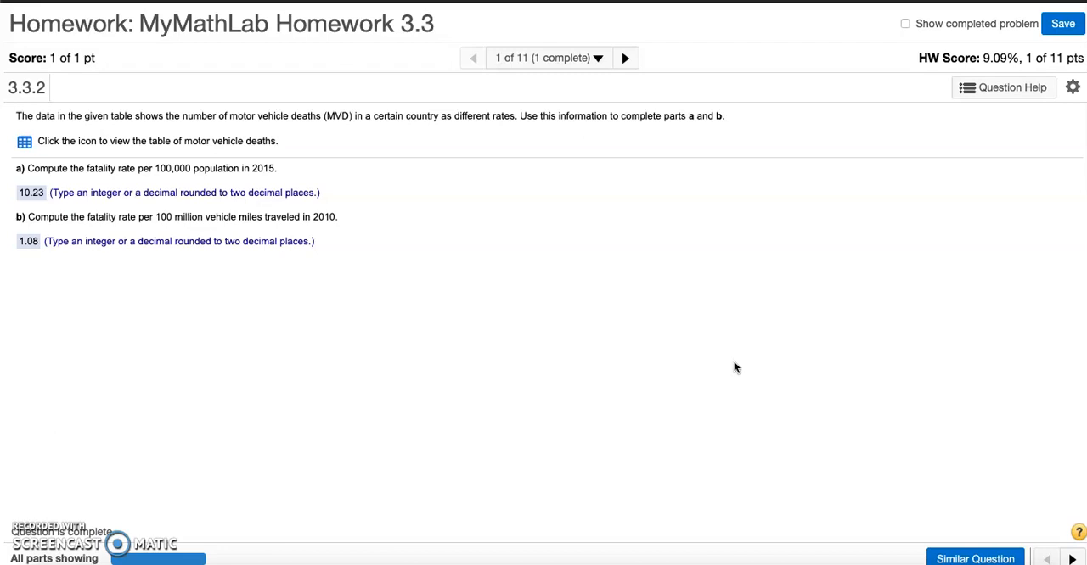
{"action": "left_click", "coordinate": [597, 58]}
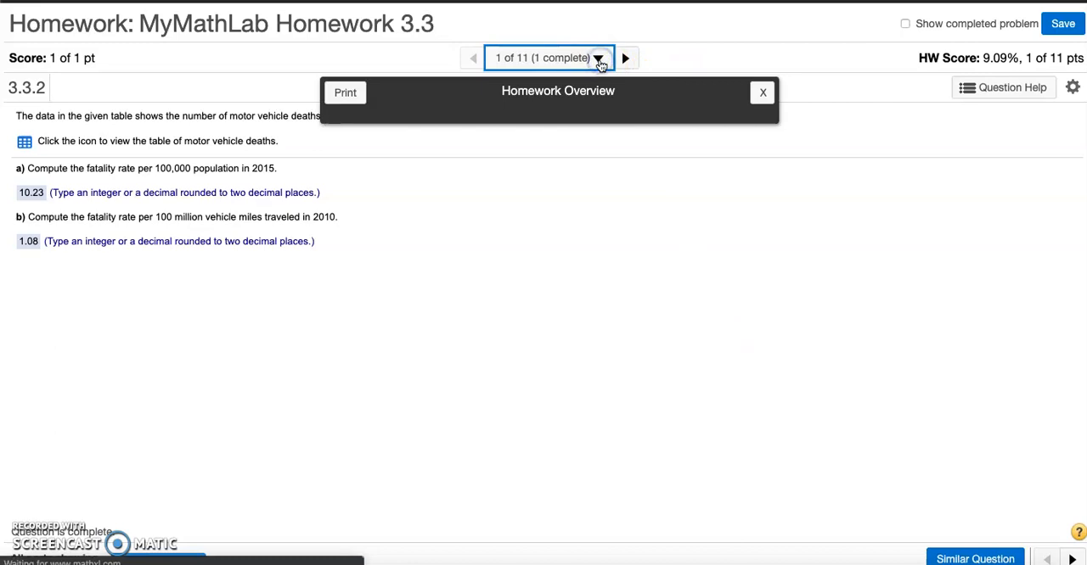